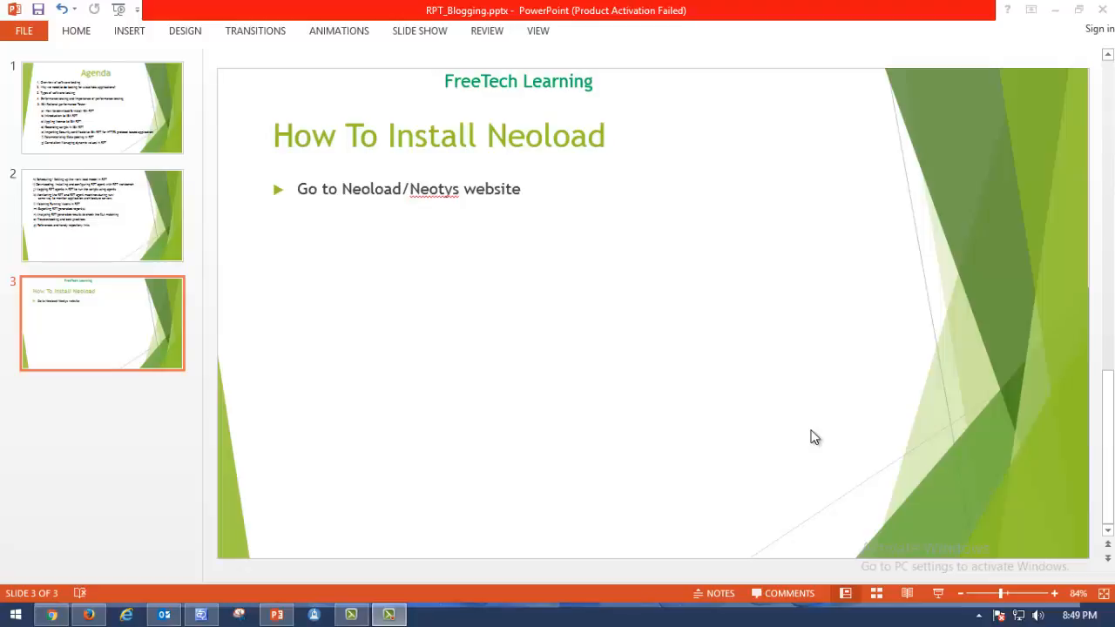
mouse_move(657, 205)
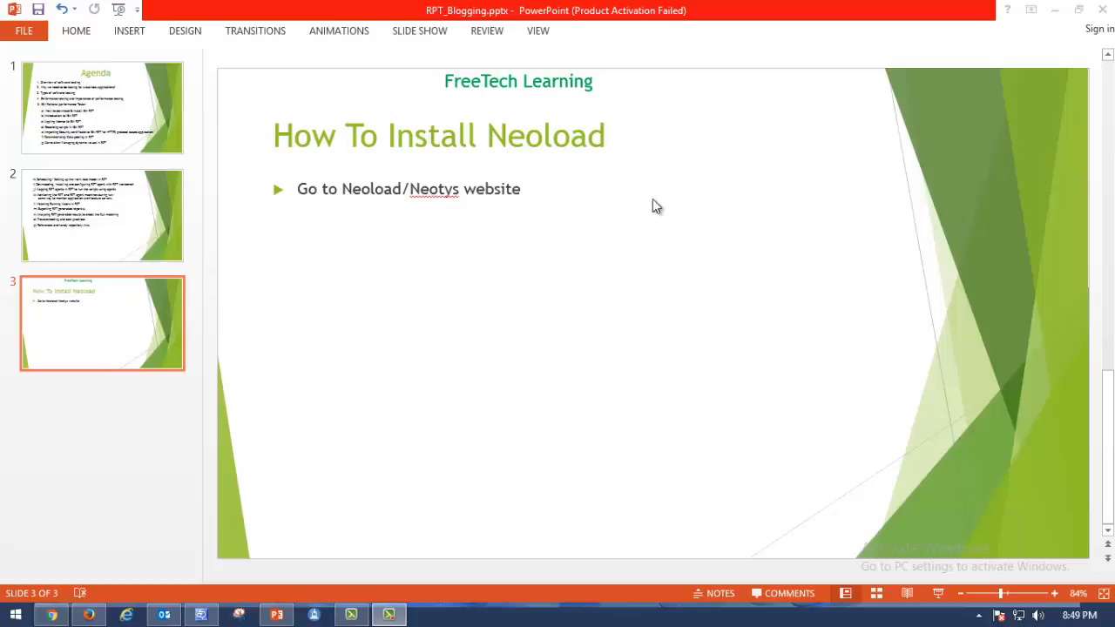
mouse_move(745, 271)
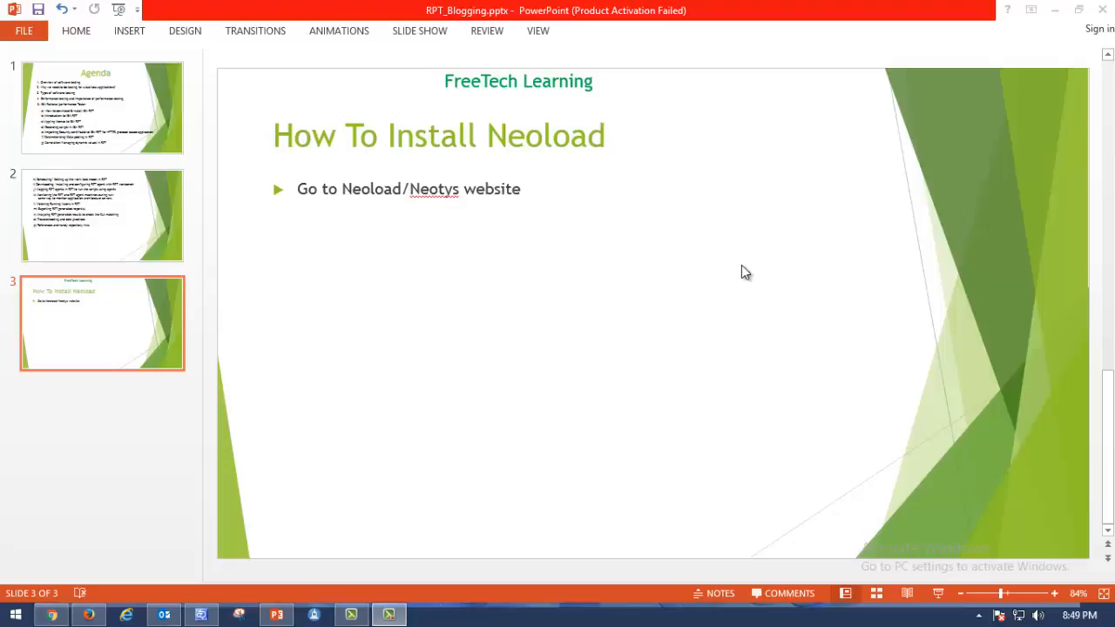
mouse_move(665, 350)
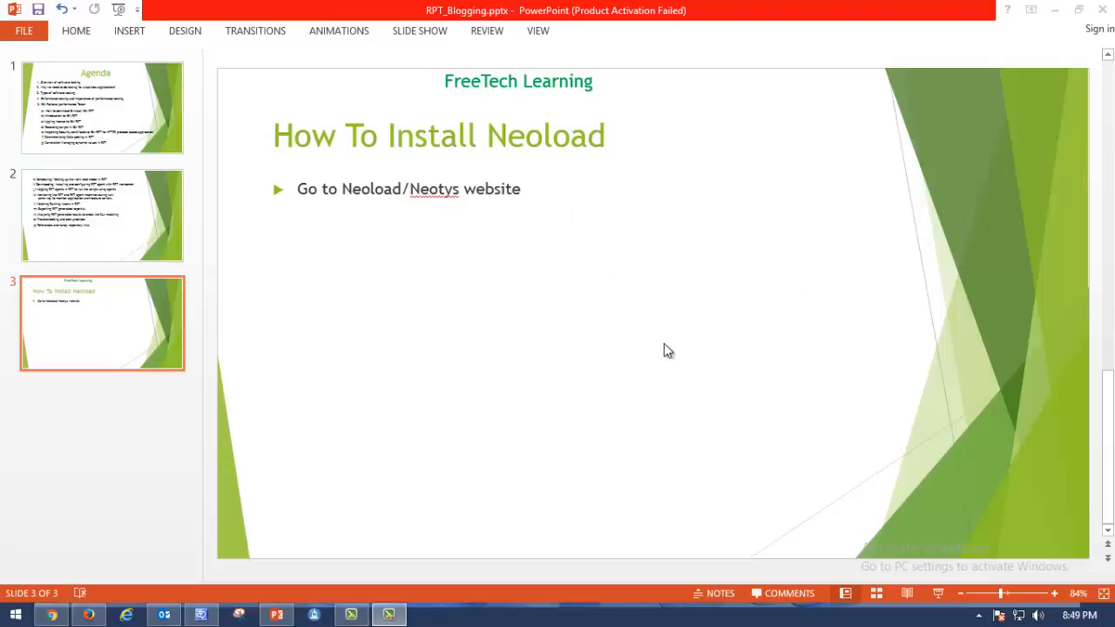
mouse_move(579, 376)
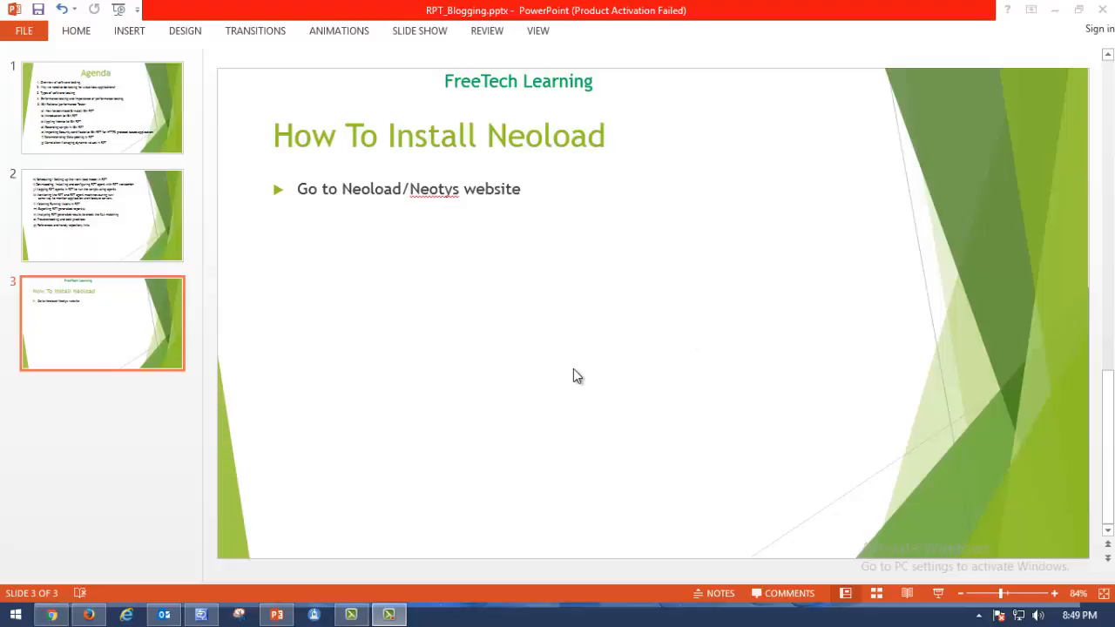
mouse_move(736, 356)
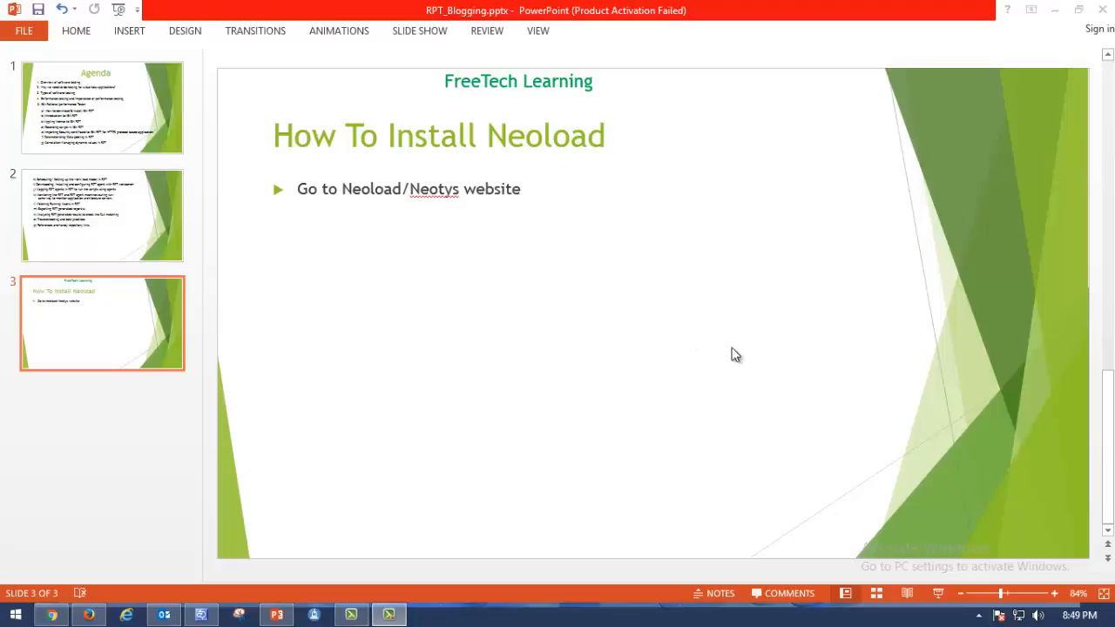
mouse_move(543, 209)
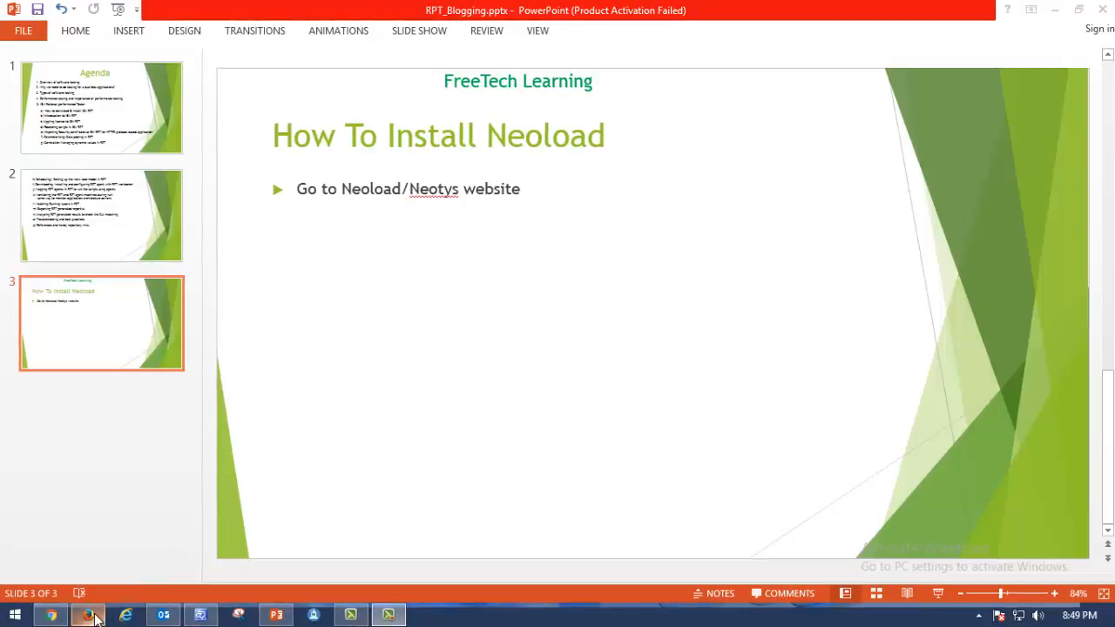
- Search Google for 'Neoload free download' and open the 'Download NeoLoad 3.2 - Neotys' result
left_click(87, 616)
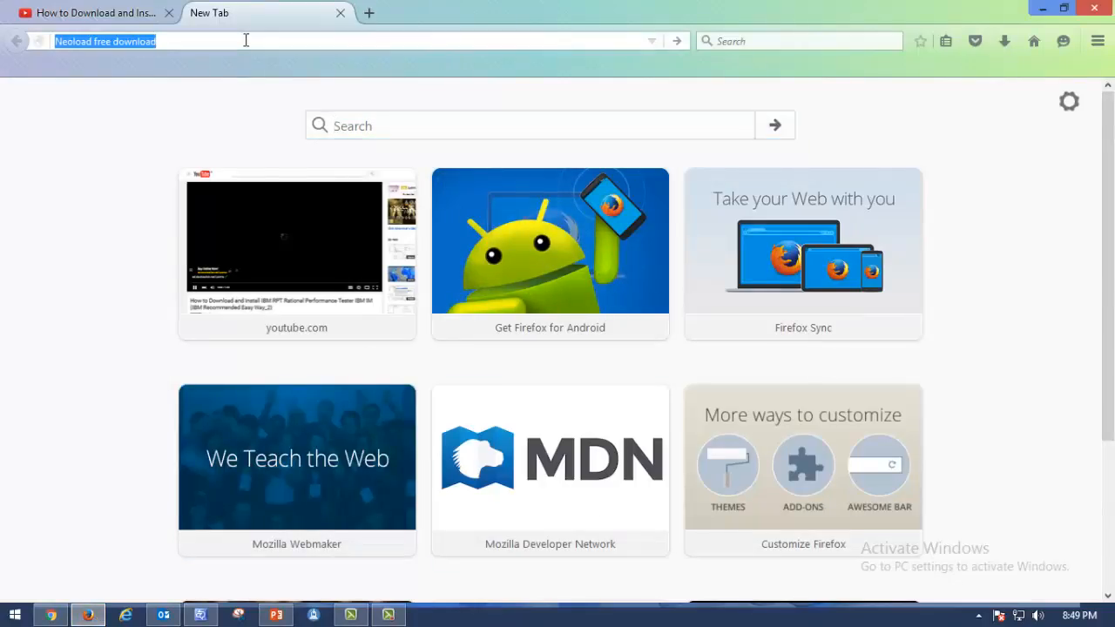
key("Delete")
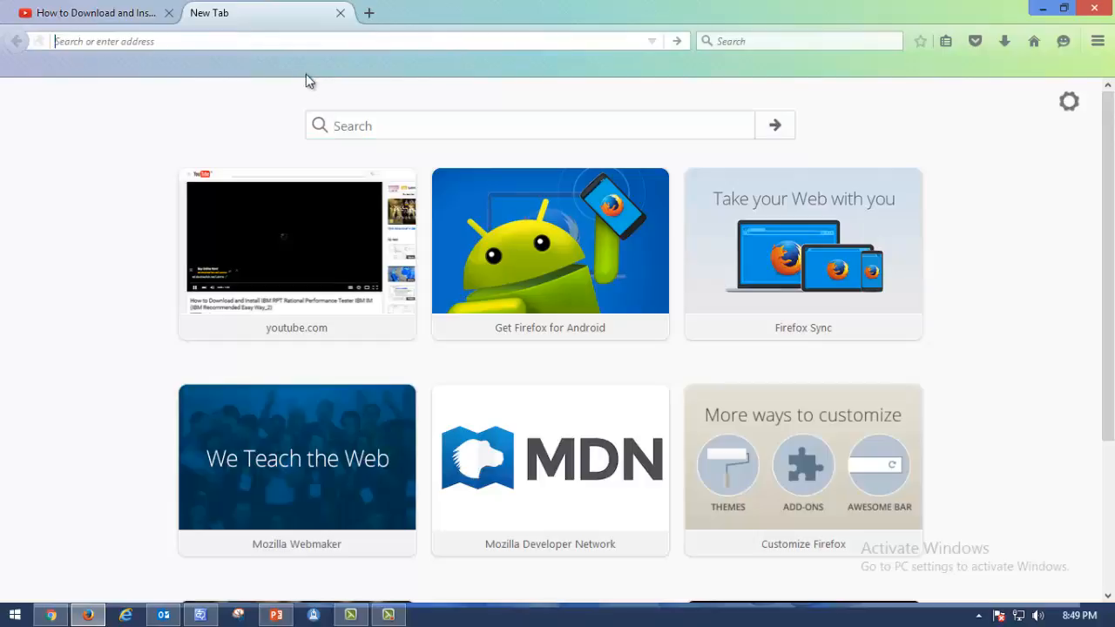
type("Neoload free download")
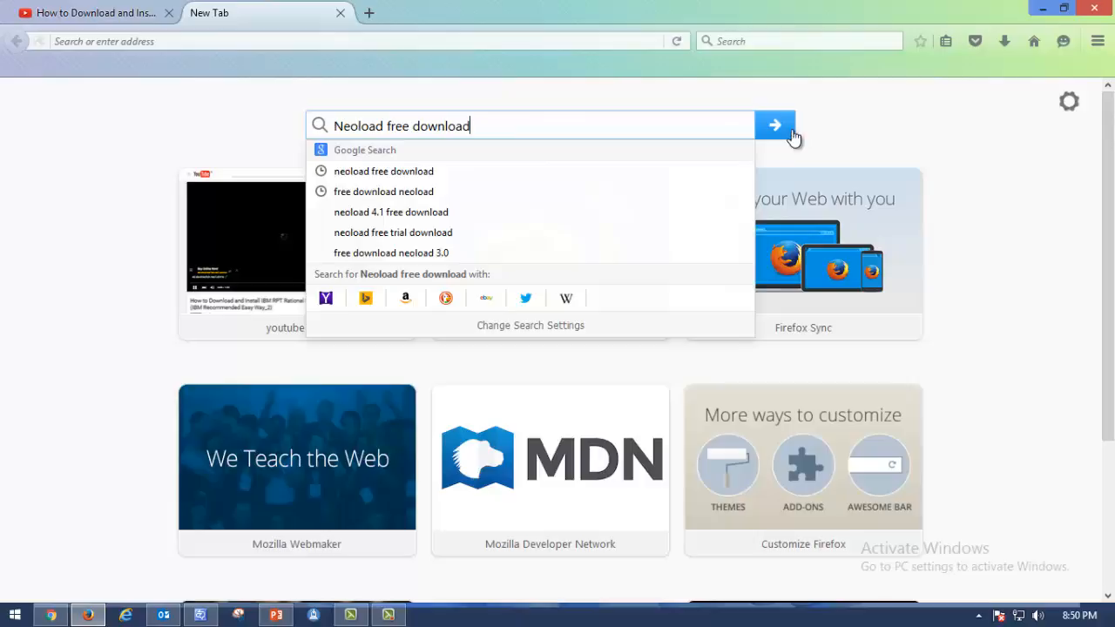
left_click(773, 125)
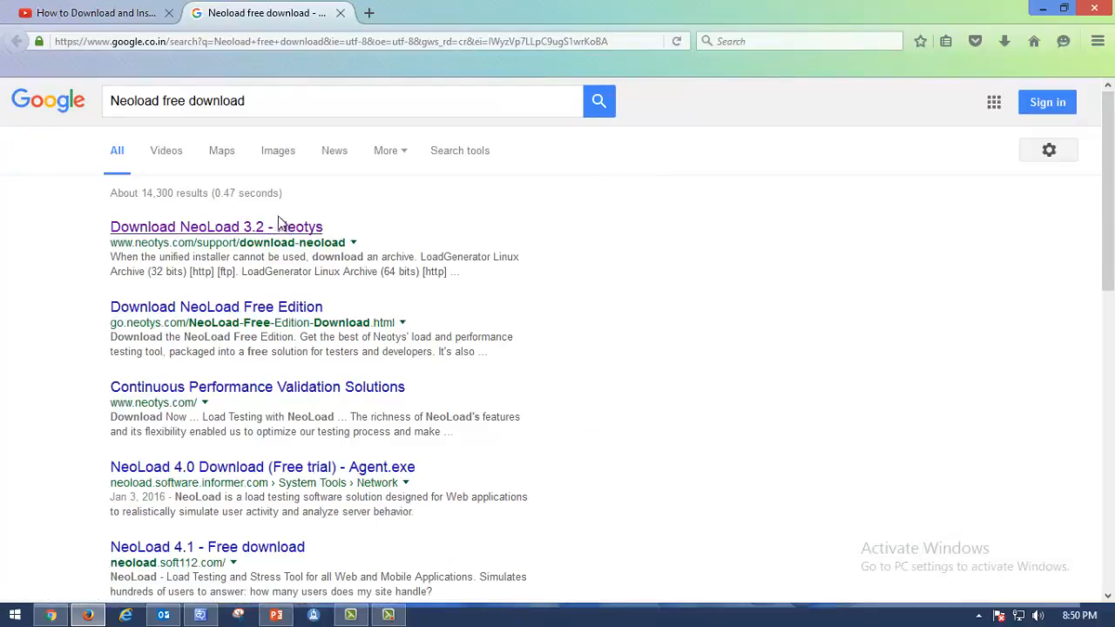
mouse_move(251, 242)
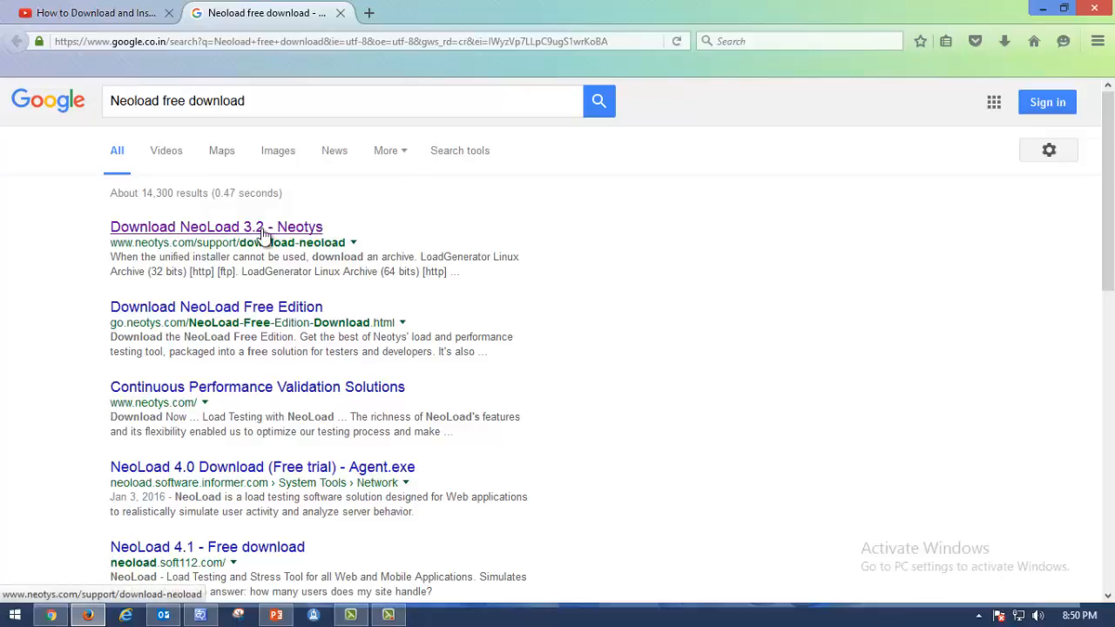
left_click(216, 226)
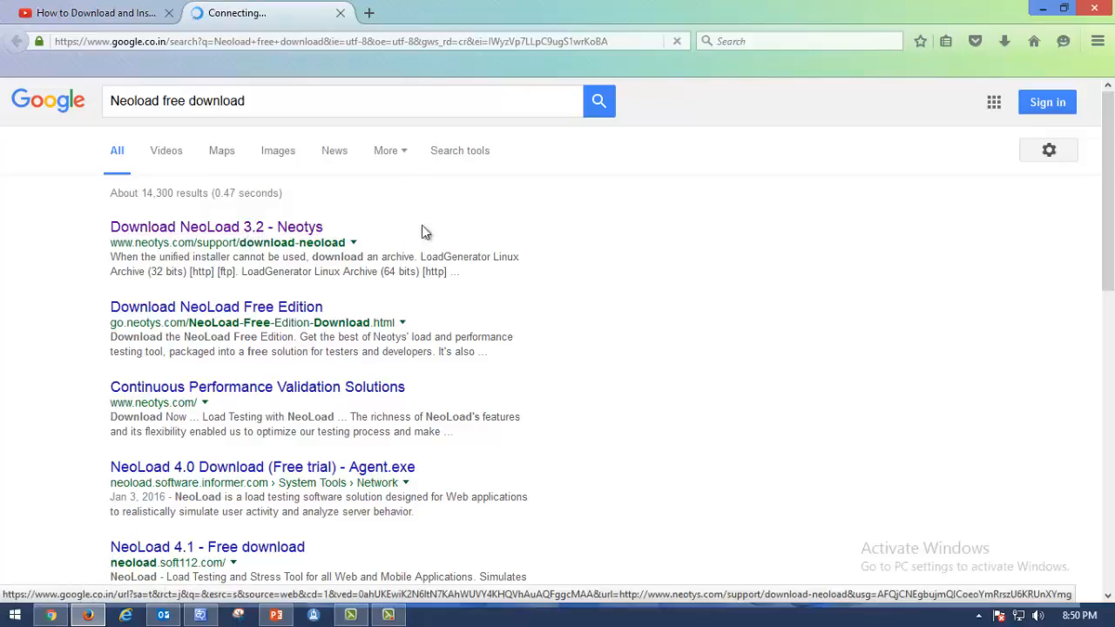
- Browse the Neotys Download NeoLoad page down to the NeoLoad 5.1.4 unified installer links
left_click(216, 226)
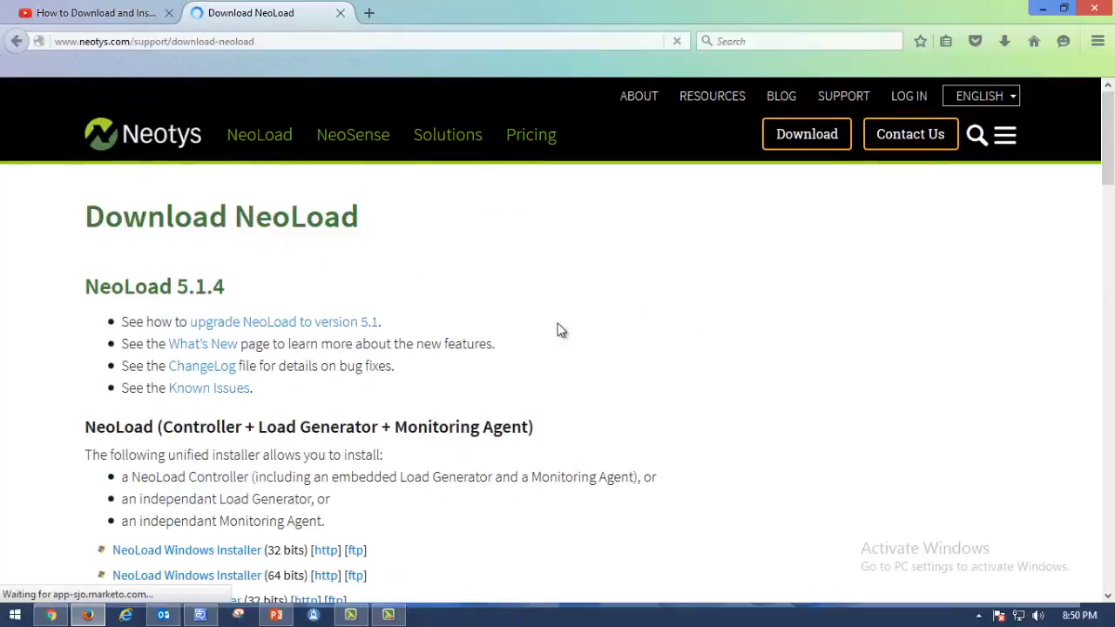
scroll("down", 3)
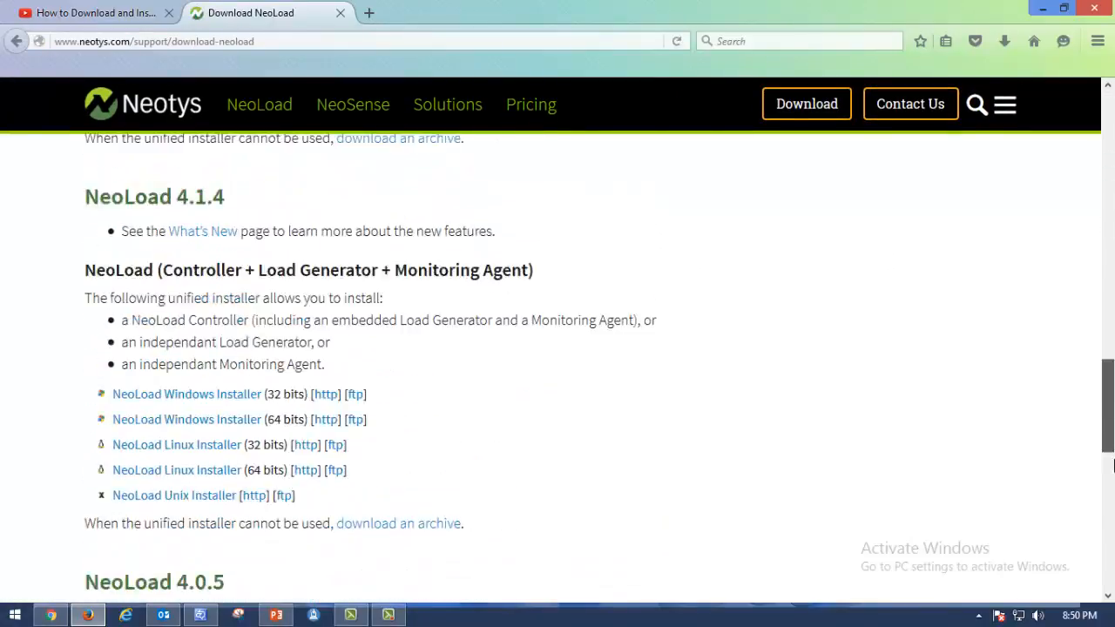
scroll("down", 3)
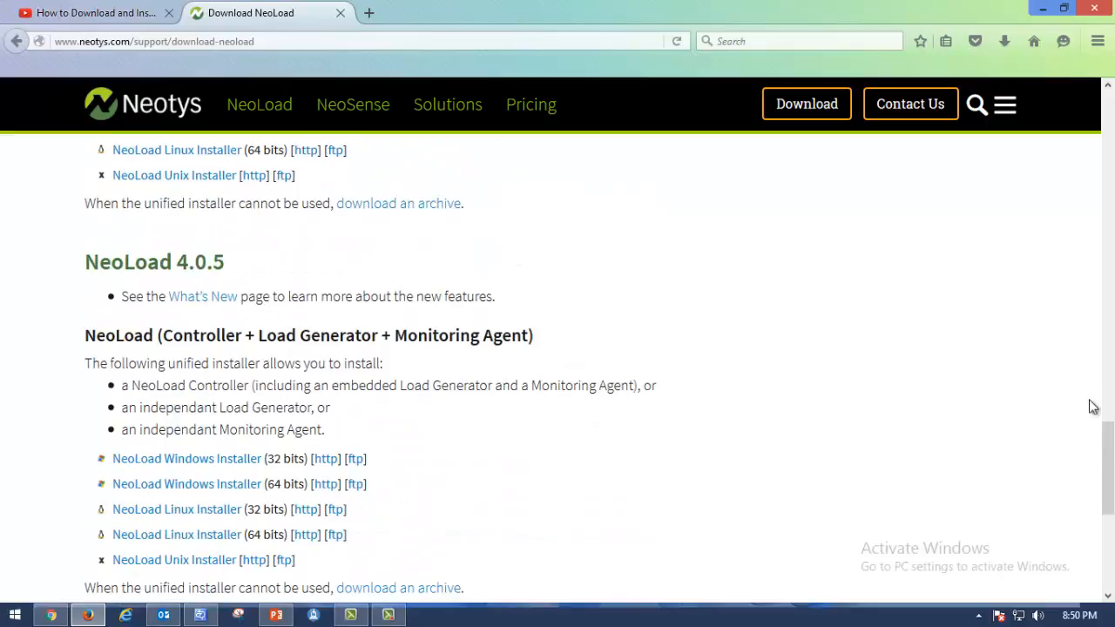
scroll("up", 3)
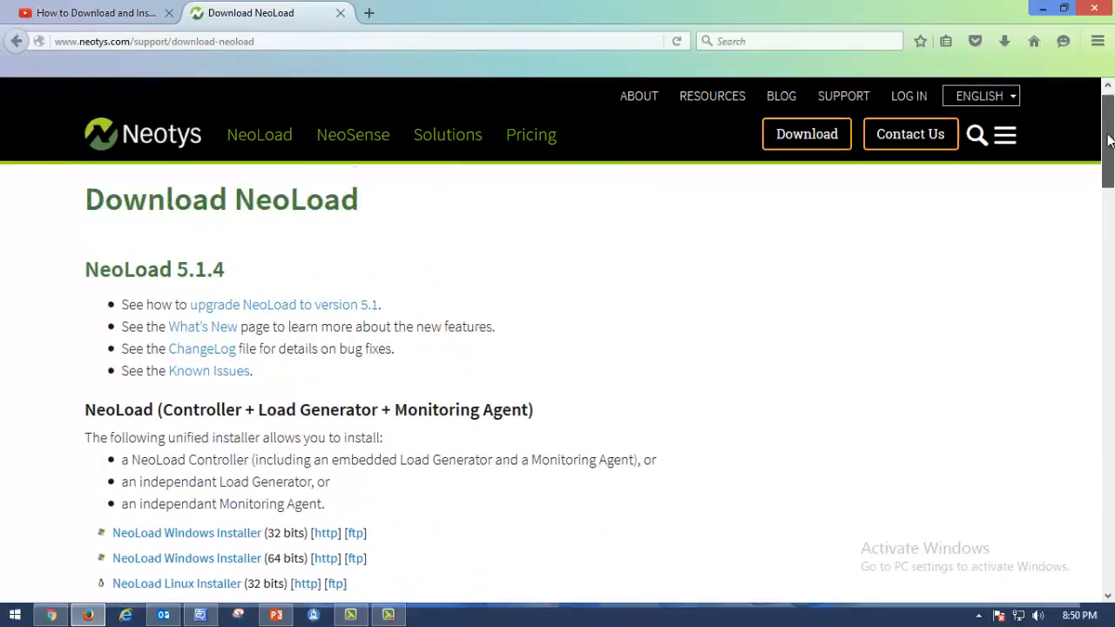
scroll("down", 3)
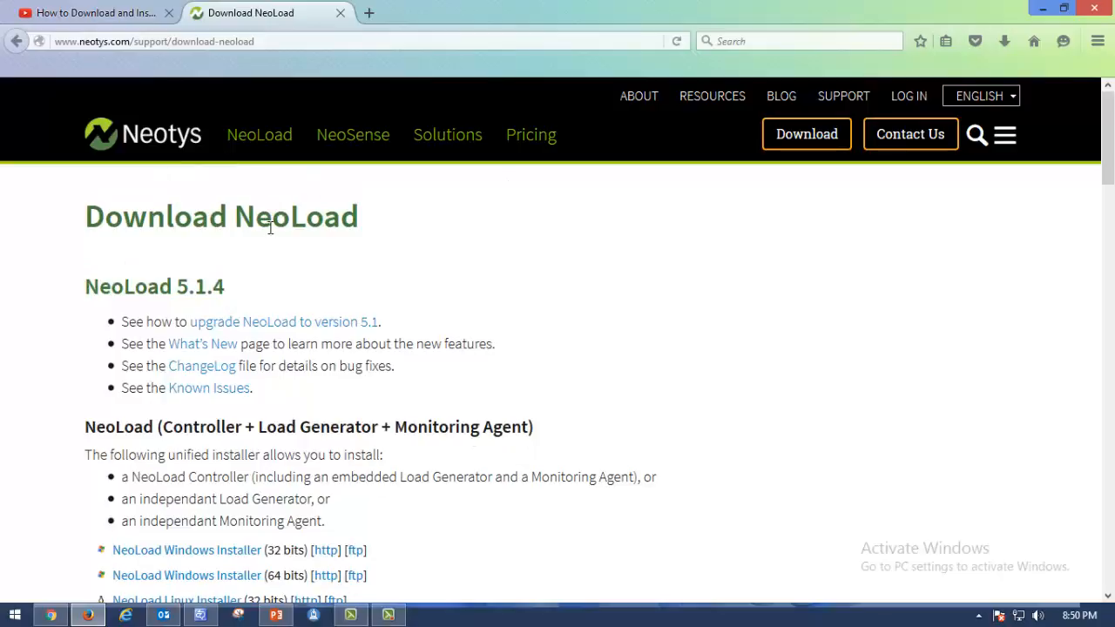
mouse_move(391, 268)
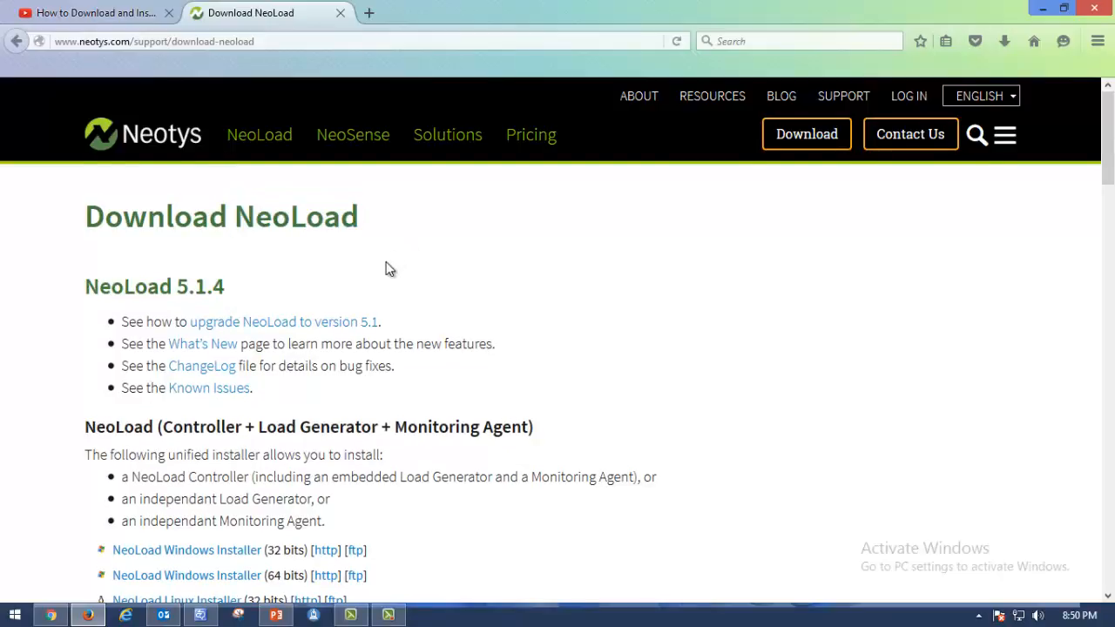
scroll("down", 3)
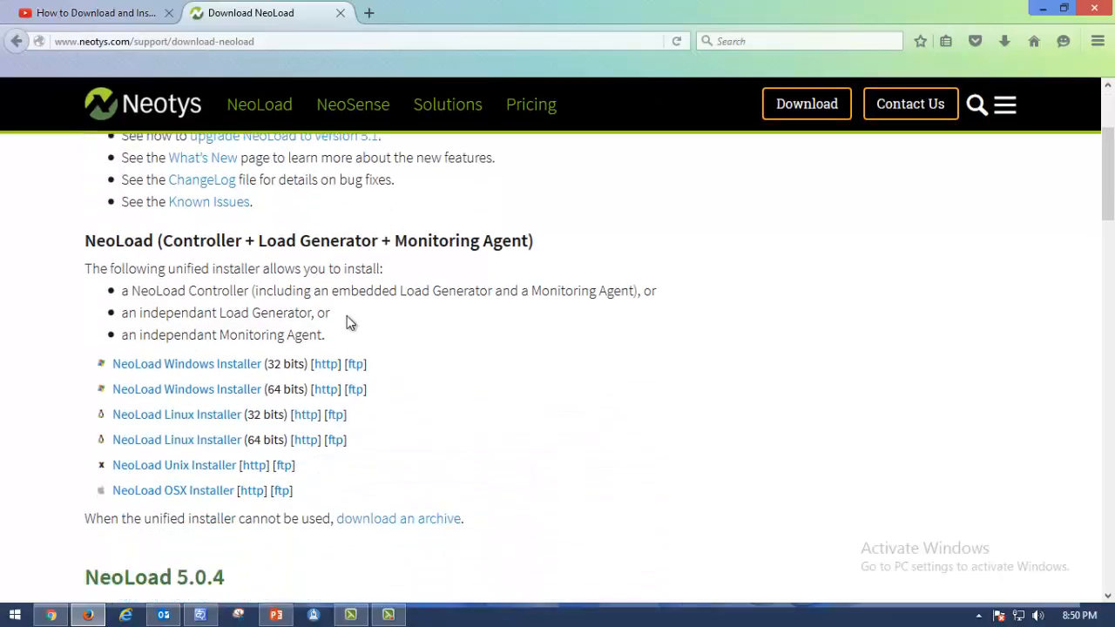
mouse_move(427, 387)
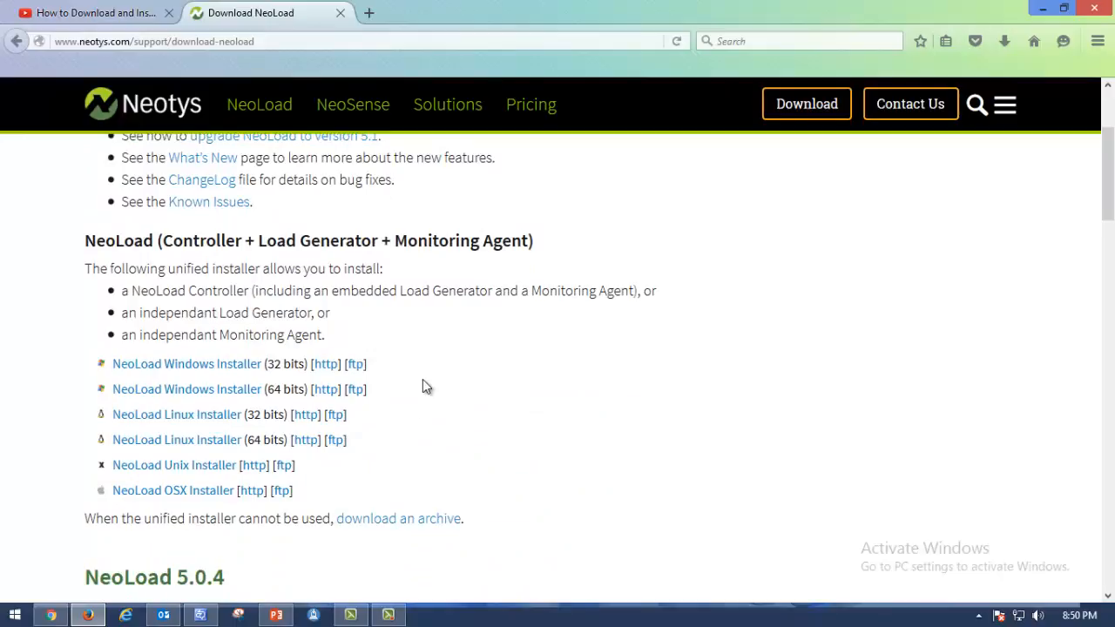
mouse_move(554, 378)
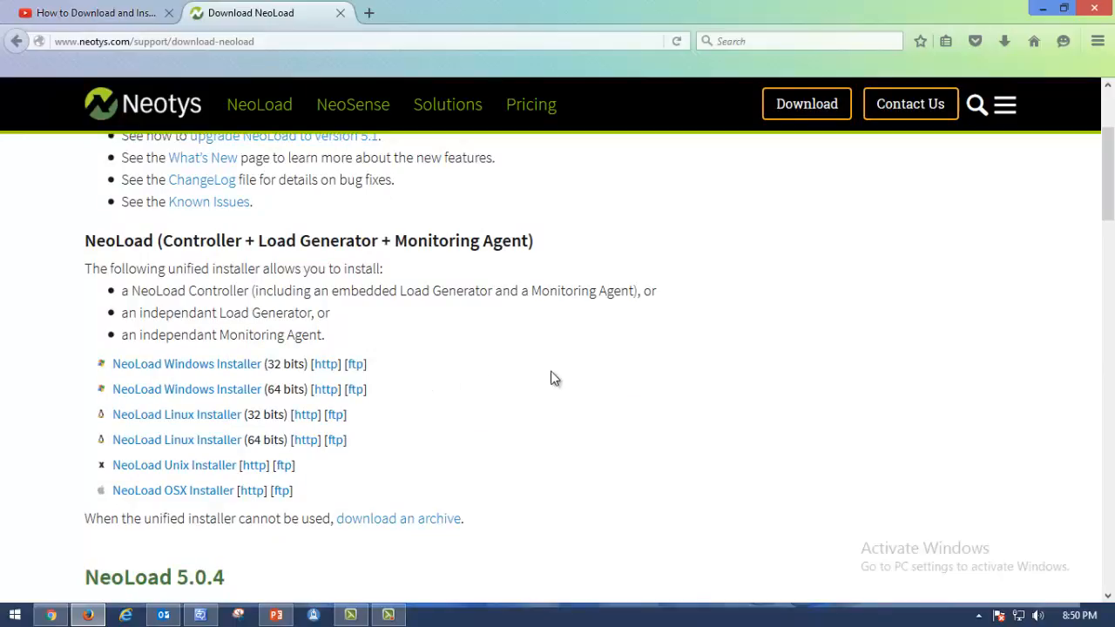
mouse_move(573, 338)
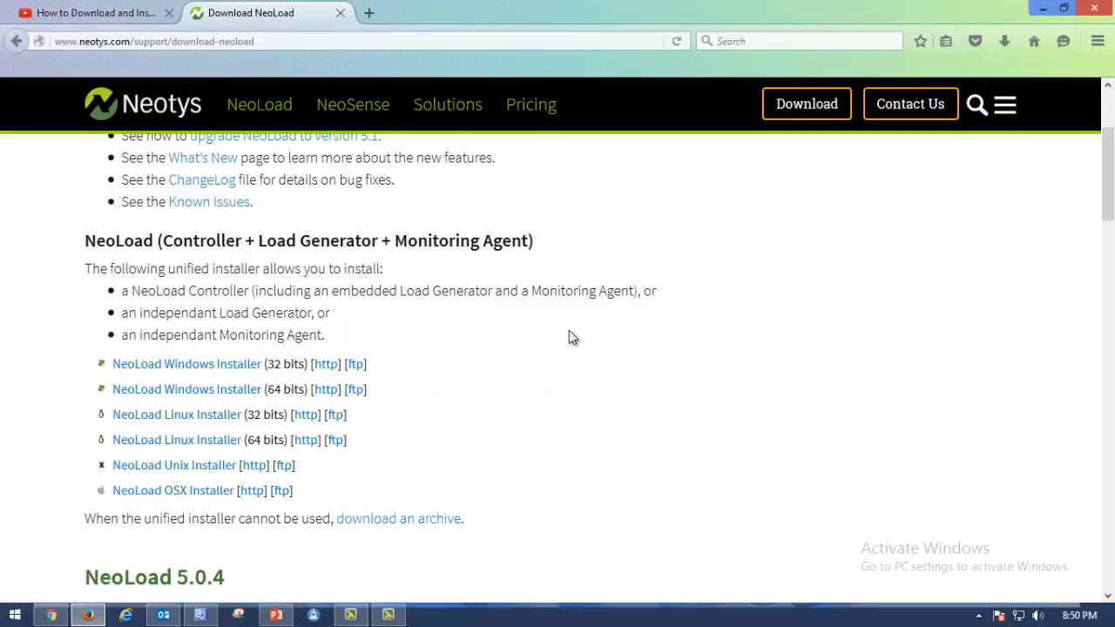
mouse_move(494, 336)
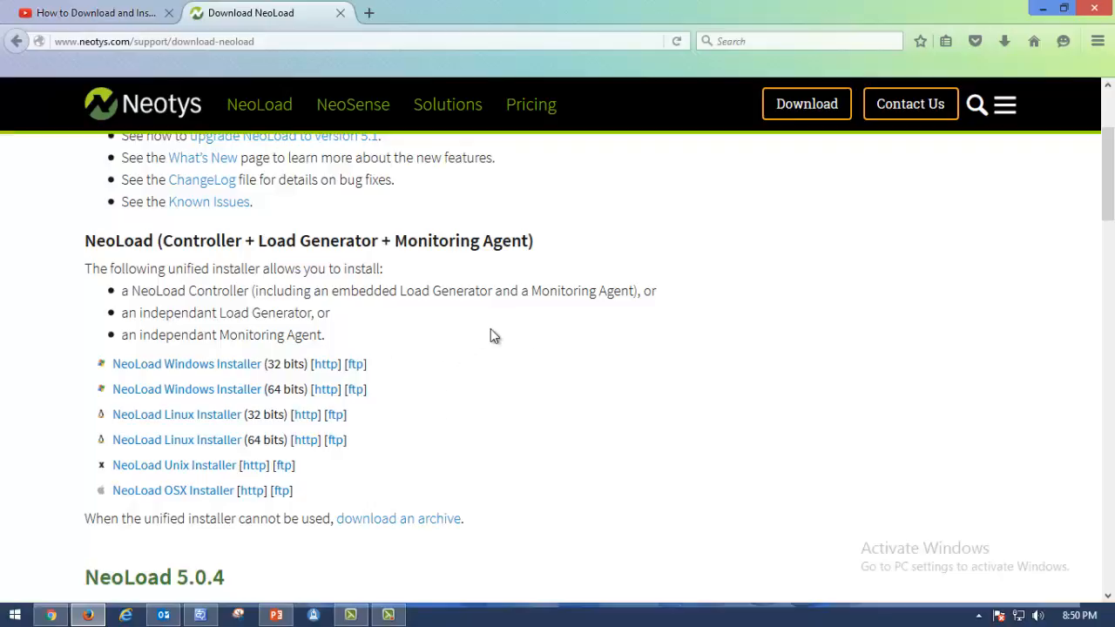
mouse_move(428, 334)
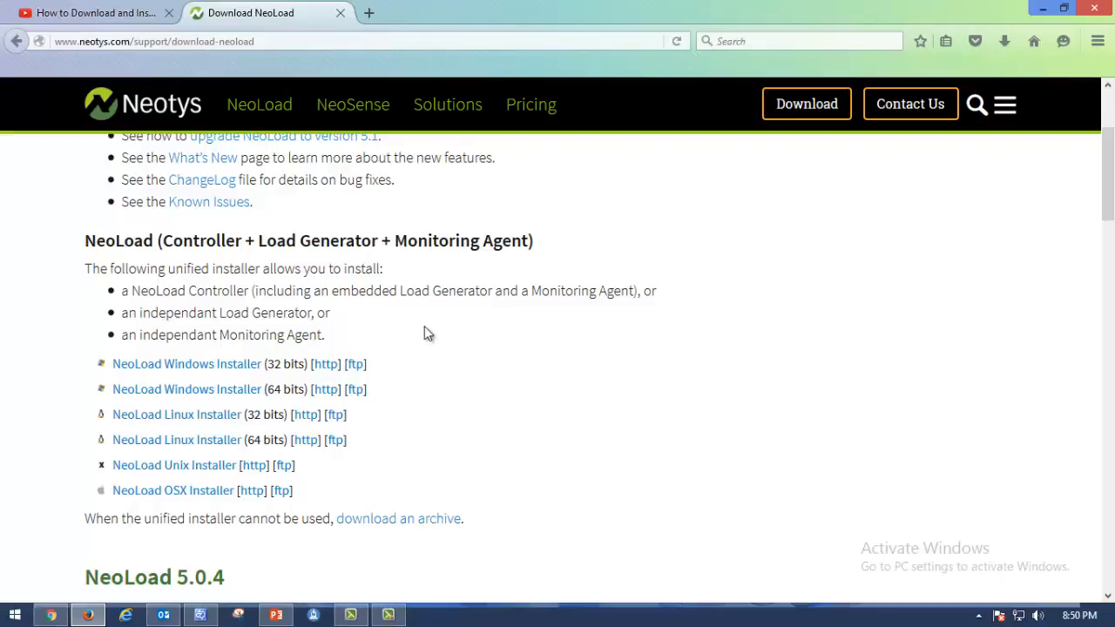
mouse_move(429, 324)
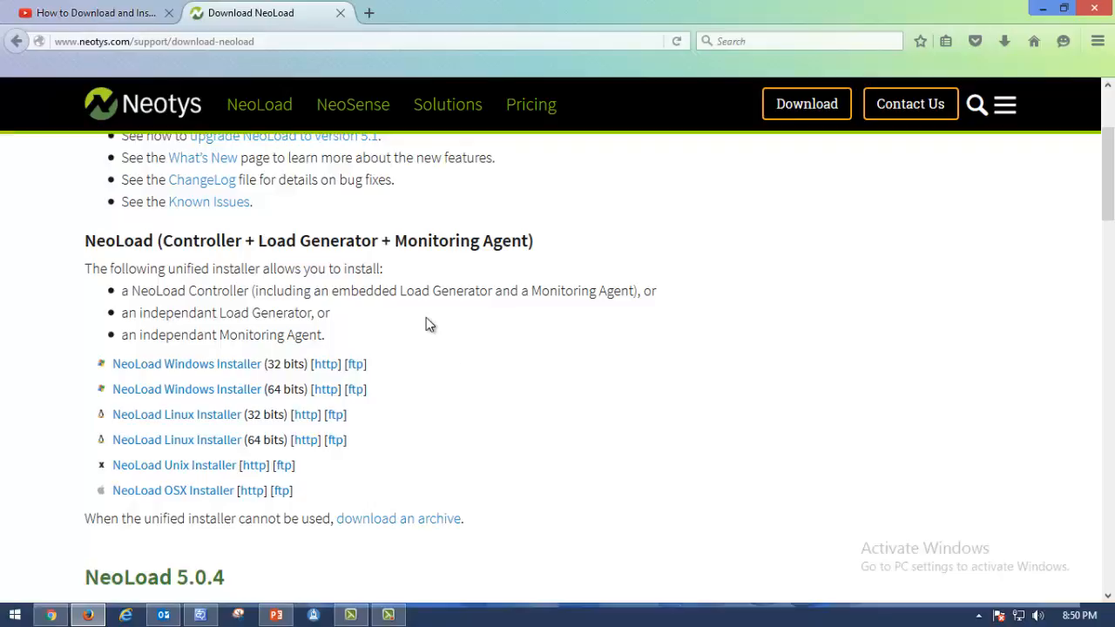
mouse_move(1103, 200)
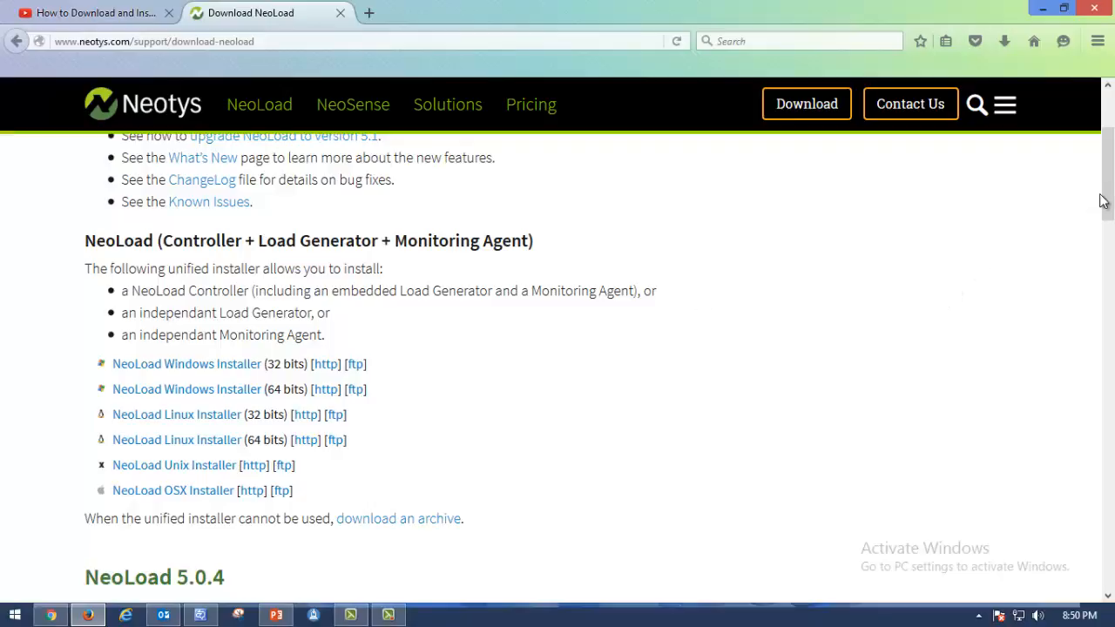
scroll("up", 3)
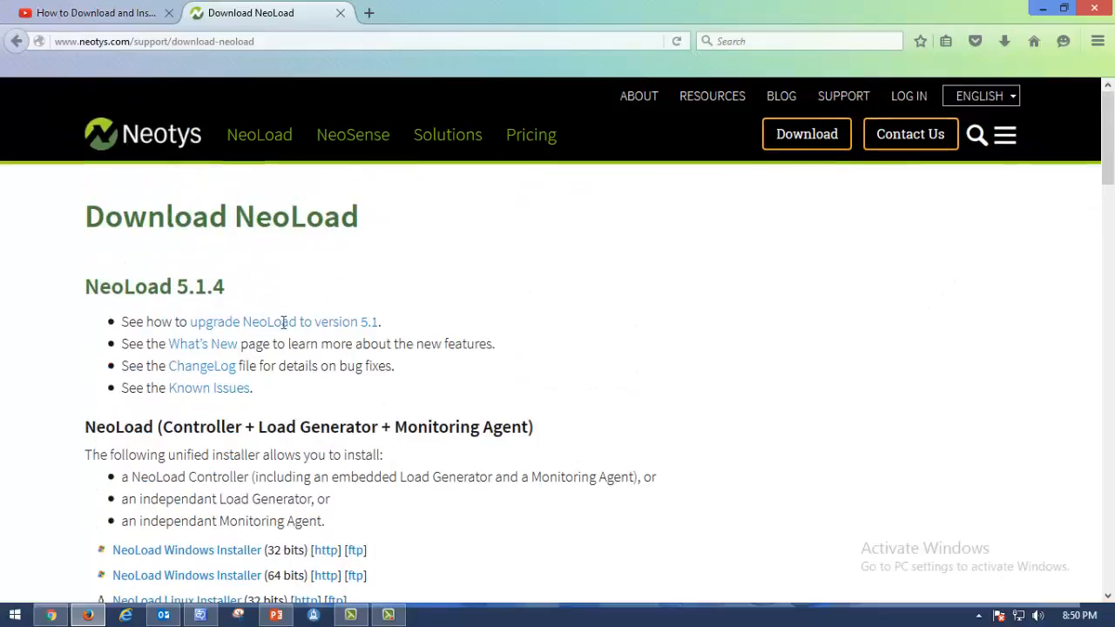
scroll("down", 3)
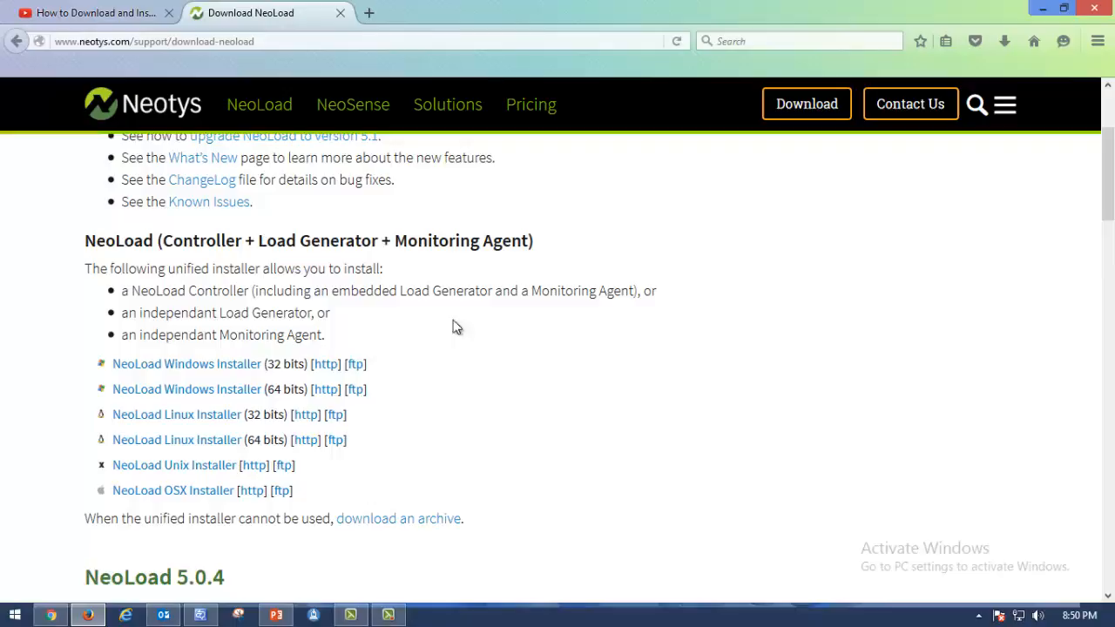
mouse_move(386, 390)
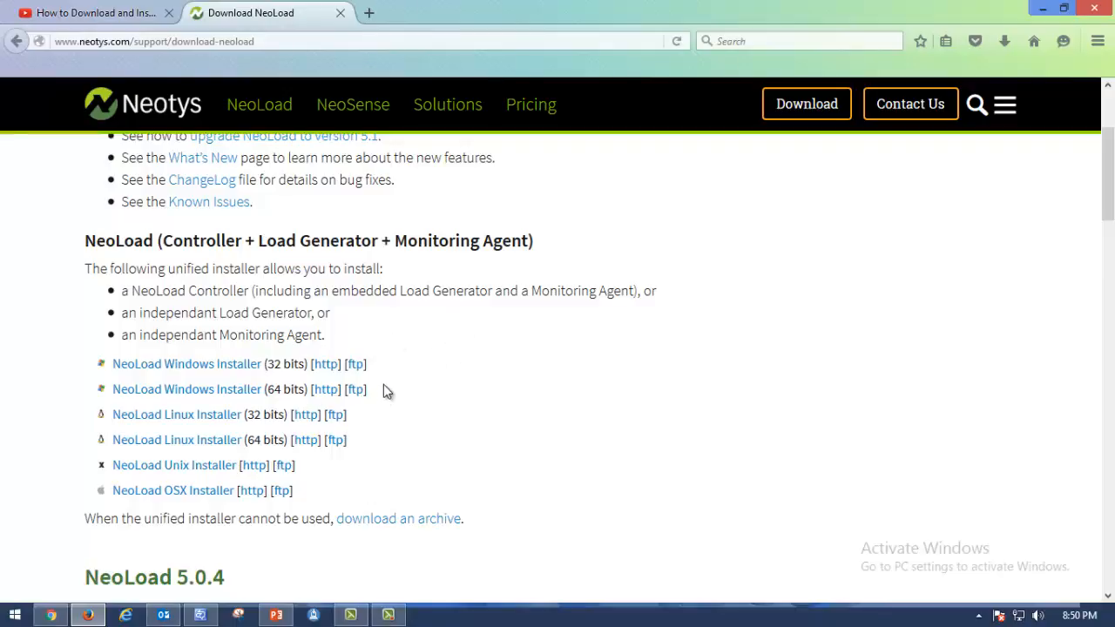
mouse_move(324, 374)
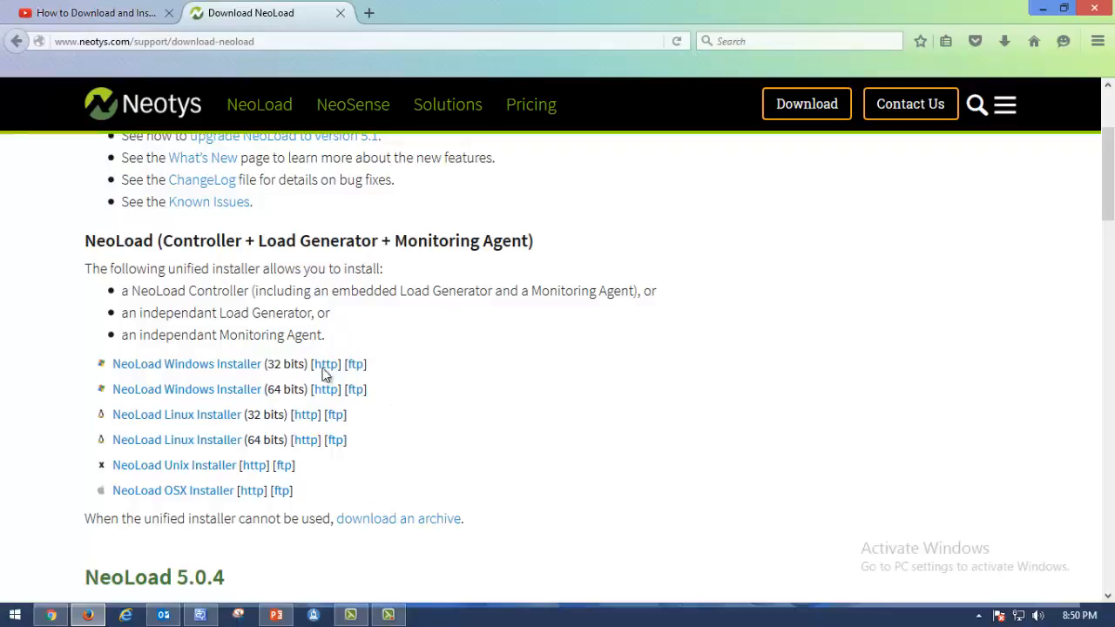
mouse_move(324, 388)
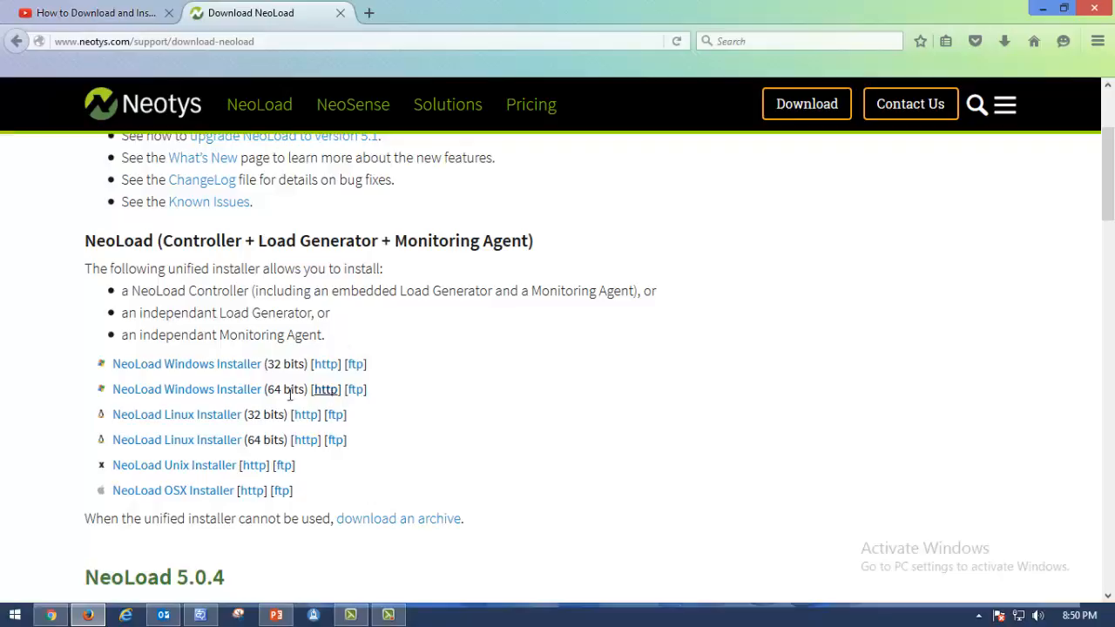
scroll("down", 3)
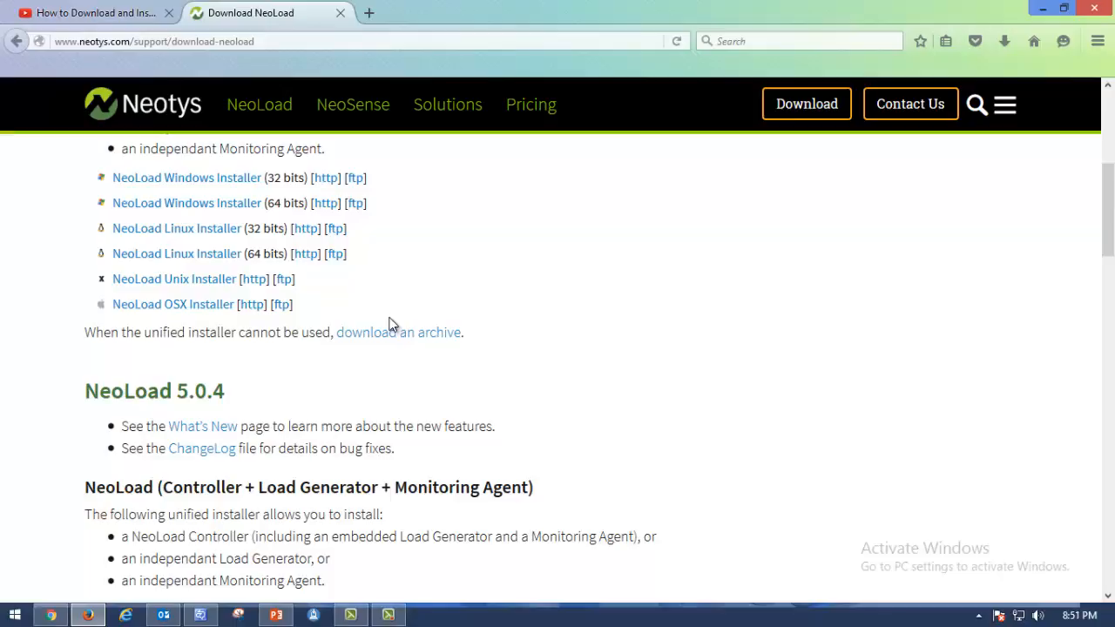
mouse_move(484, 310)
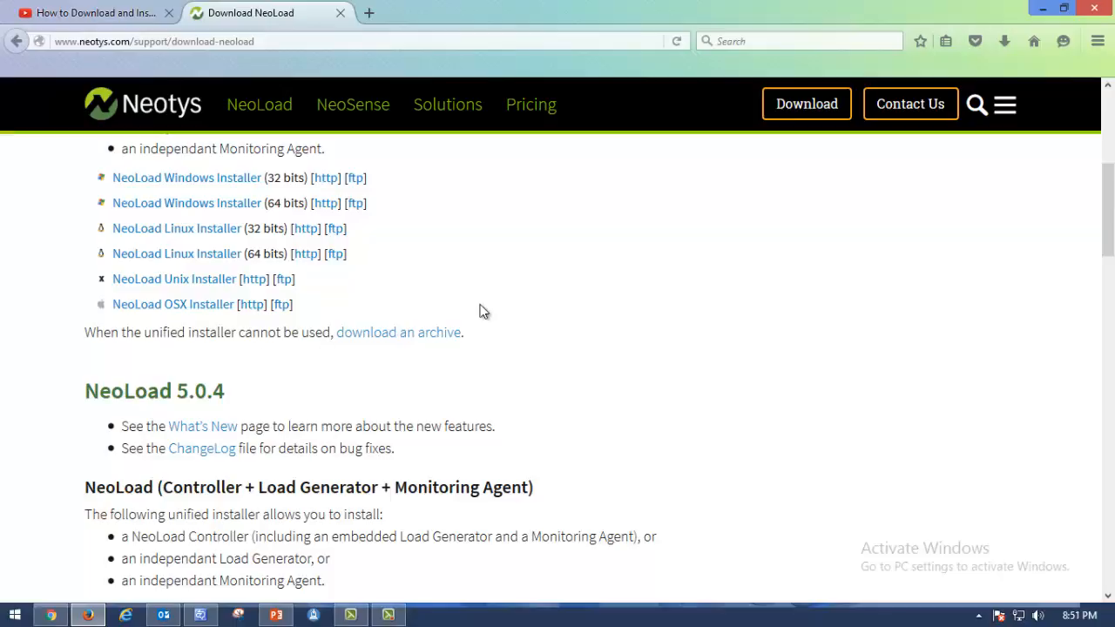
mouse_move(495, 294)
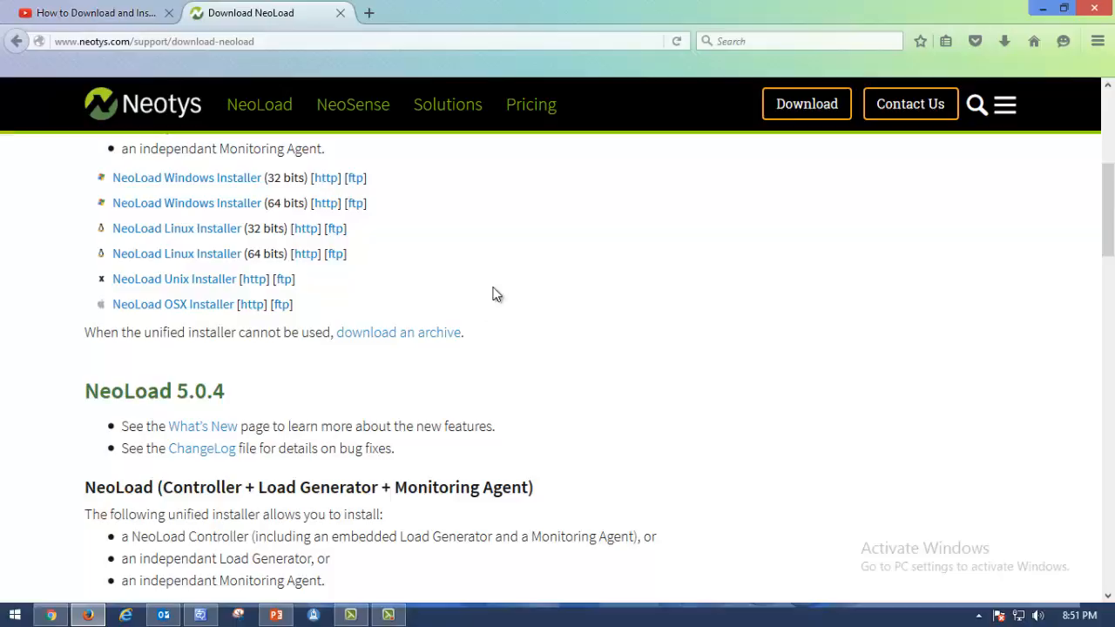
mouse_move(416, 320)
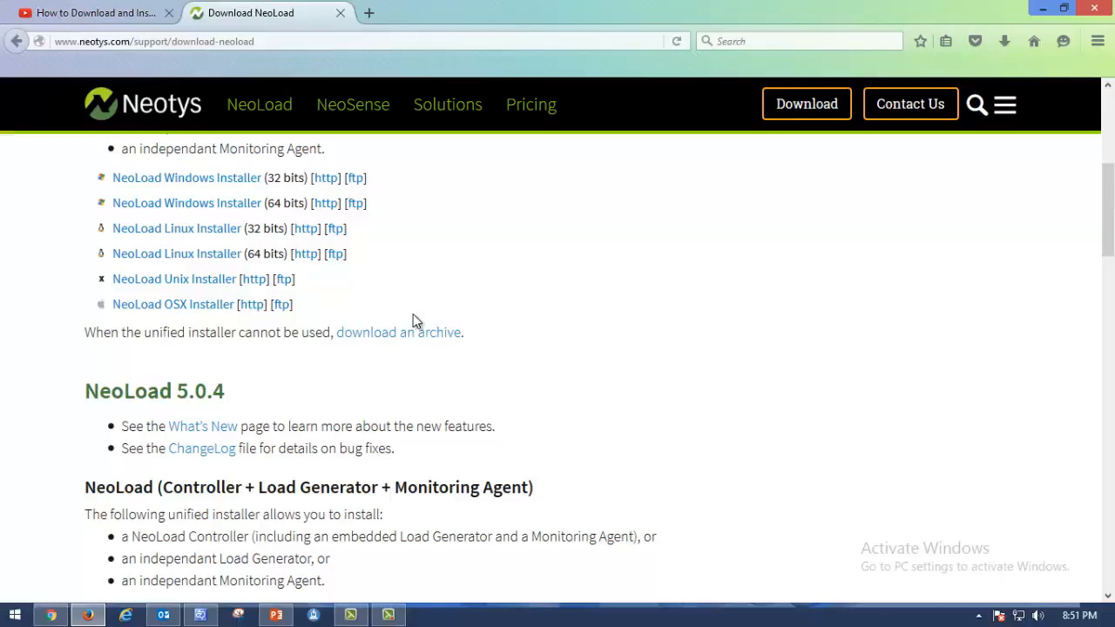
mouse_move(160, 239)
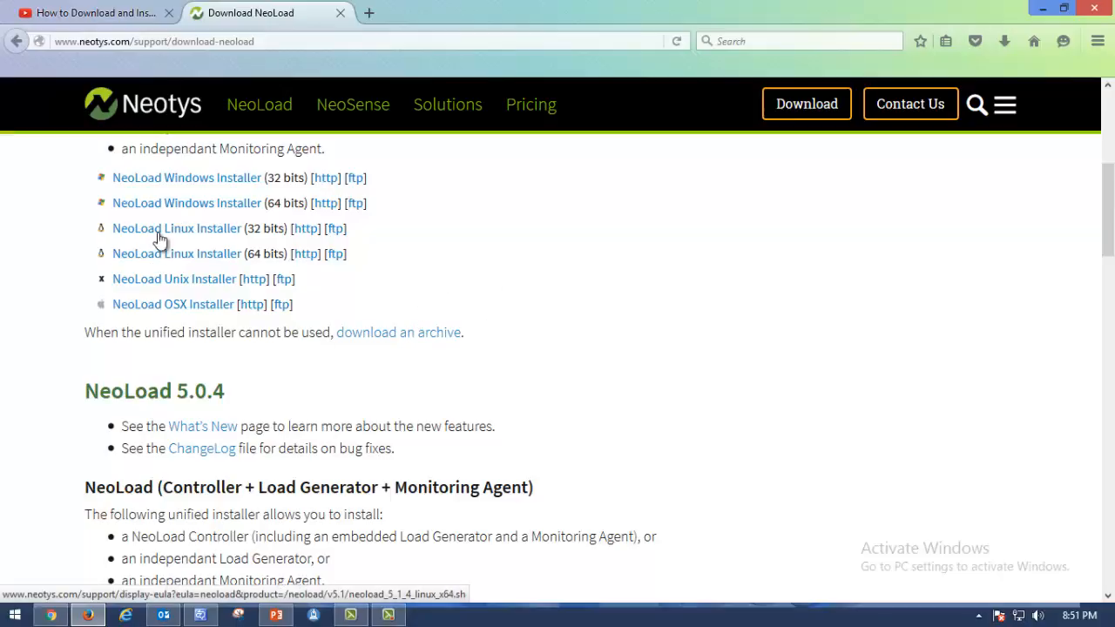
scroll("up", 3)
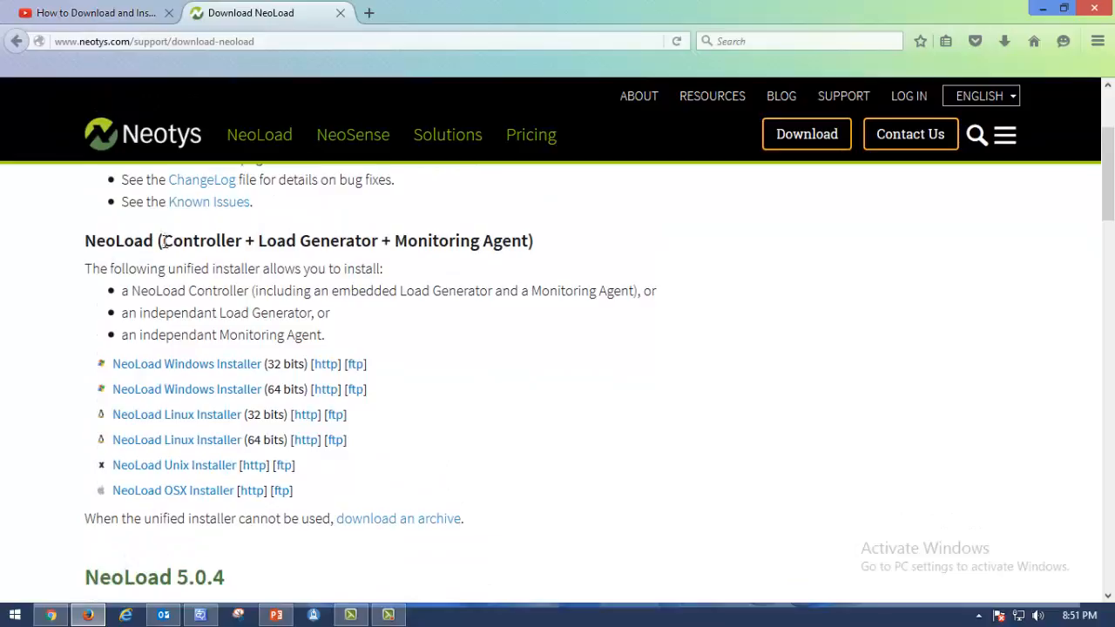
double_click(97, 241)
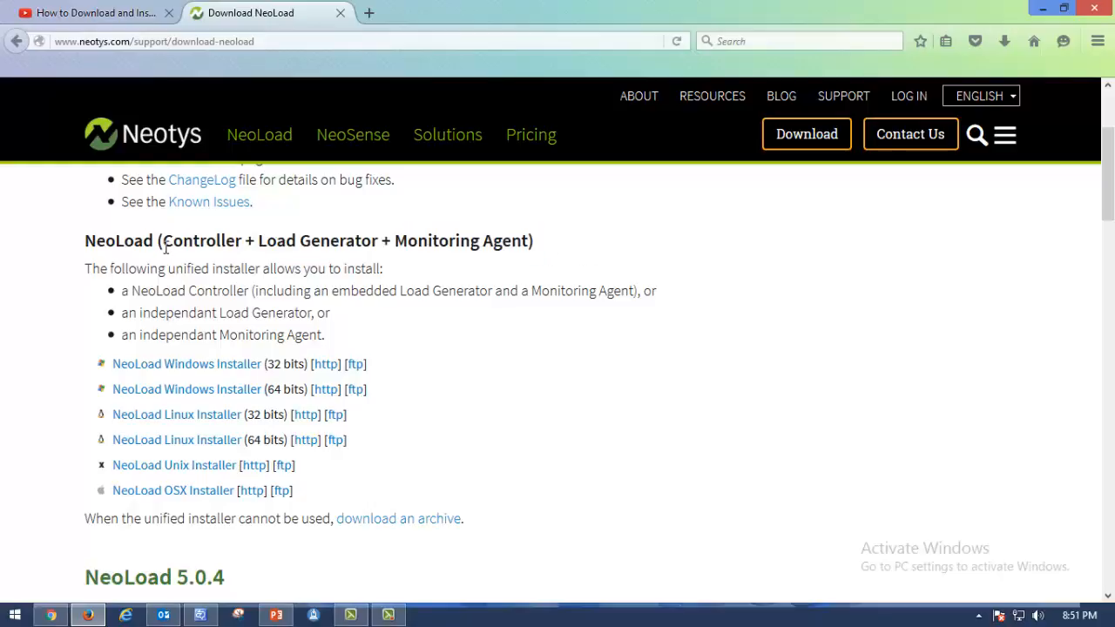
mouse_move(411, 310)
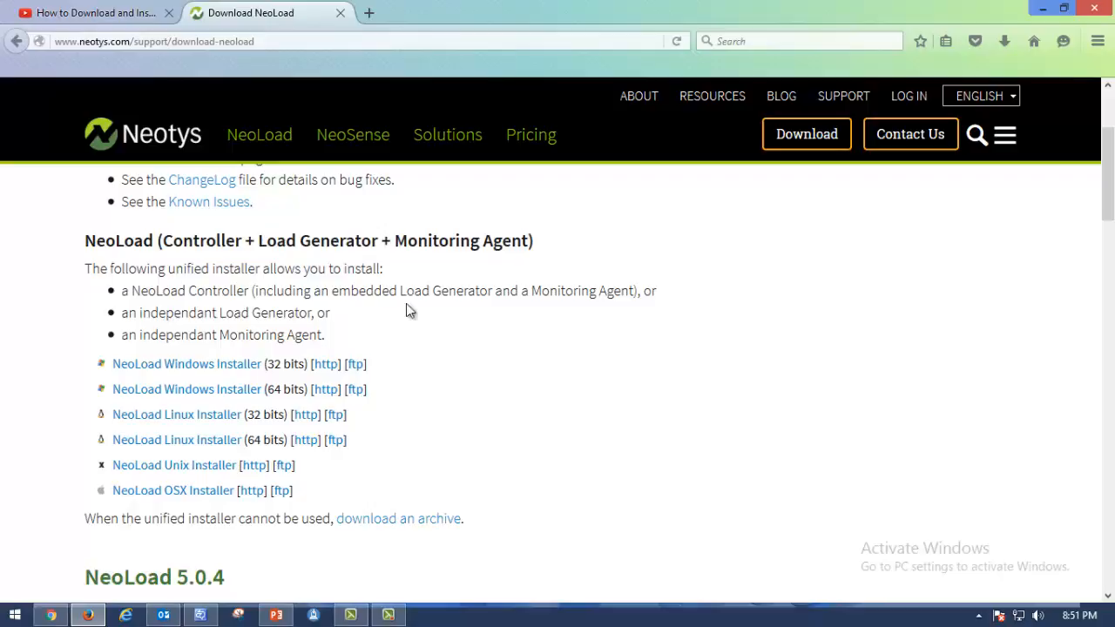
mouse_move(547, 248)
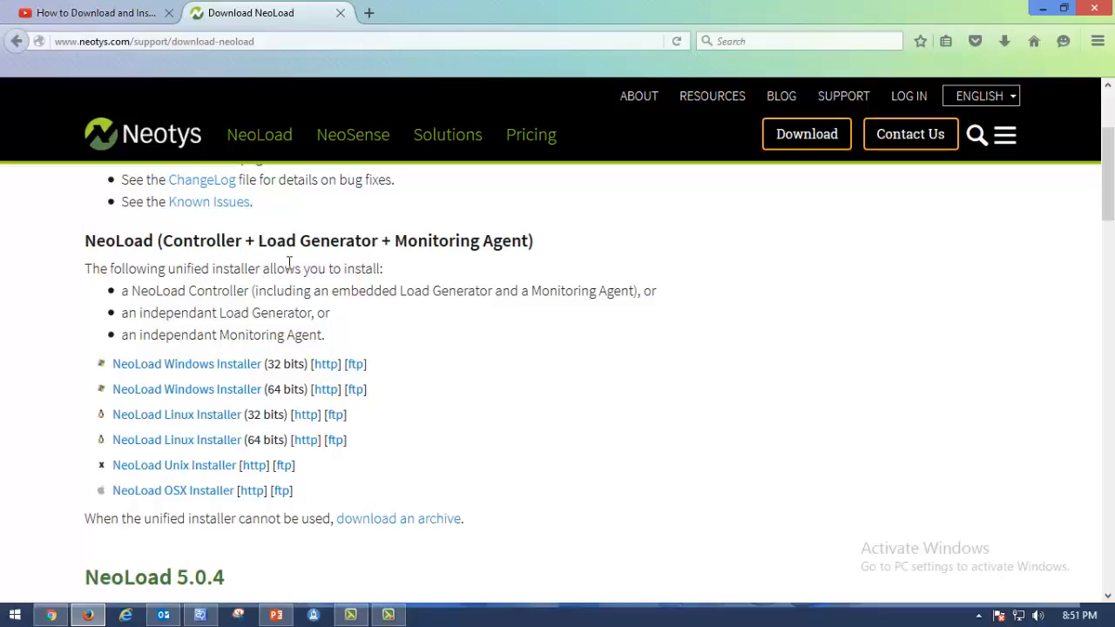
double_click(118, 240)
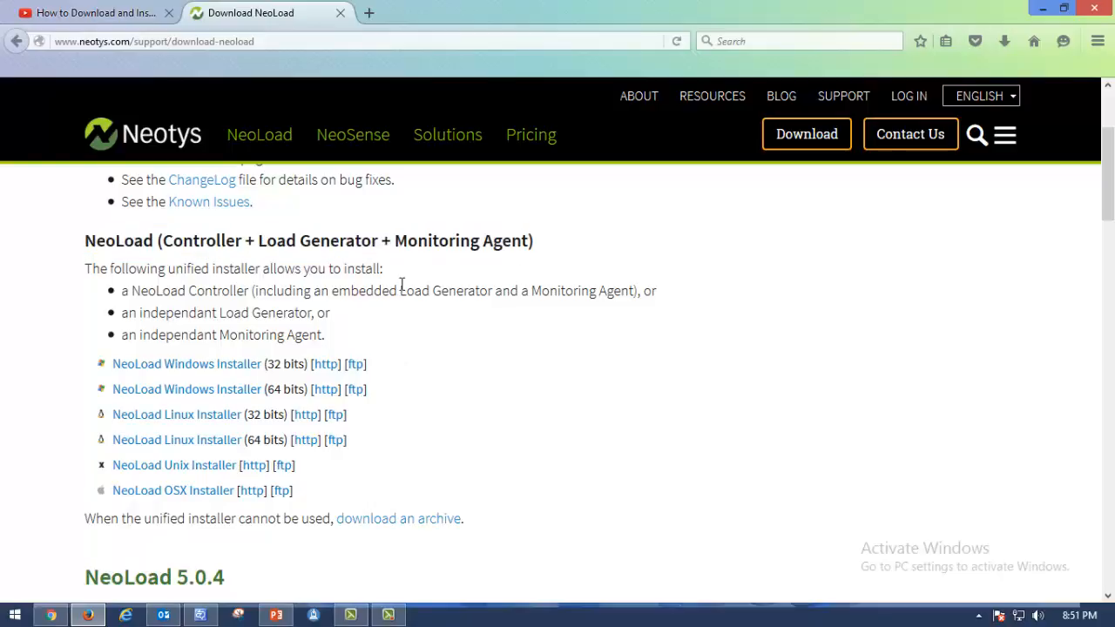
mouse_move(174, 463)
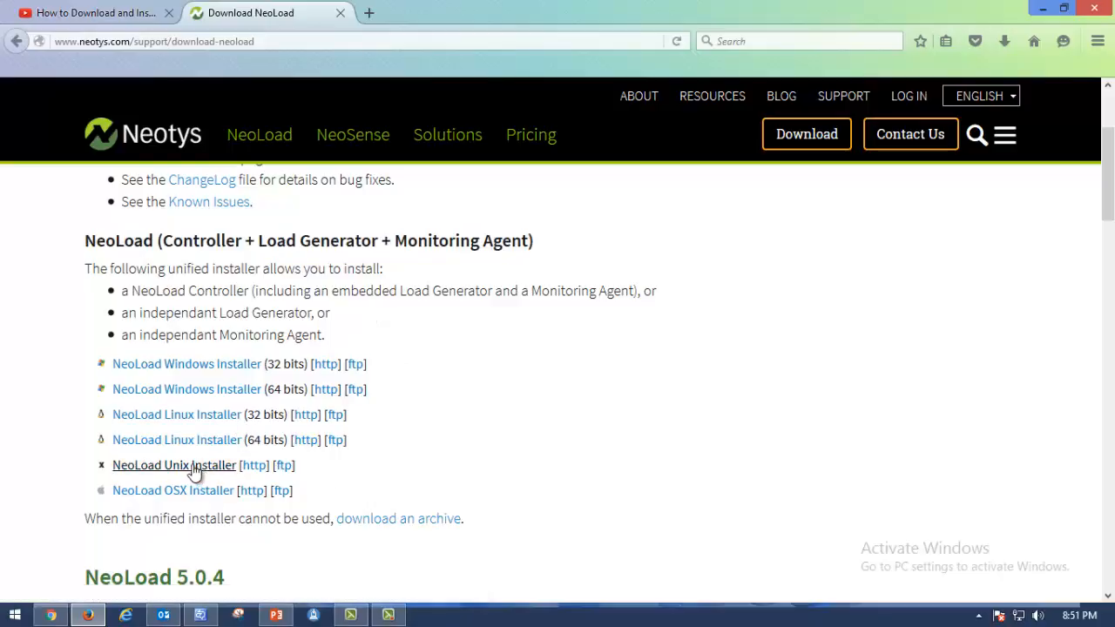
mouse_move(324, 390)
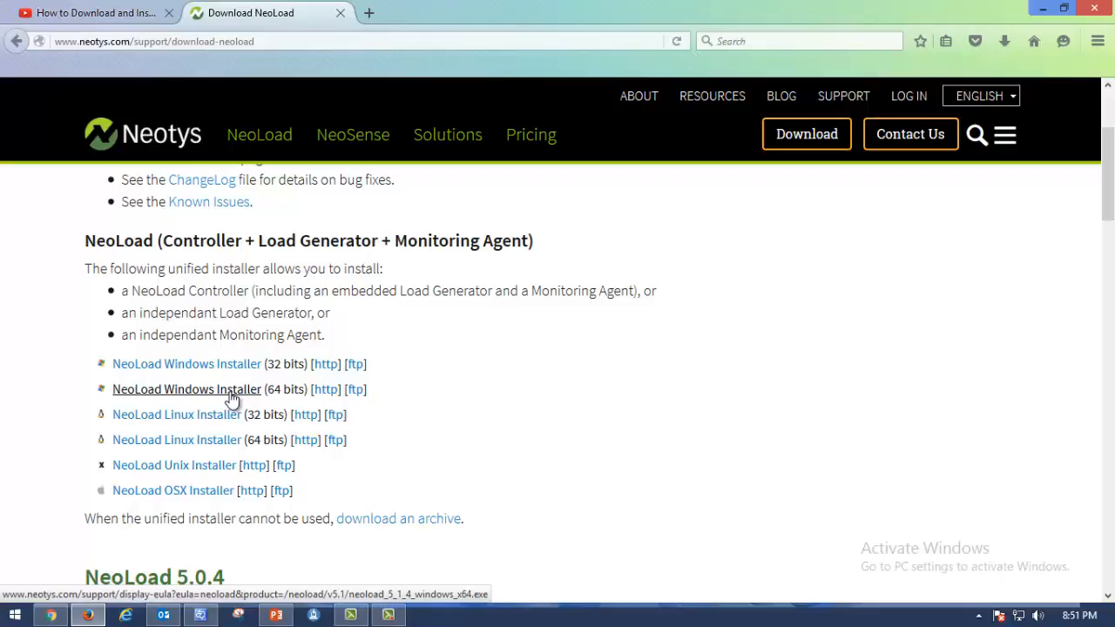
mouse_move(183, 404)
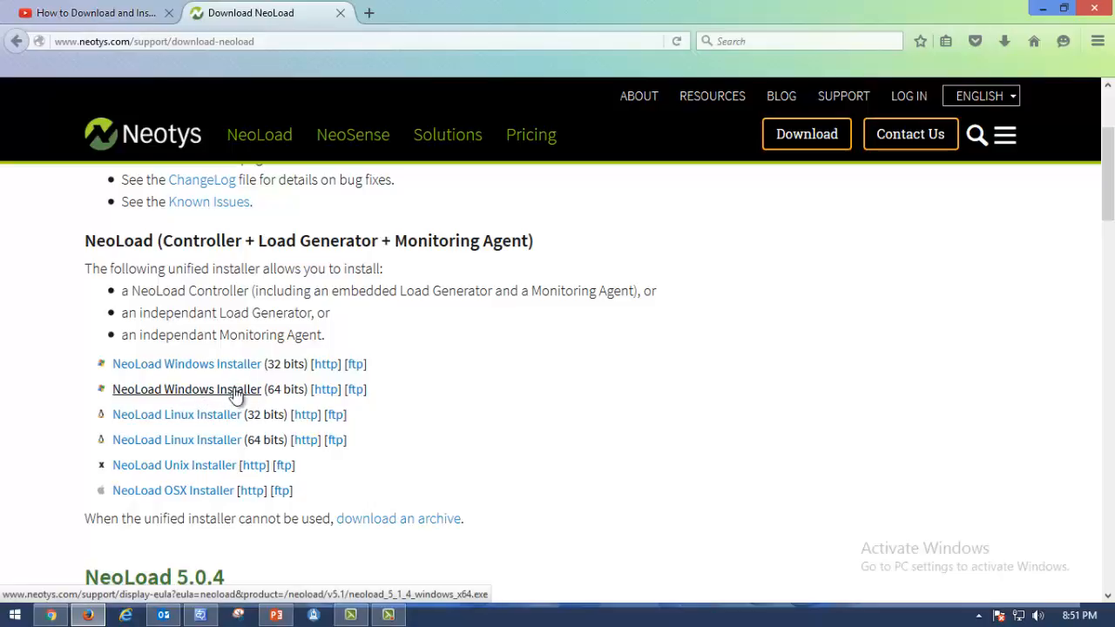
mouse_move(209, 398)
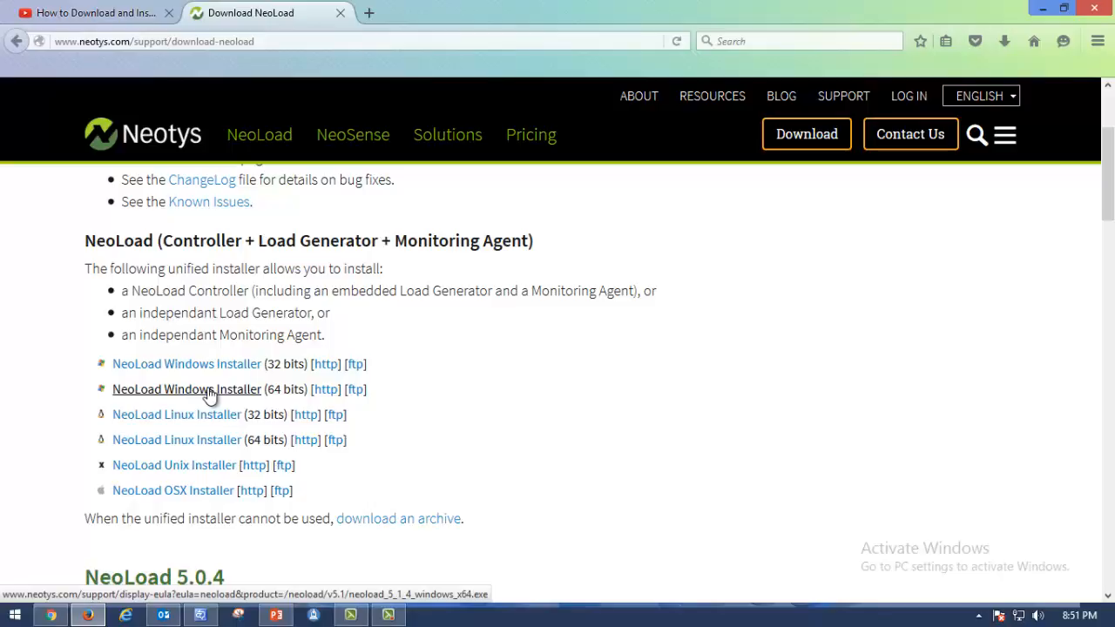
- Choose the NeoLoad Windows Installer (64 bits) and agree to the Neotys Software License Agreement
left_click(186, 388)
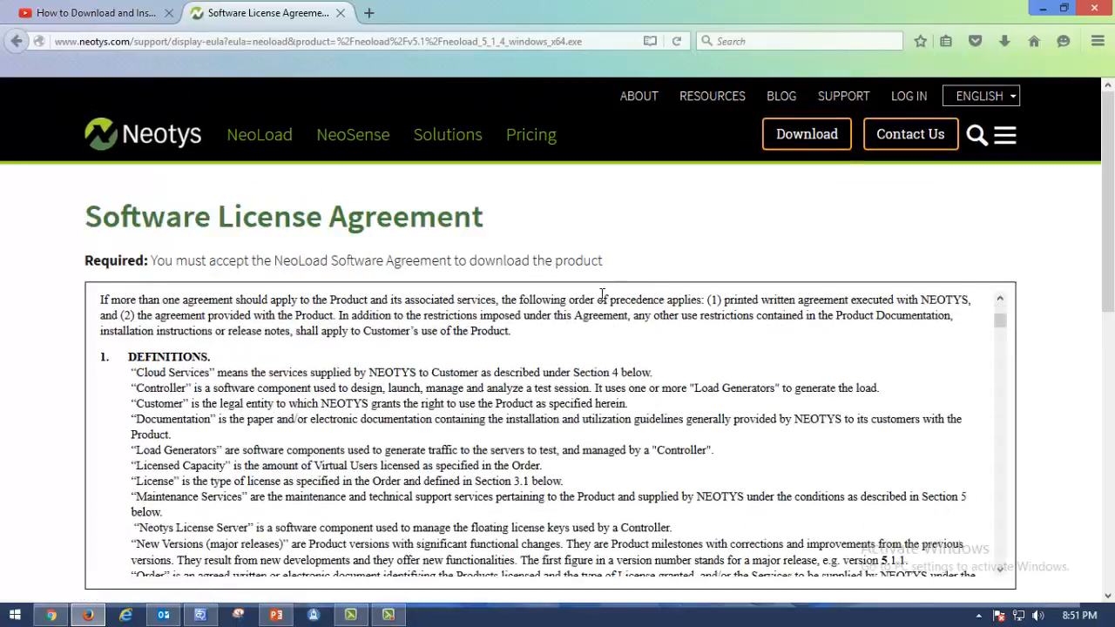
scroll("down", 3)
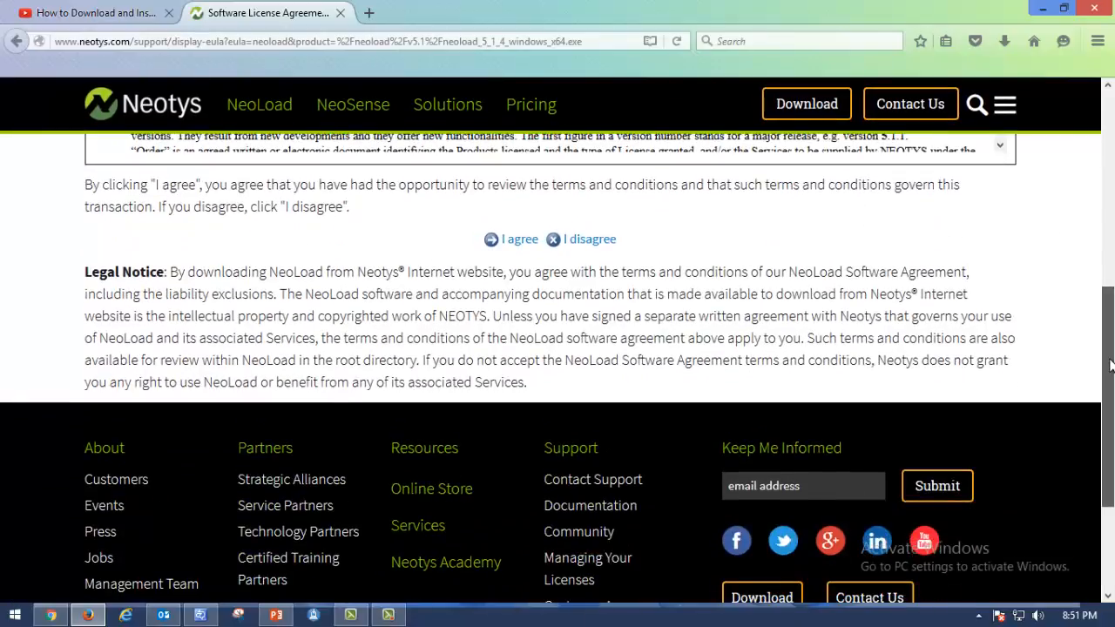
scroll("up", 3)
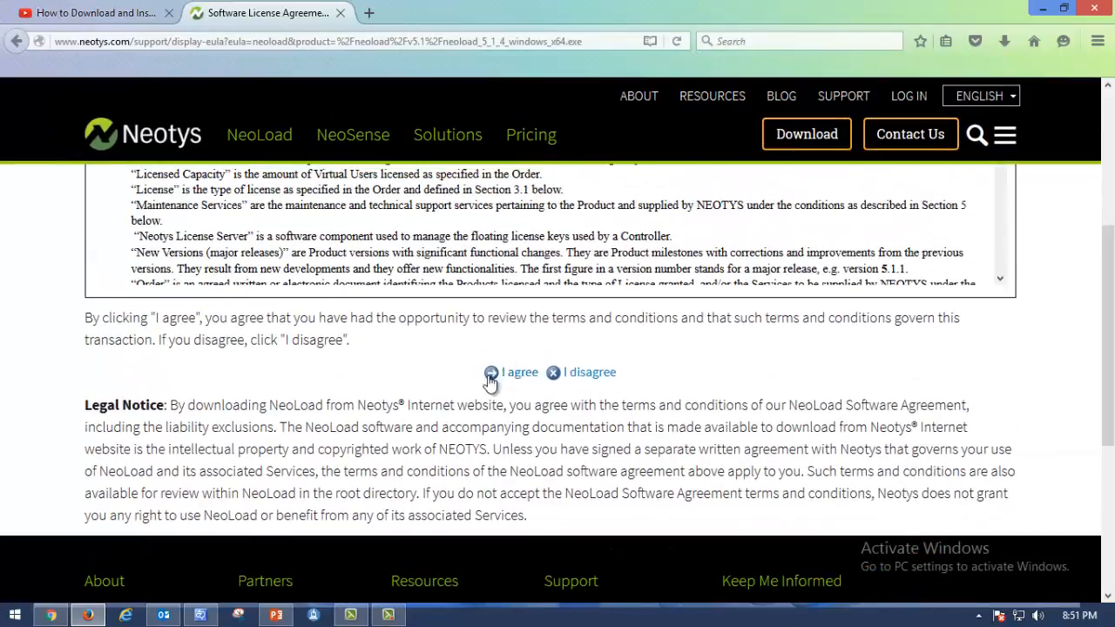
scroll("down", 3)
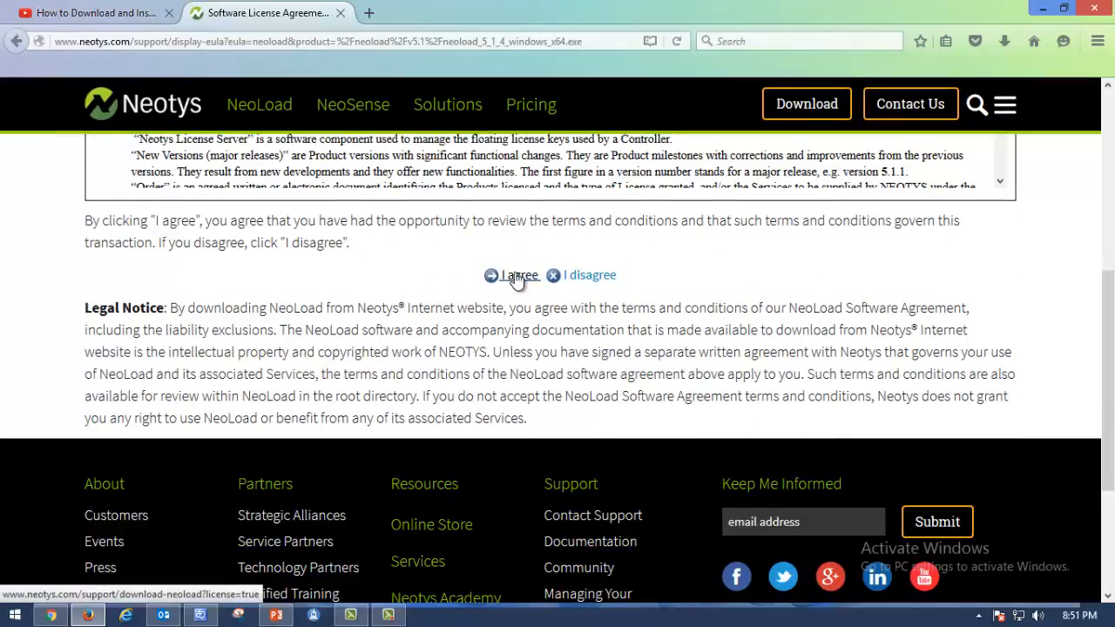
left_click(519, 275)
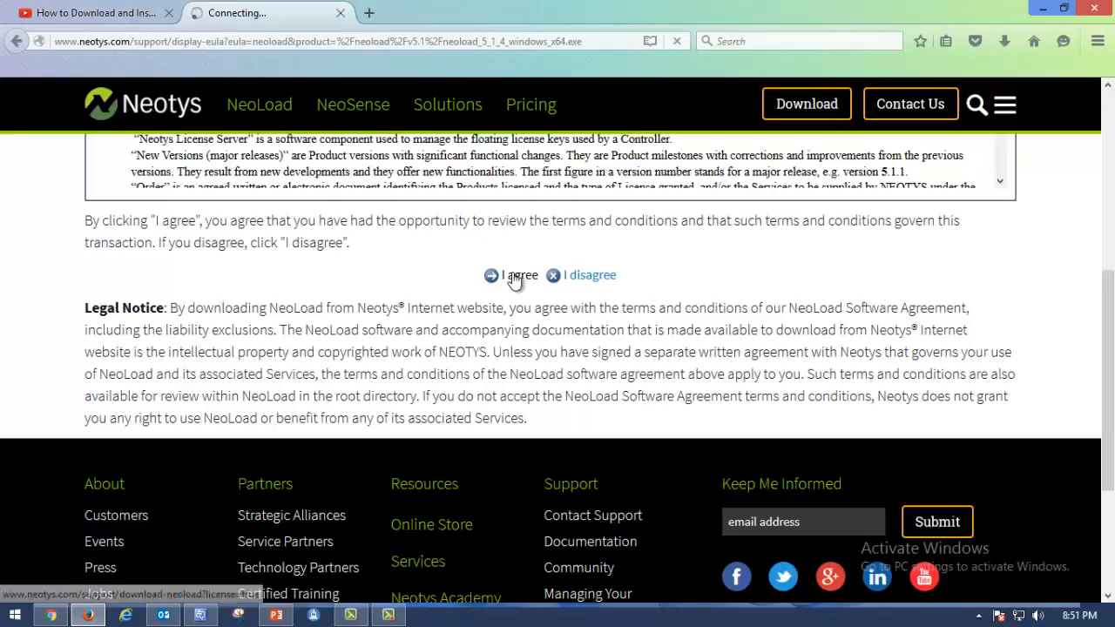
- Start the 64-bit installer download so Firefox prompts to save neoload_5_1_4_windows_x64.exe
left_click(519, 275)
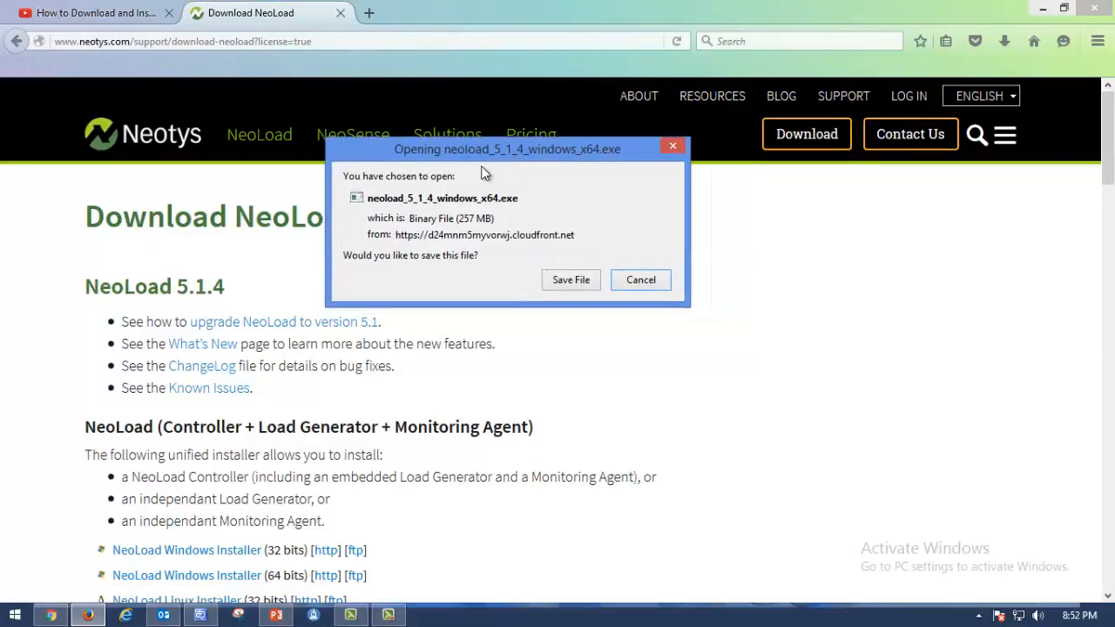
mouse_move(470, 157)
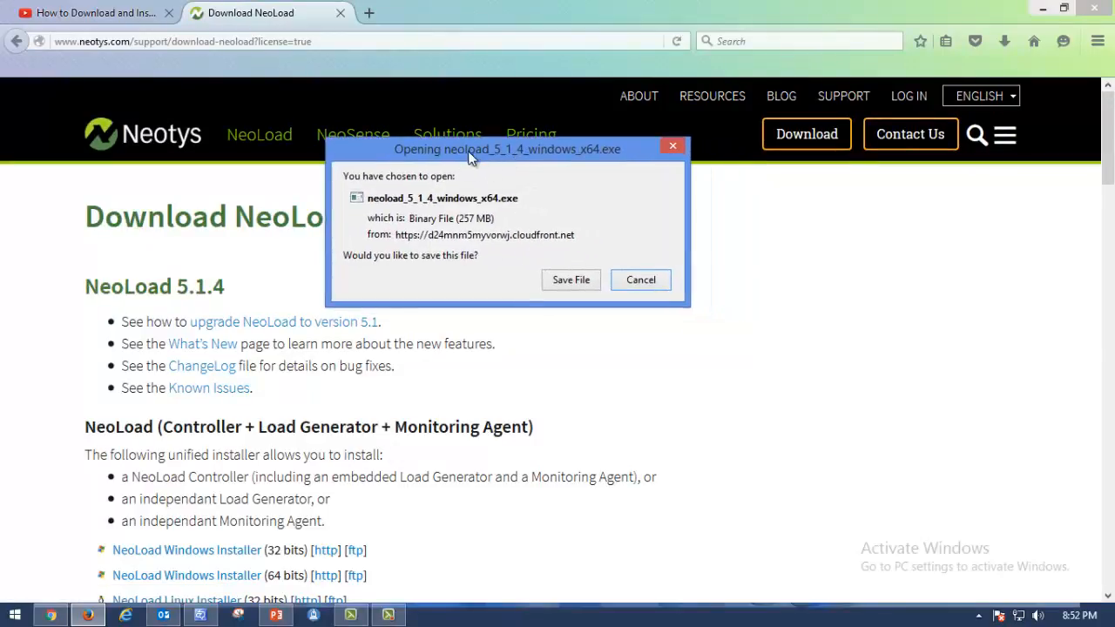
mouse_move(501, 190)
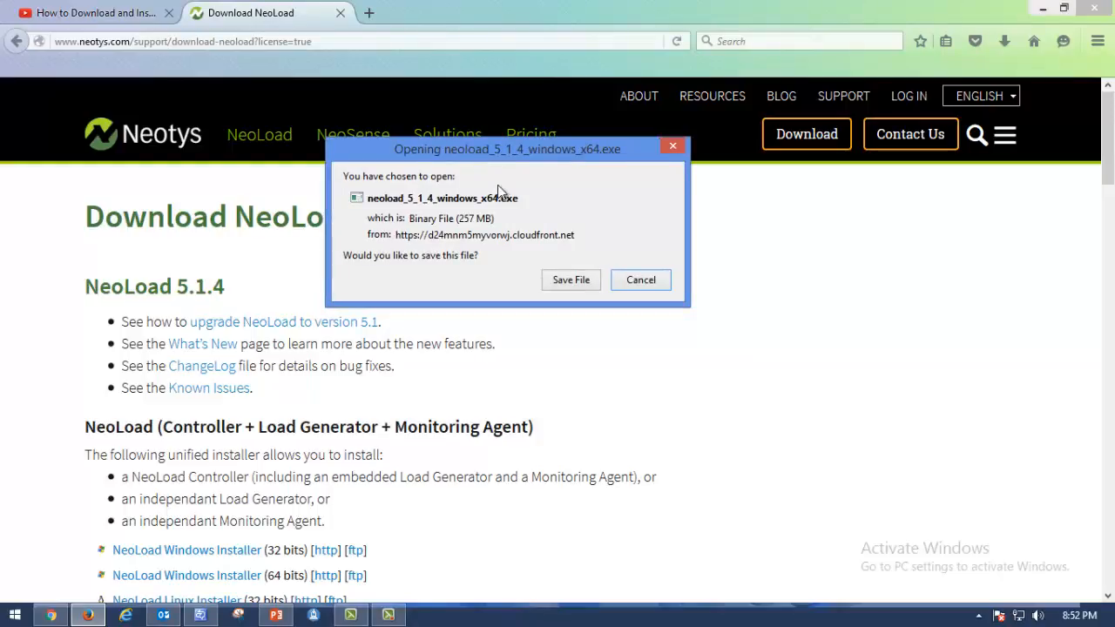
mouse_move(498, 225)
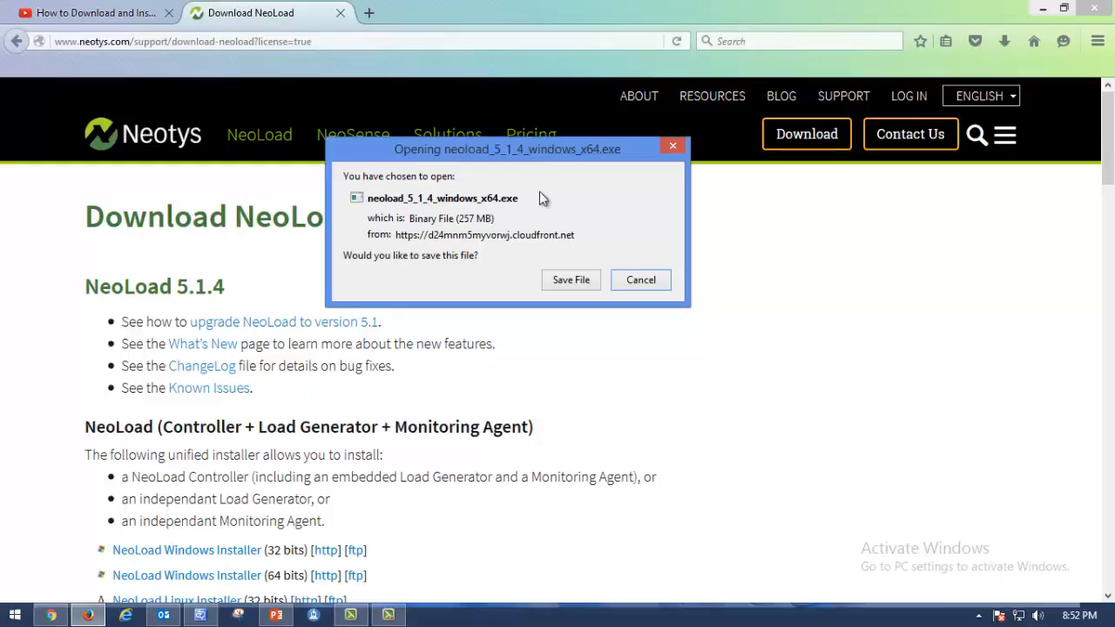
left_click_drag(505, 150, 429, 136)
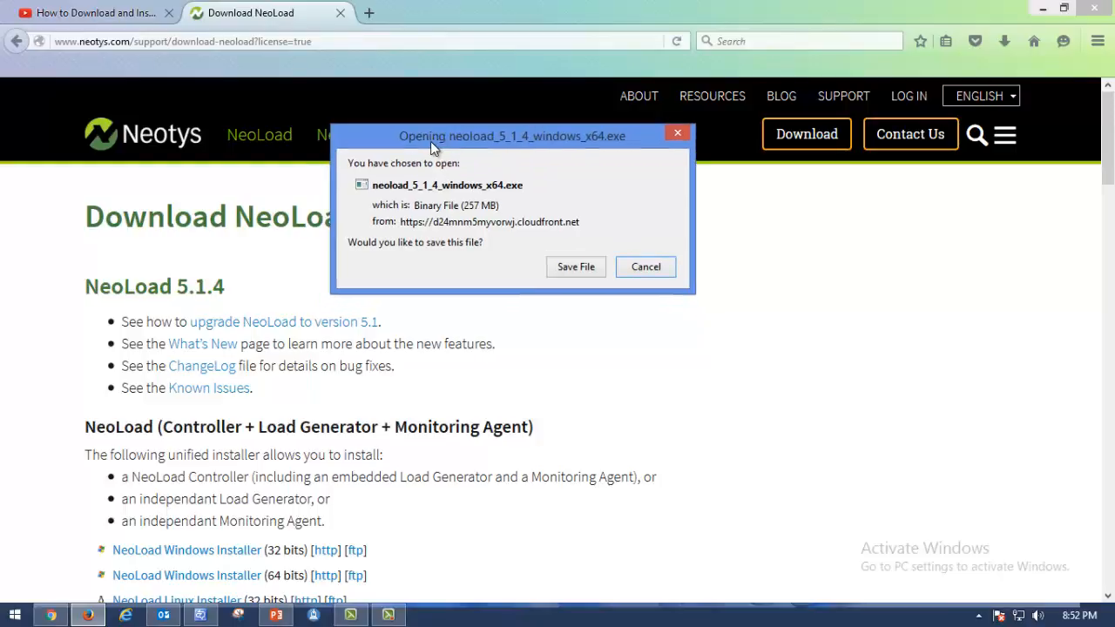
scroll("down", 3)
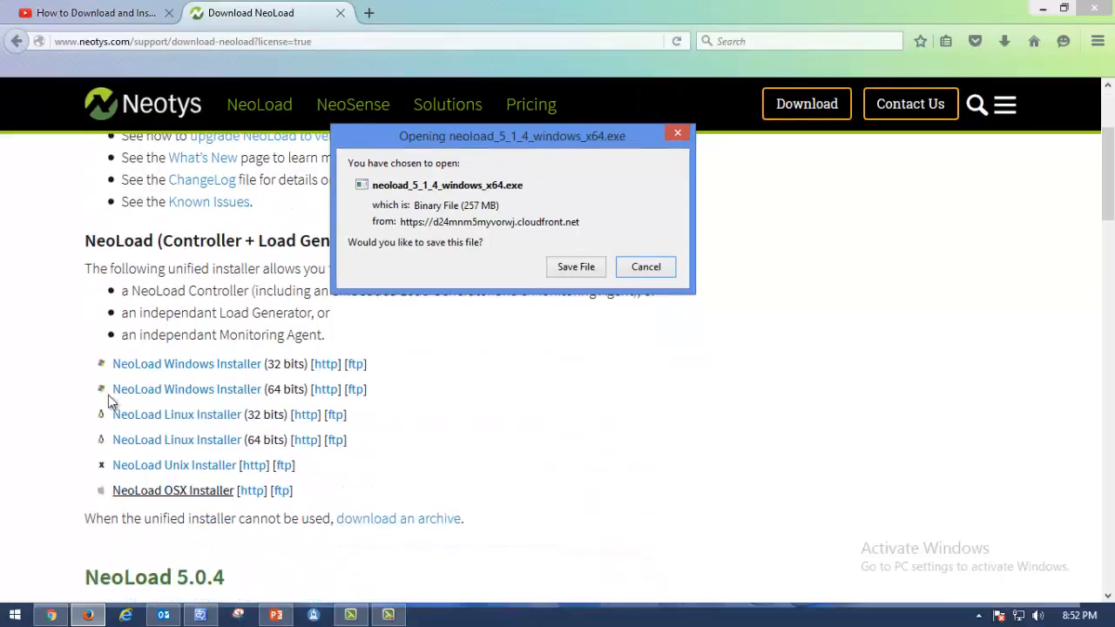
mouse_move(540, 226)
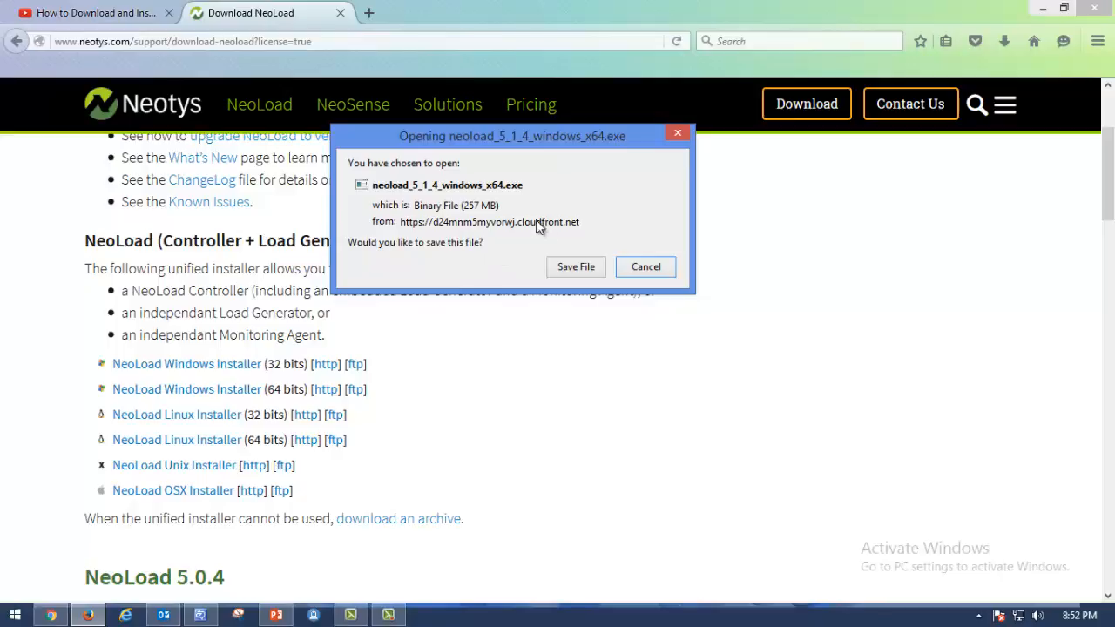
mouse_move(538, 153)
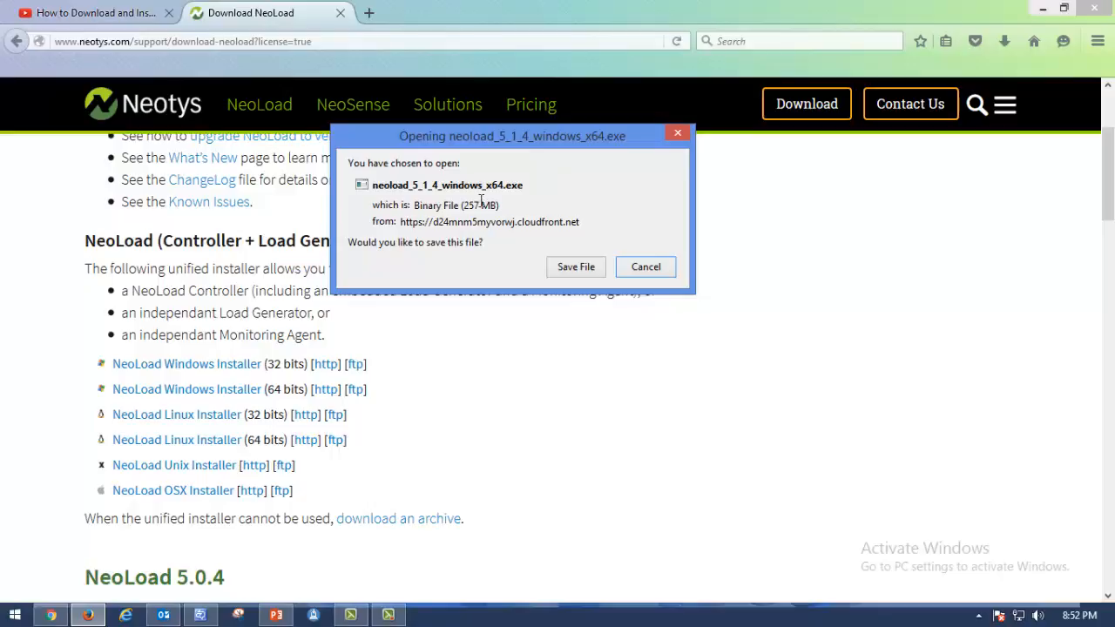
mouse_move(515, 141)
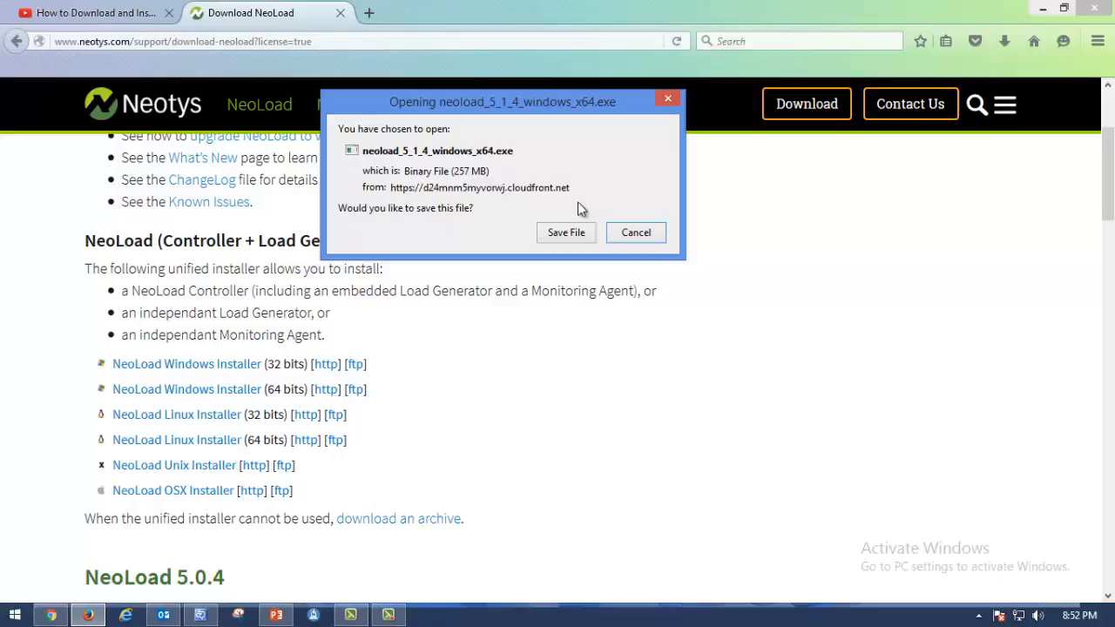
mouse_move(538, 216)
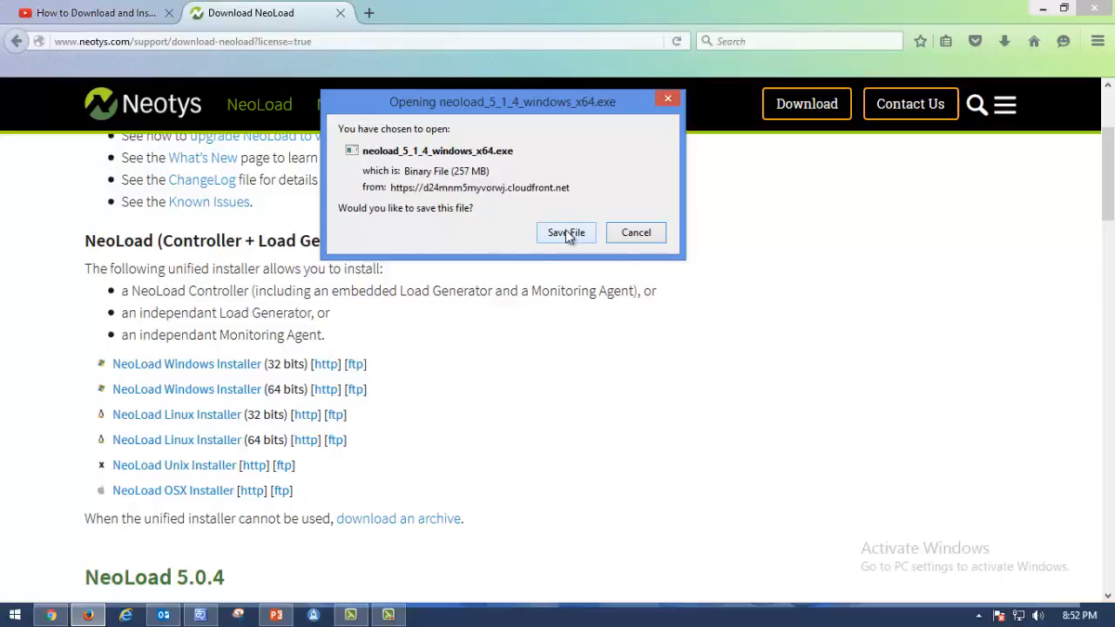
- Save neoload_5_1_4_windows_x64.exe to the Desktop
left_click(564, 234)
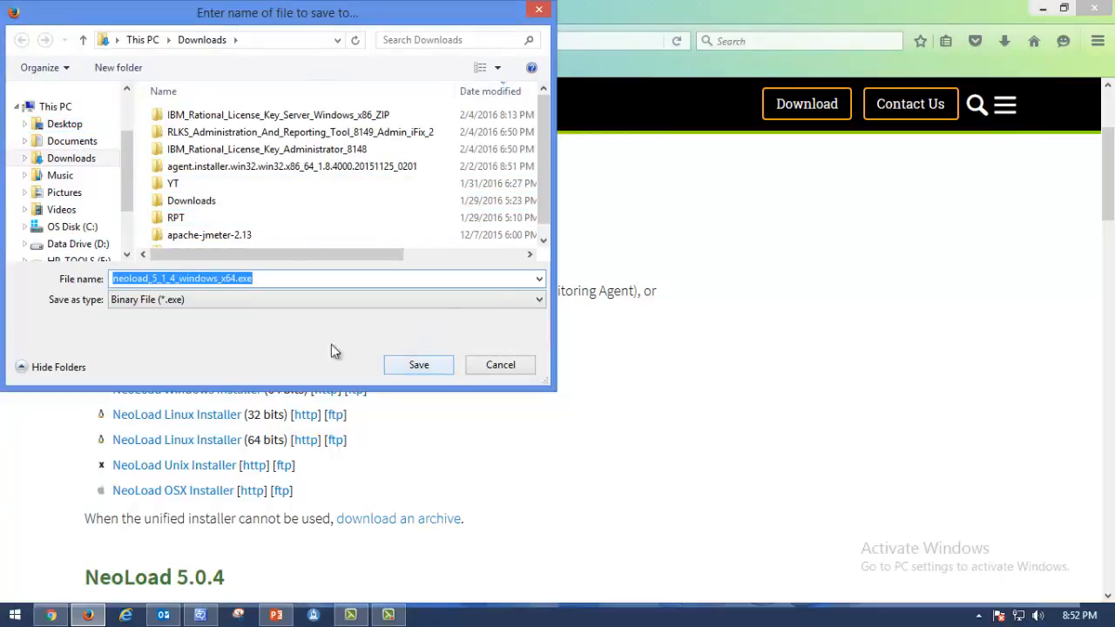
left_click(64, 122)
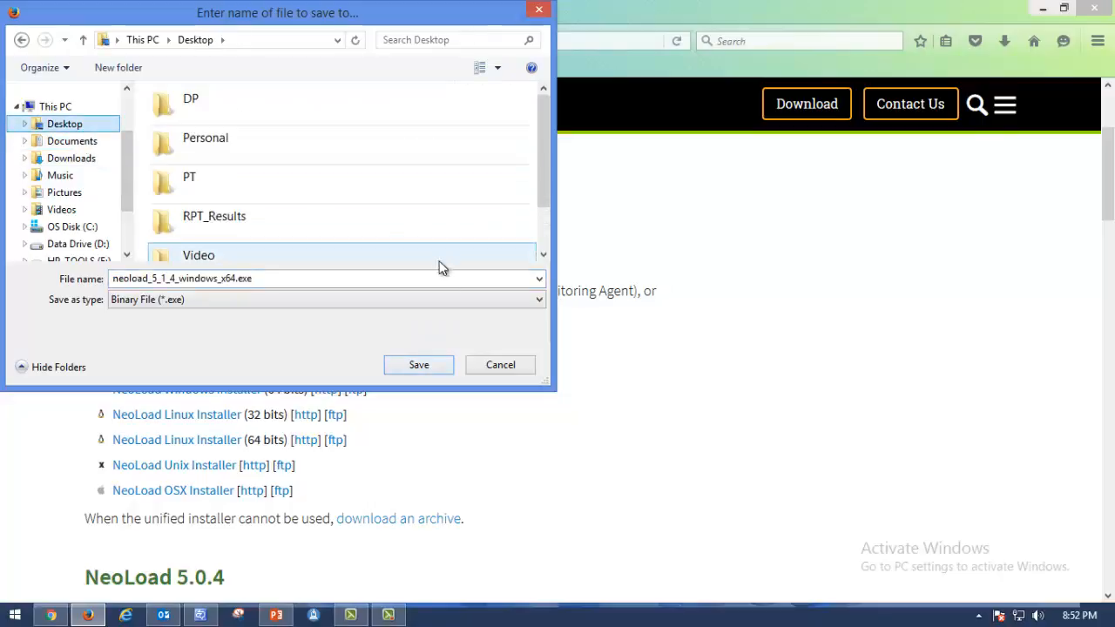
mouse_move(418, 364)
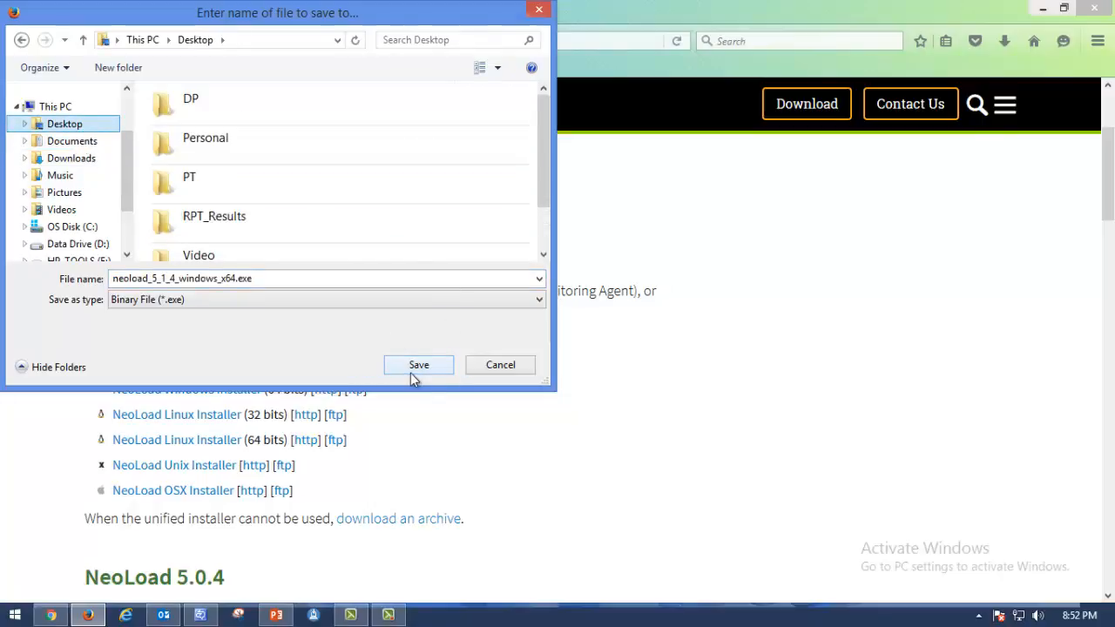
left_click(418, 365)
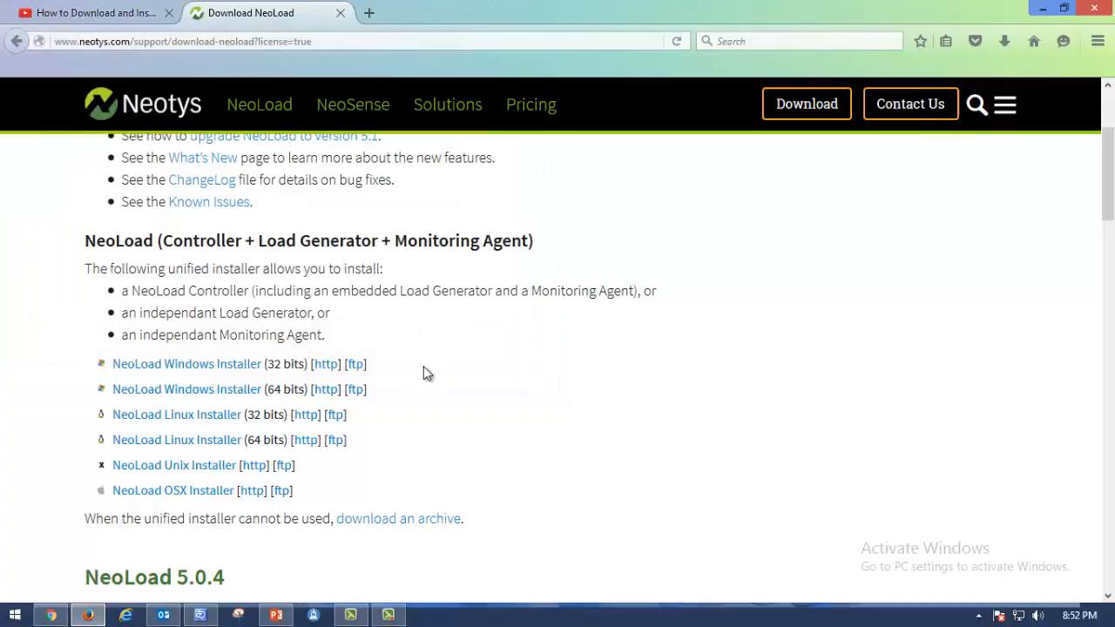
mouse_move(729, 285)
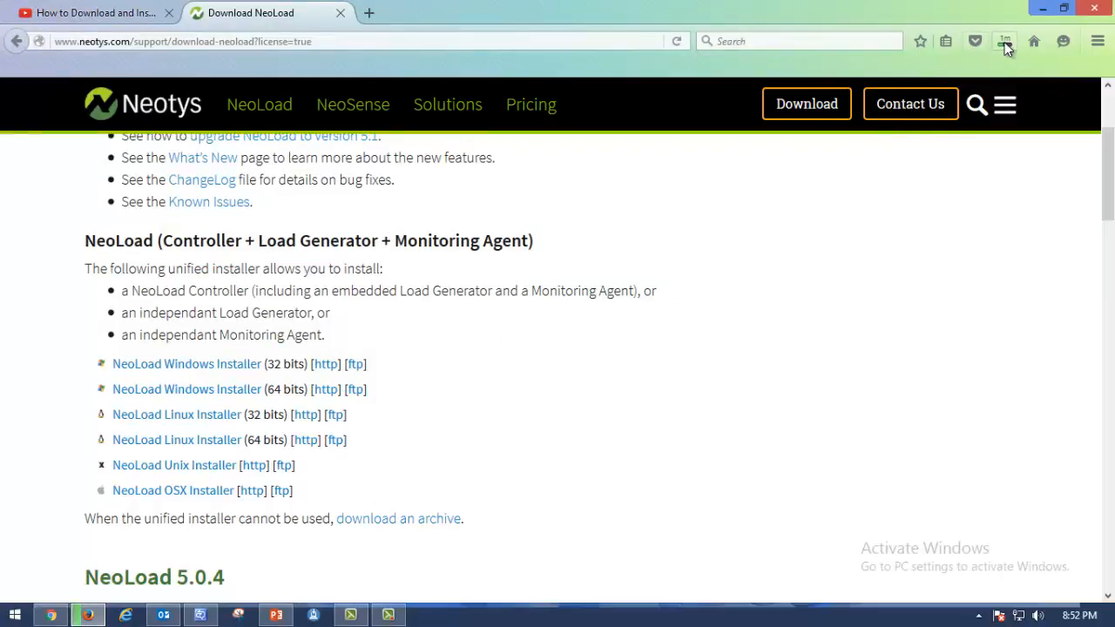
mouse_move(1003, 42)
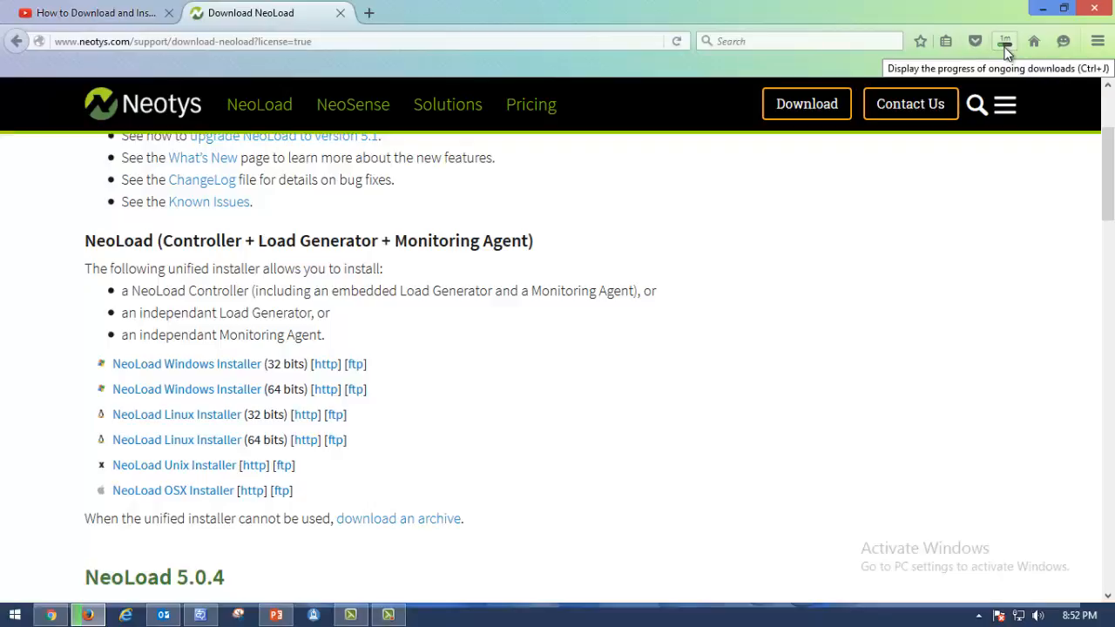
mouse_move(683, 360)
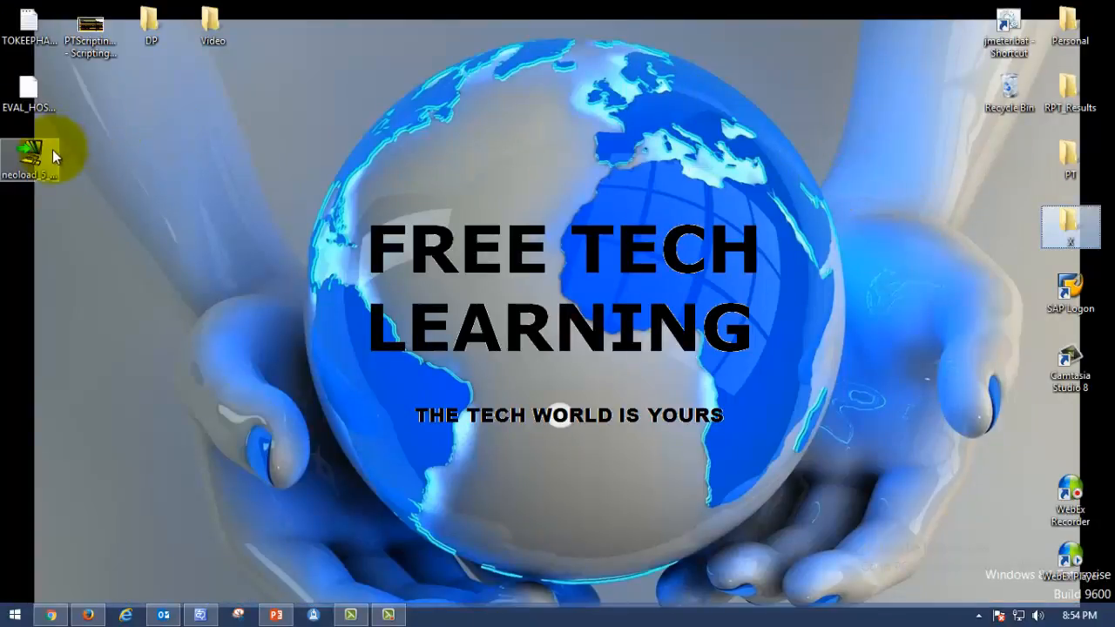
- Move the NeoLoad installer icon onto the desktop and run it as administrator
left_click_drag(32, 157, 397, 99)
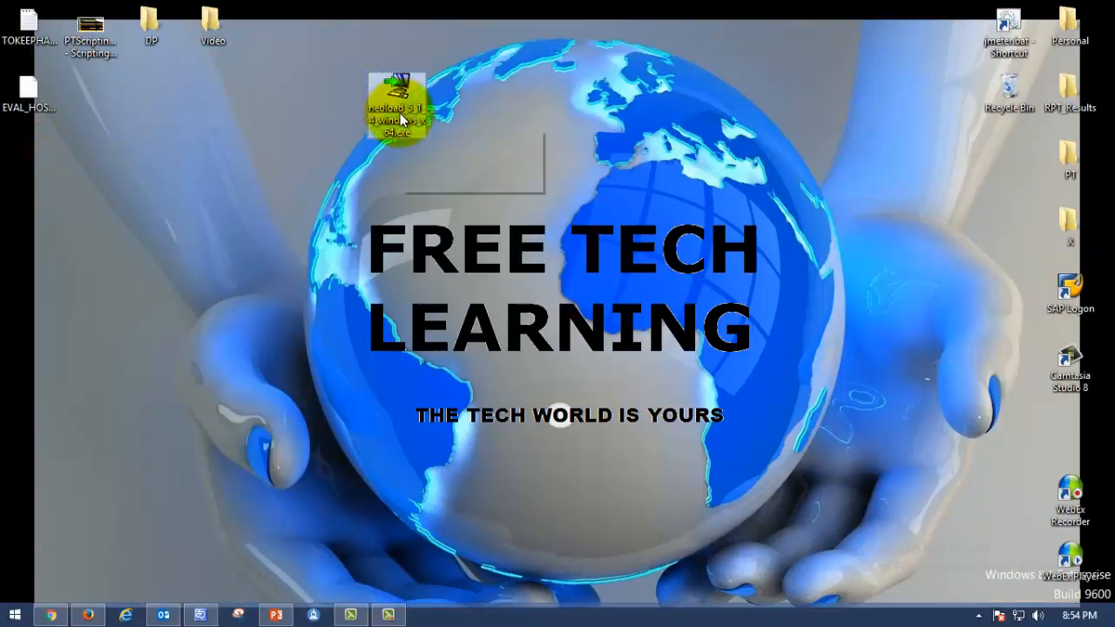
right_click(397, 105)
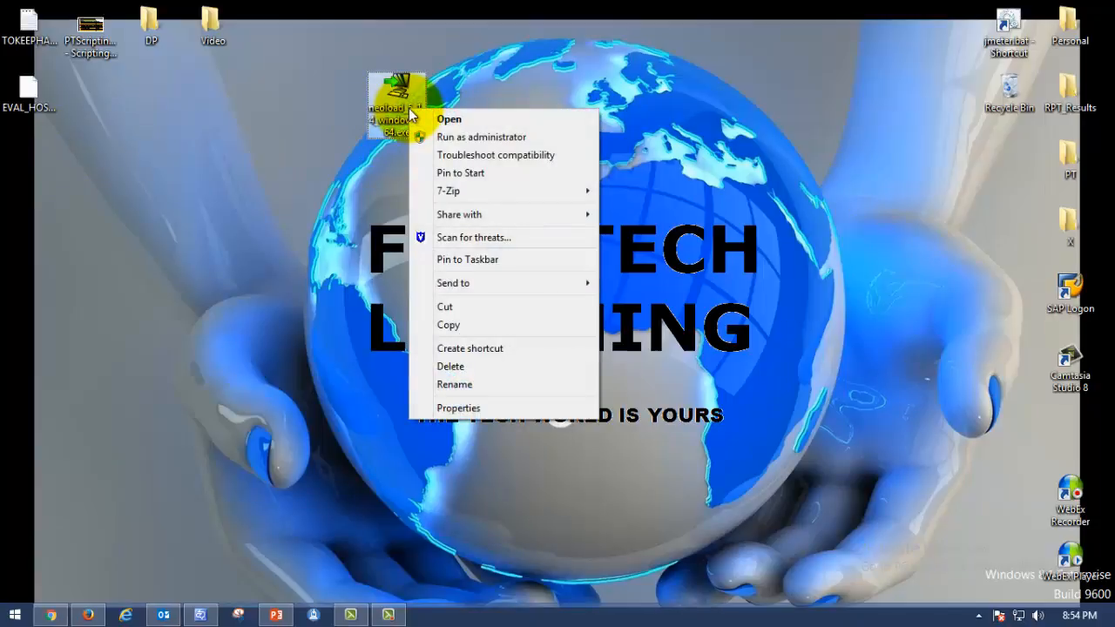
mouse_move(478, 140)
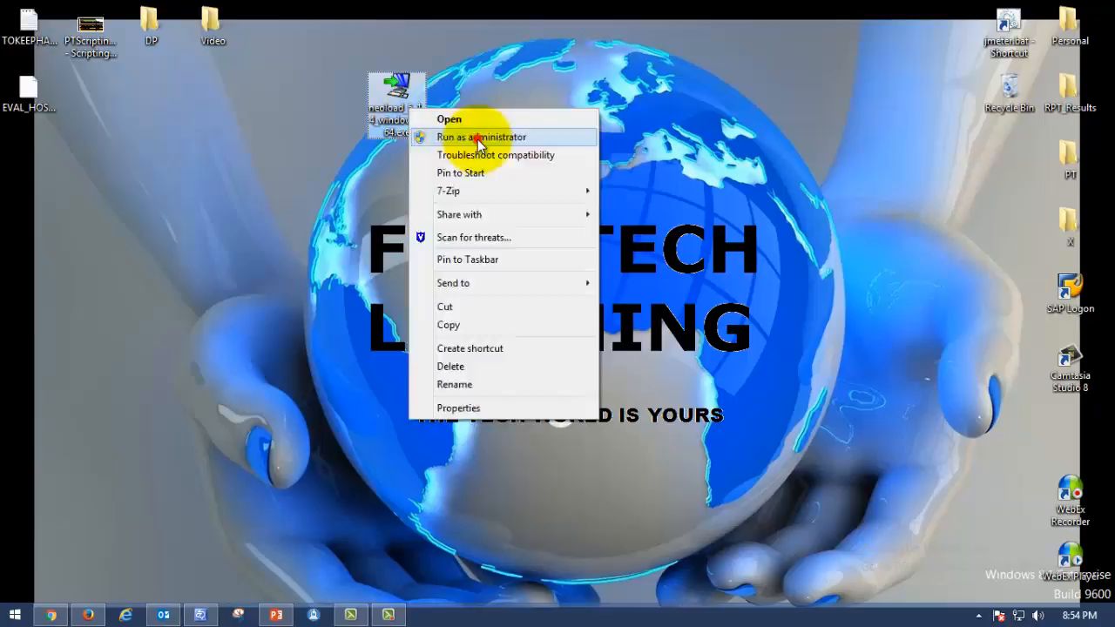
left_click(481, 136)
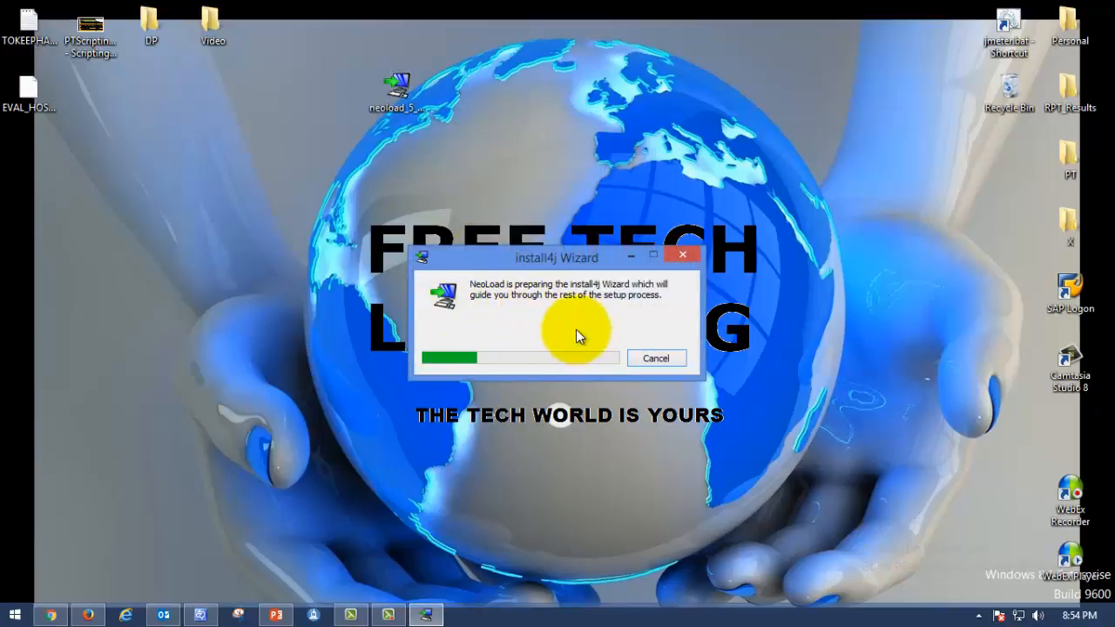
mouse_move(484, 283)
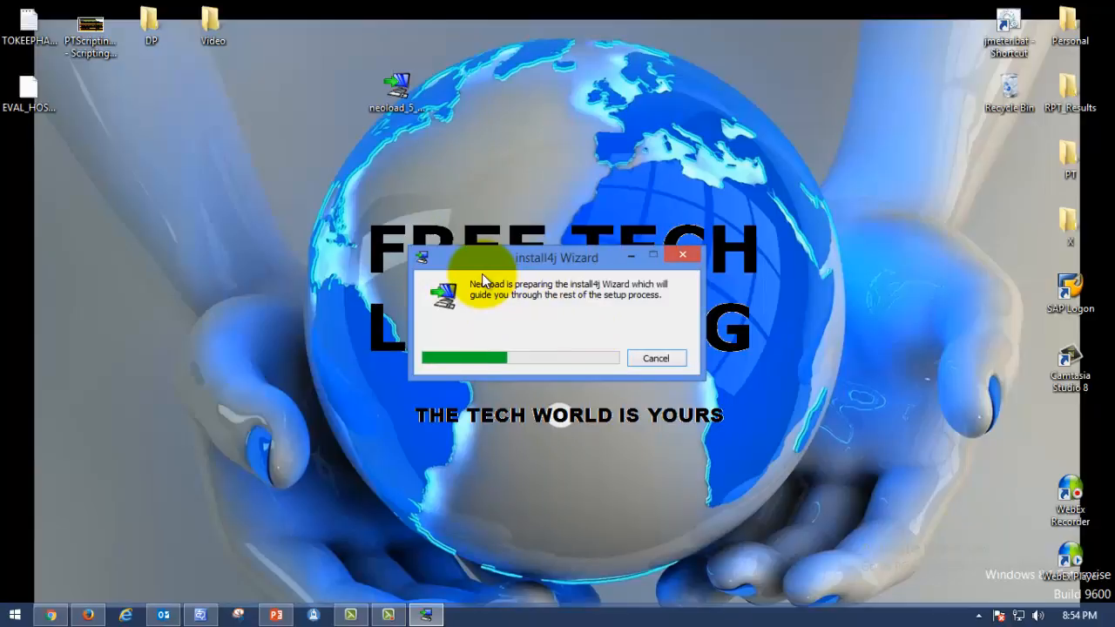
mouse_move(543, 300)
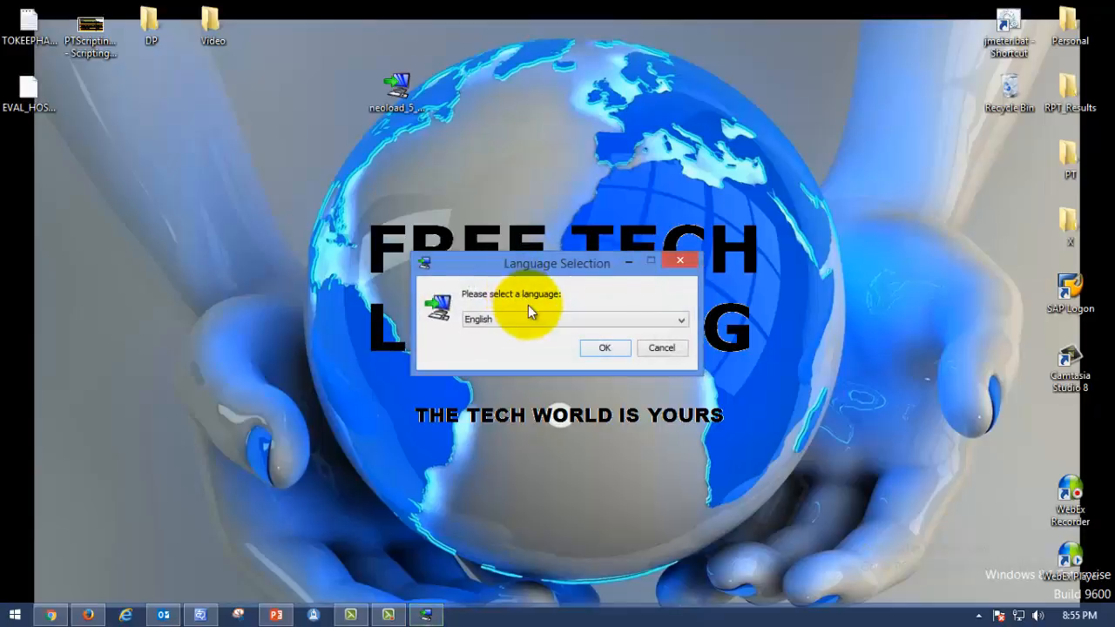
- Confirm English as the installer language to reach the NeoLoad 5.1.4 Setup Wizard
left_click(683, 319)
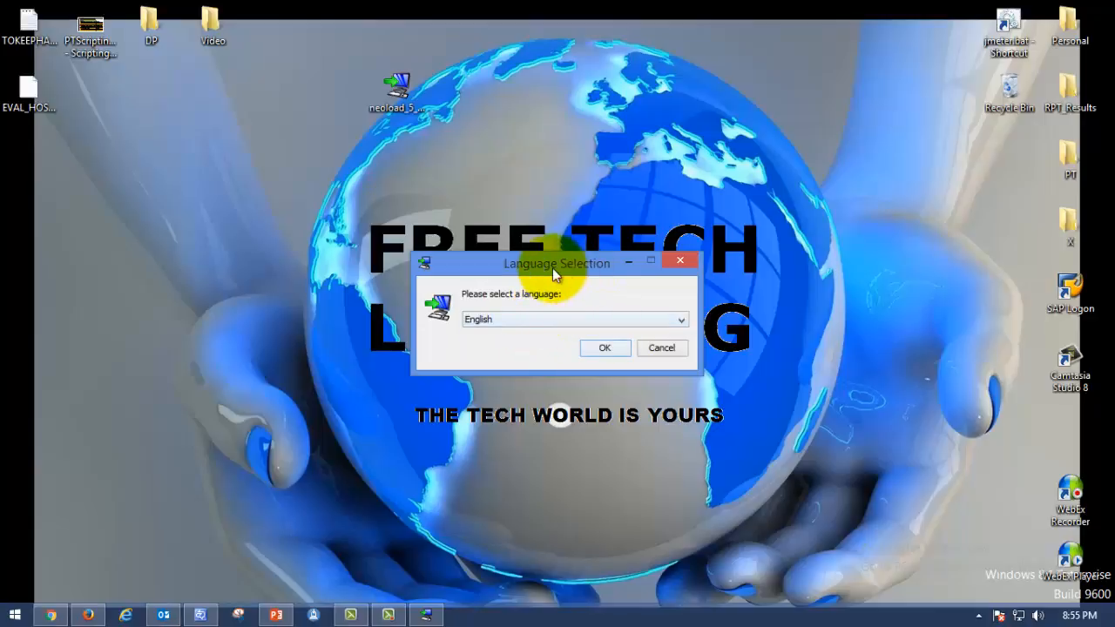
left_click_drag(558, 263, 561, 94)
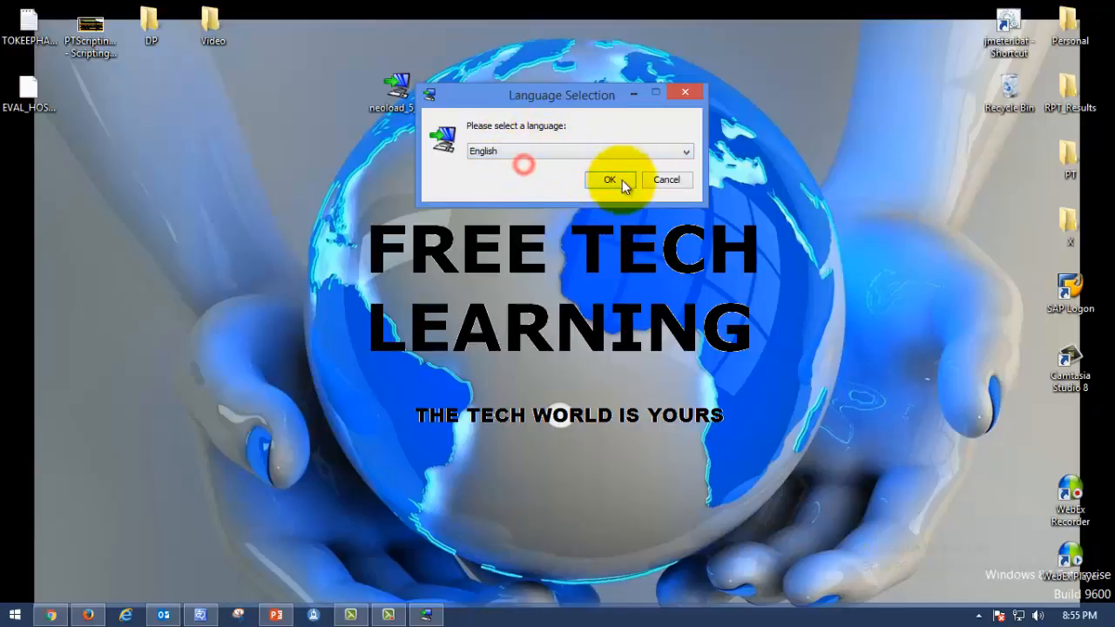
left_click(610, 179)
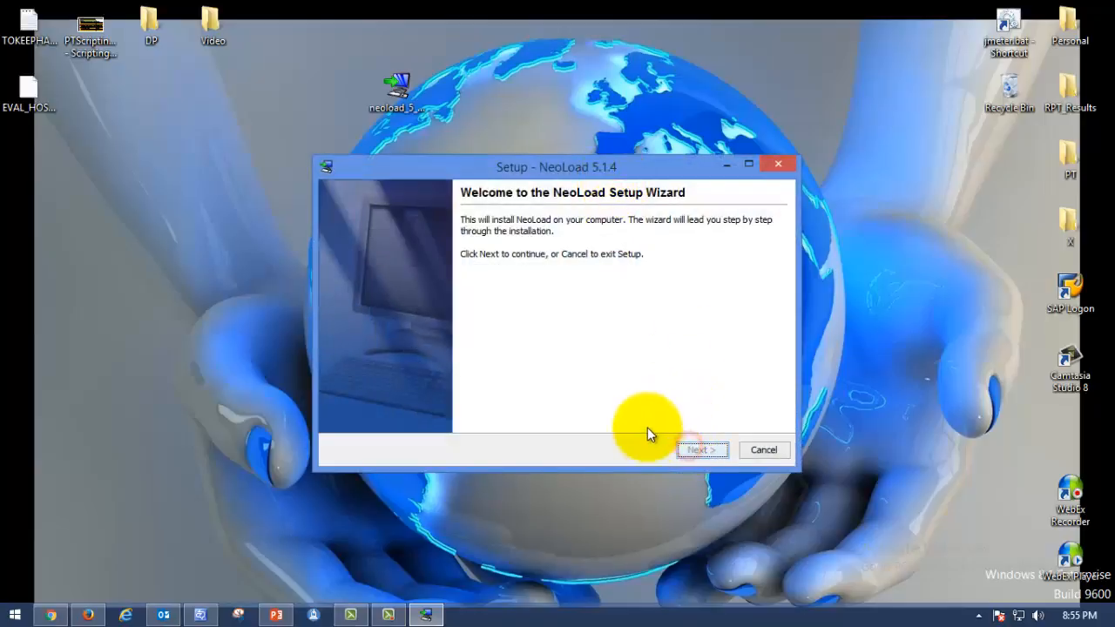
- Continue past the welcome page and accept the licence agreement
left_click(702, 449)
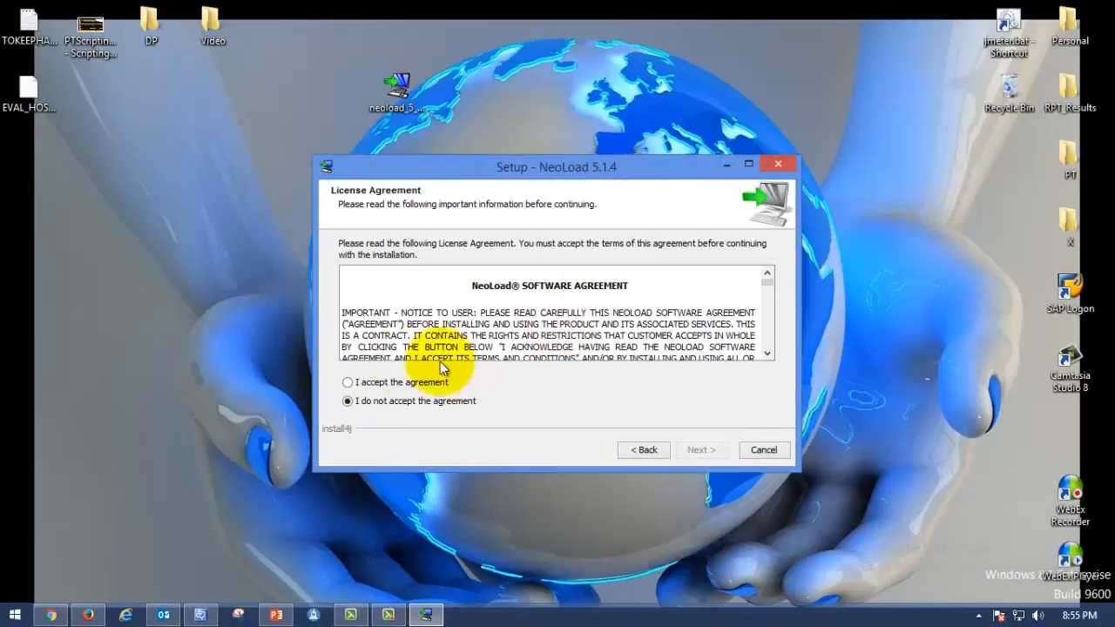
left_click(348, 384)
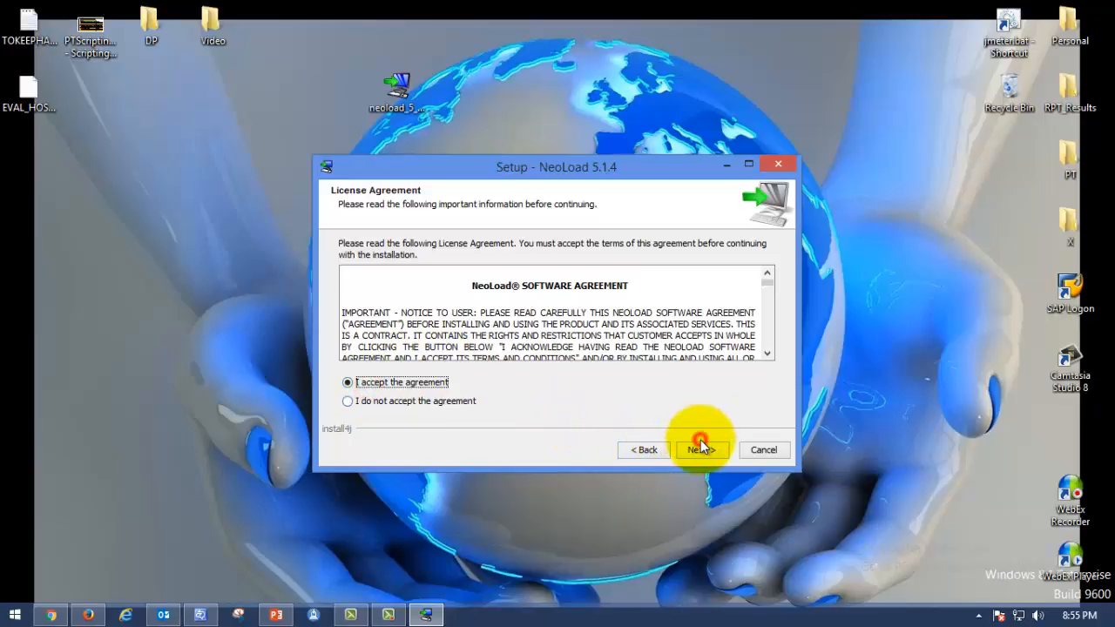
left_click(701, 450)
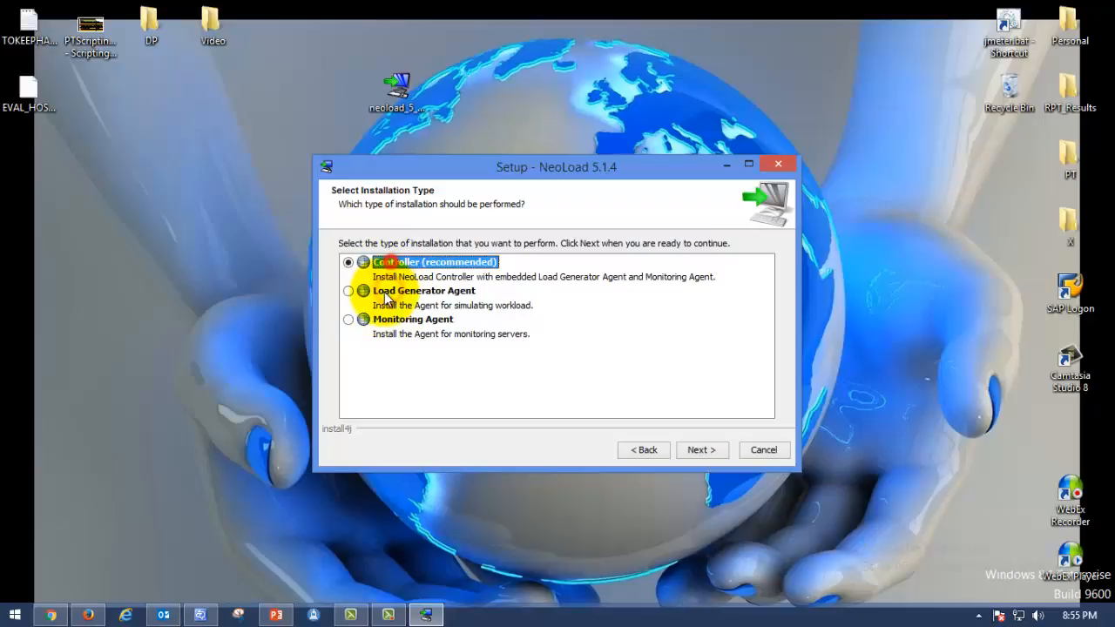
- Compare the Load Generator Agent and Monitoring Agent types, then select Controller (recommended)
left_click(349, 290)
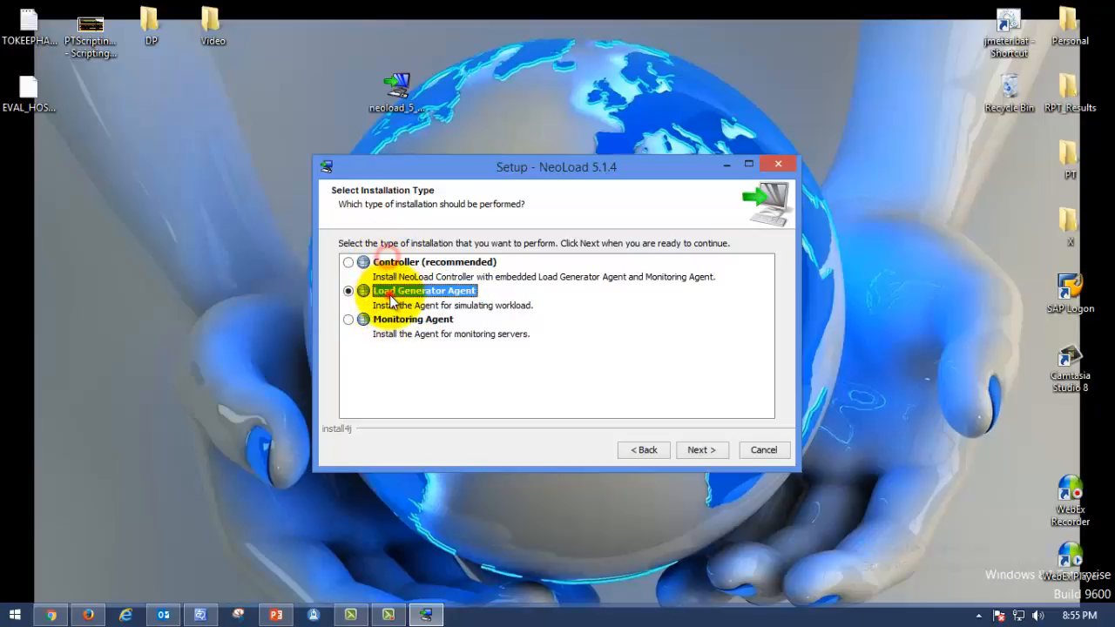
left_click(348, 261)
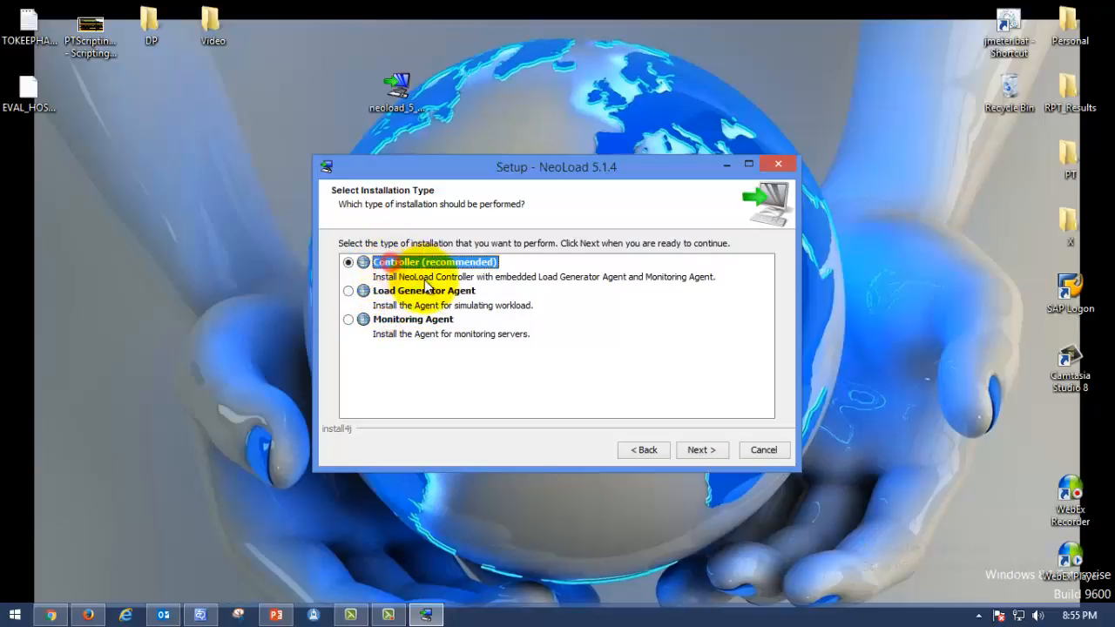
mouse_move(374, 296)
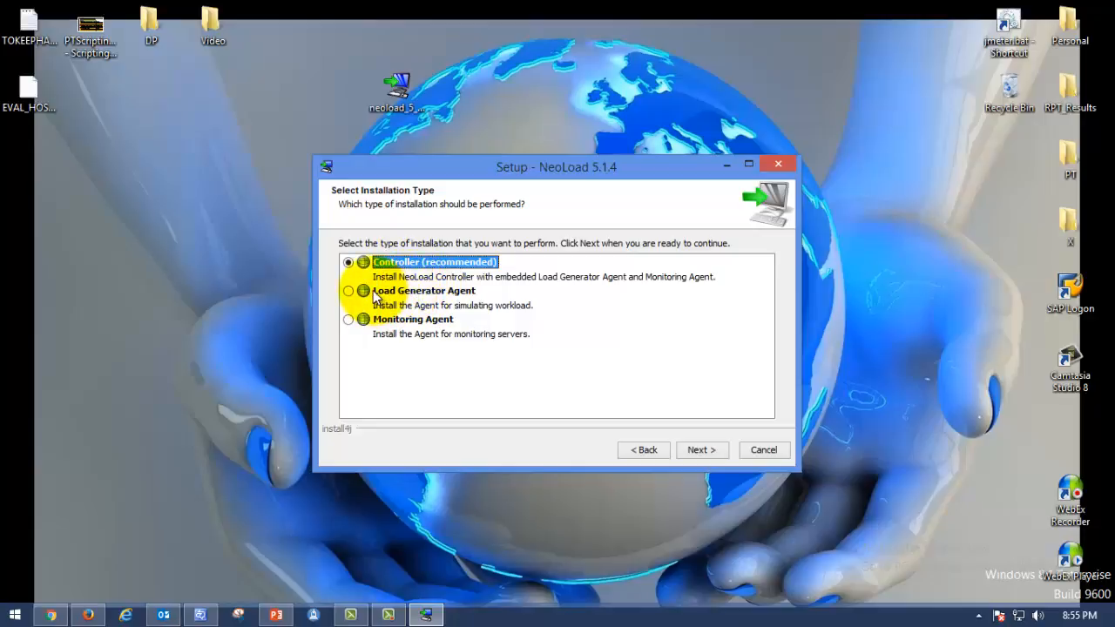
mouse_move(571, 303)
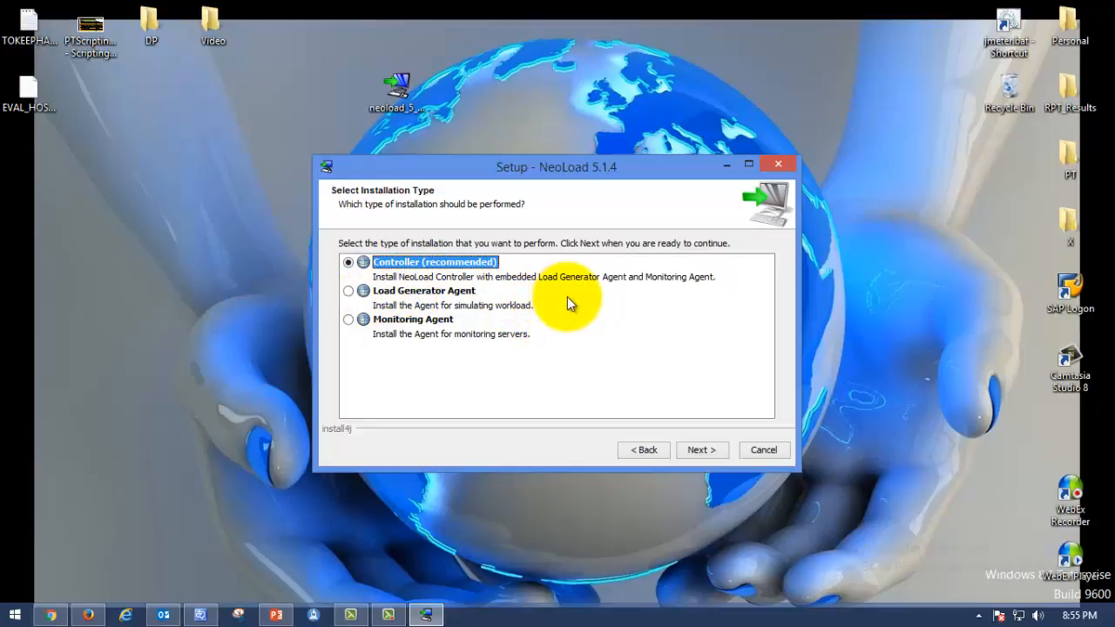
mouse_move(418, 303)
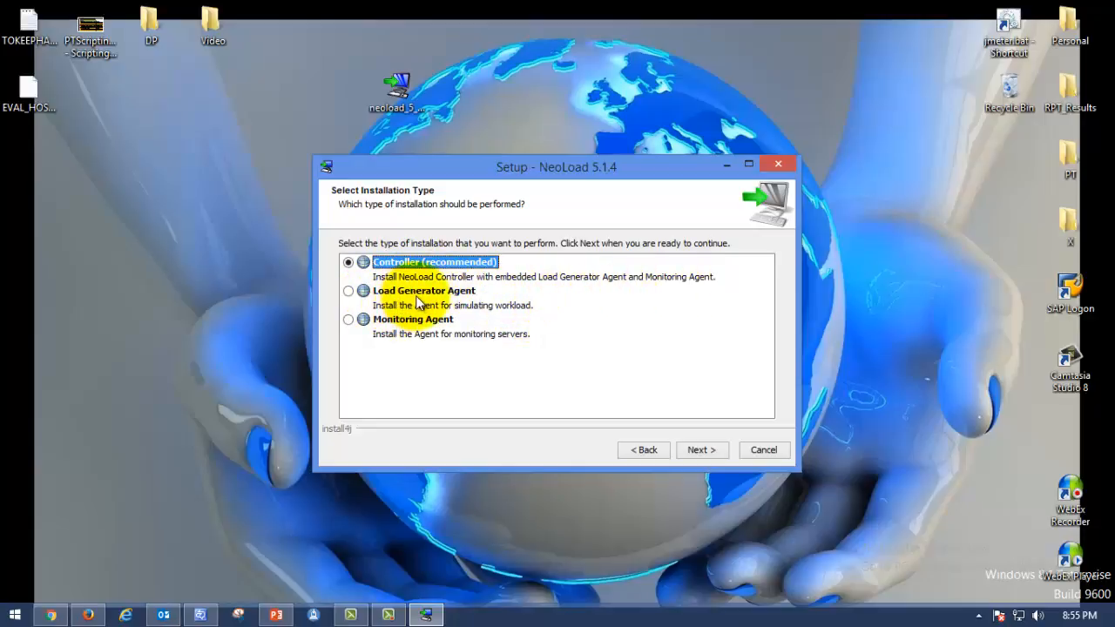
mouse_move(427, 300)
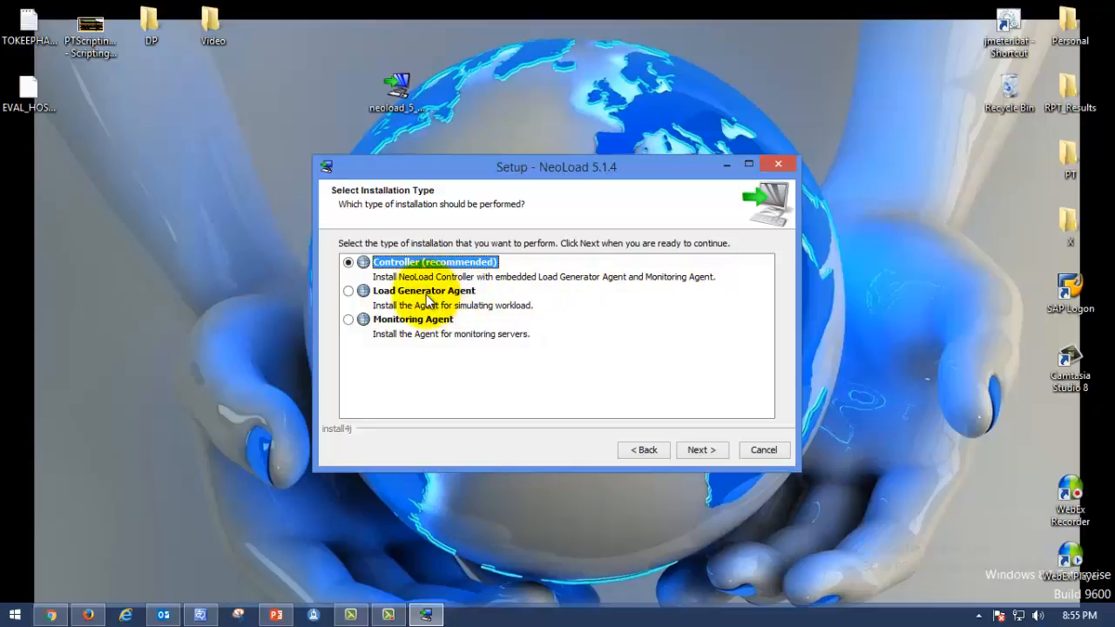
left_click(349, 290)
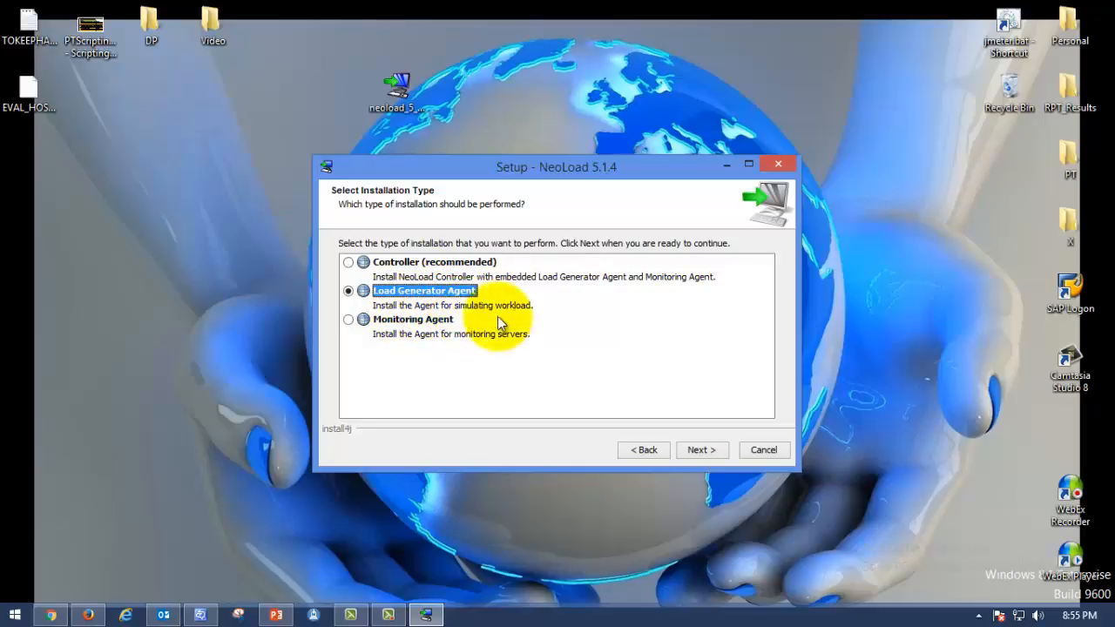
mouse_move(418, 327)
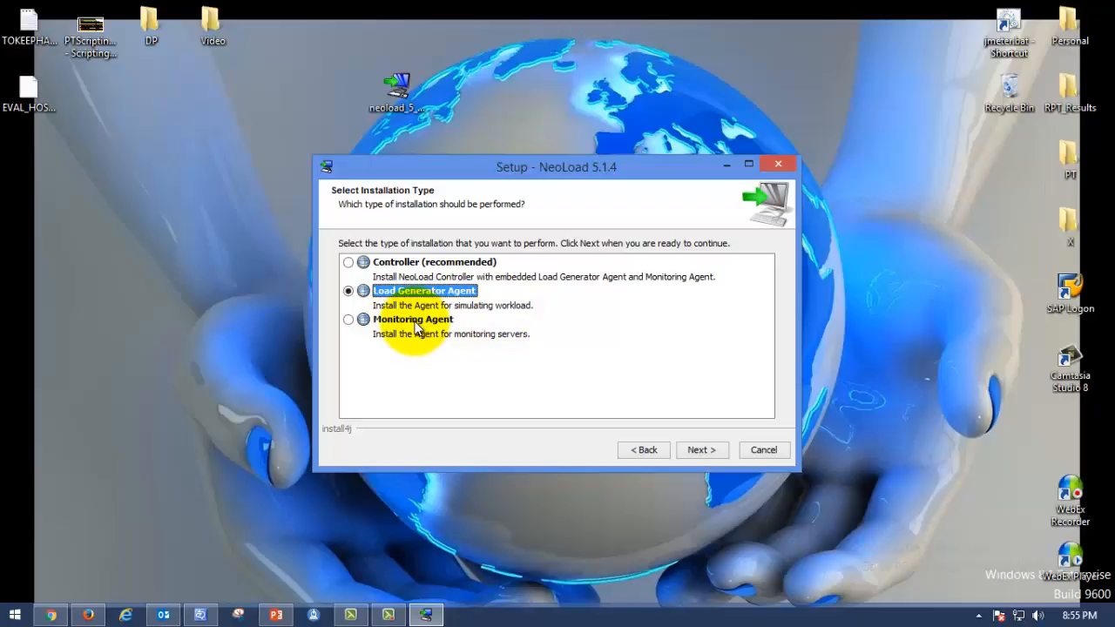
left_click(349, 319)
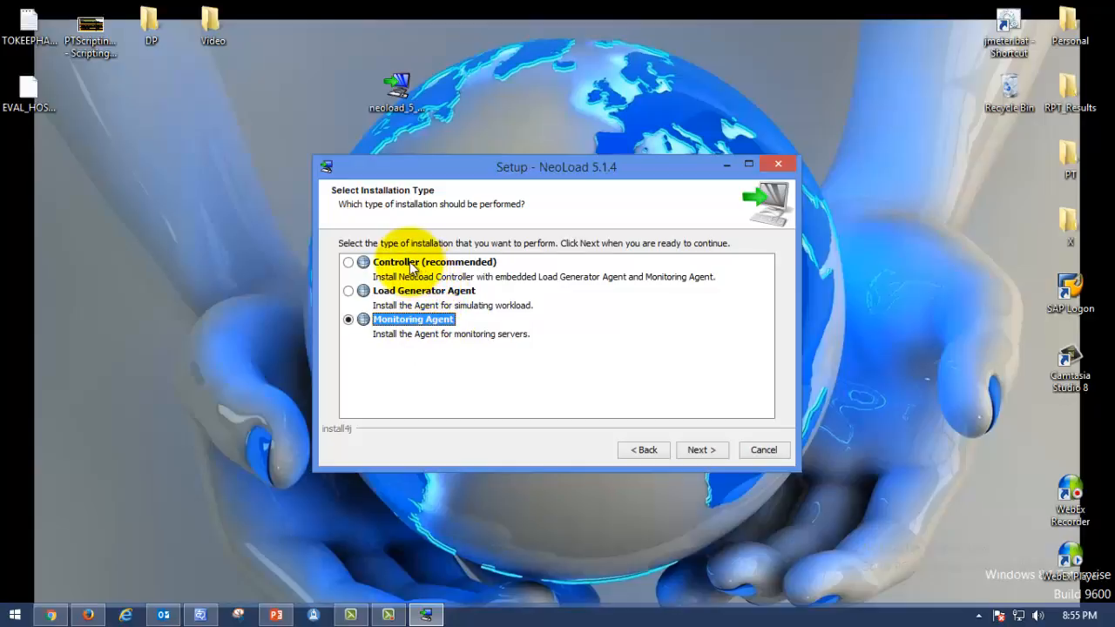
left_click(348, 290)
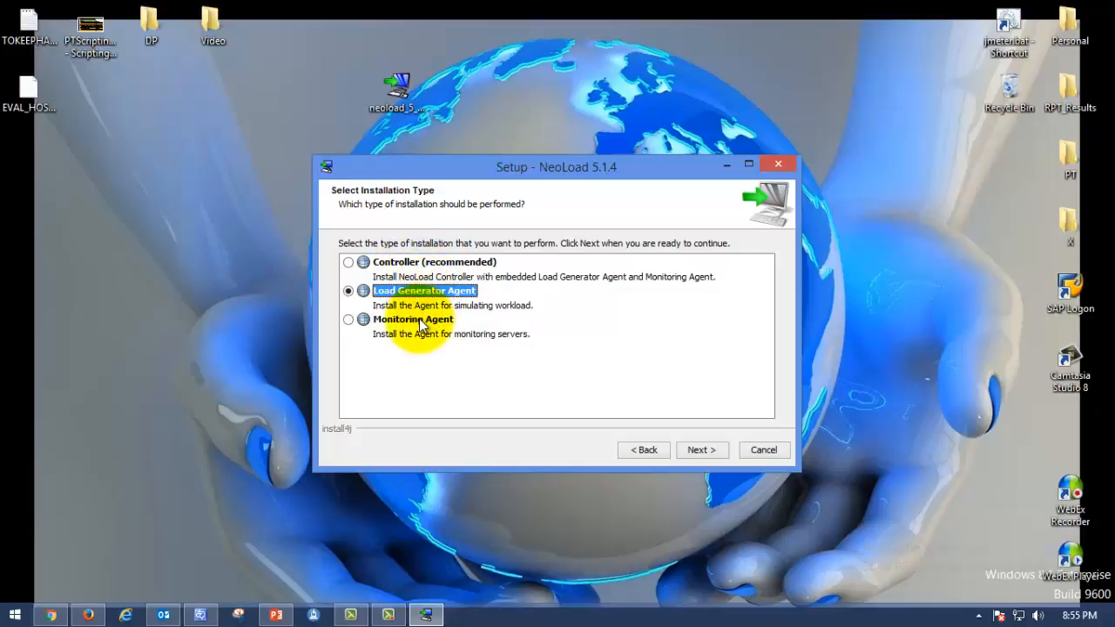
left_click(348, 261)
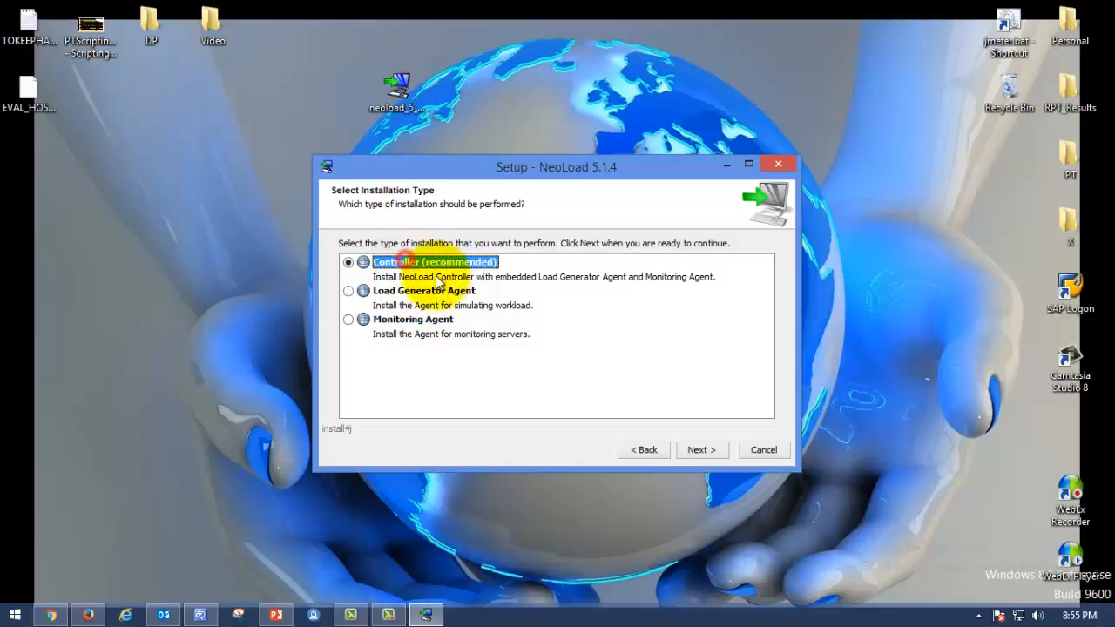
mouse_move(551, 304)
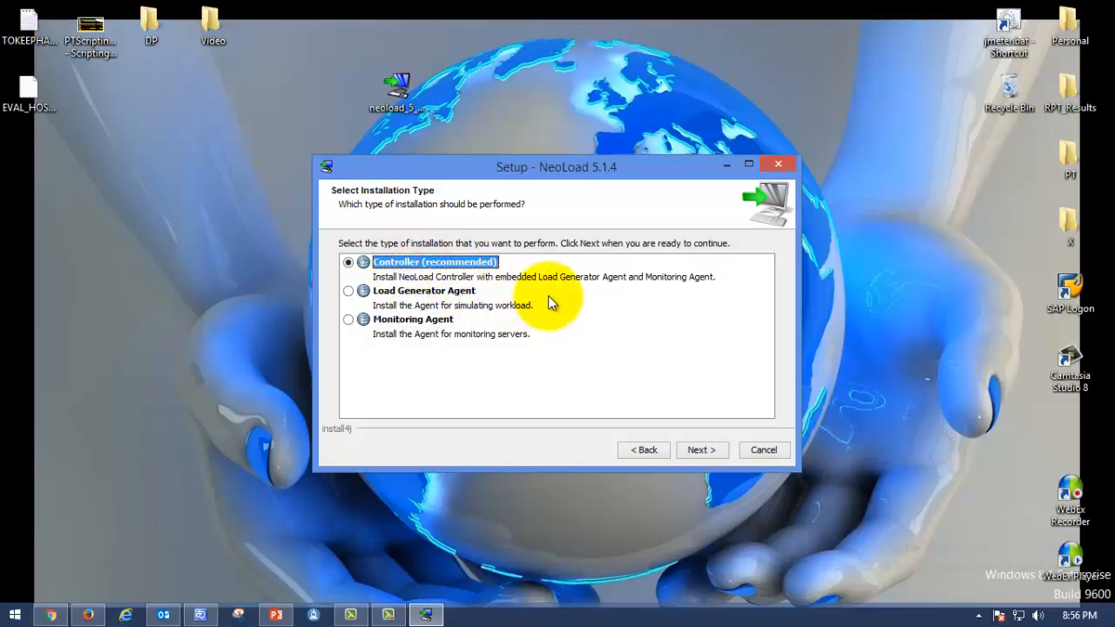
mouse_move(436, 296)
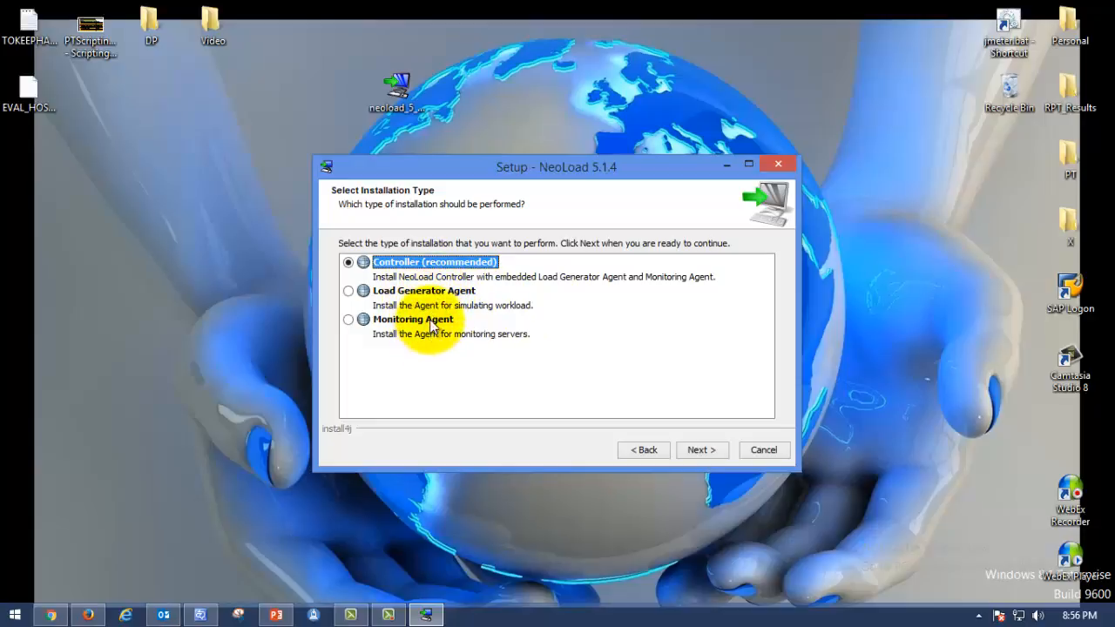
mouse_move(432, 304)
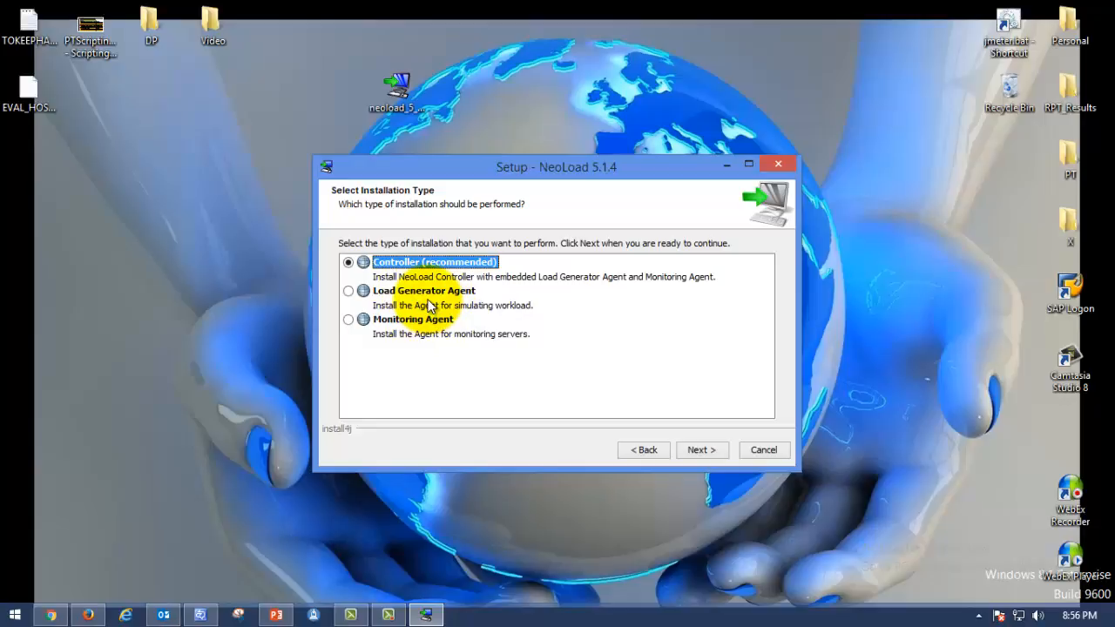
mouse_move(439, 271)
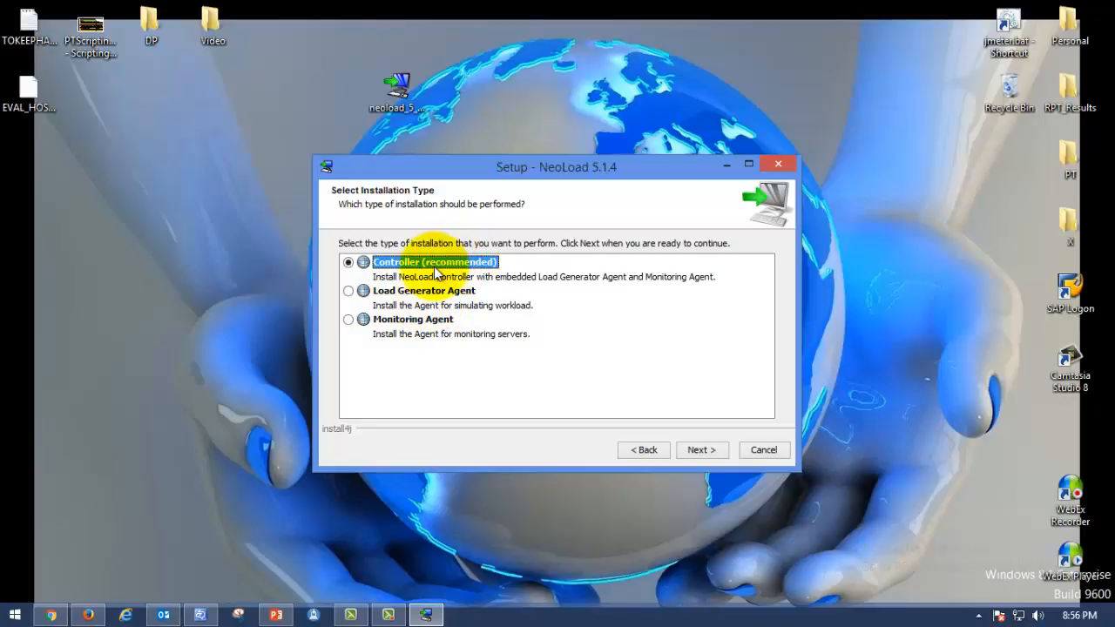
mouse_move(414, 304)
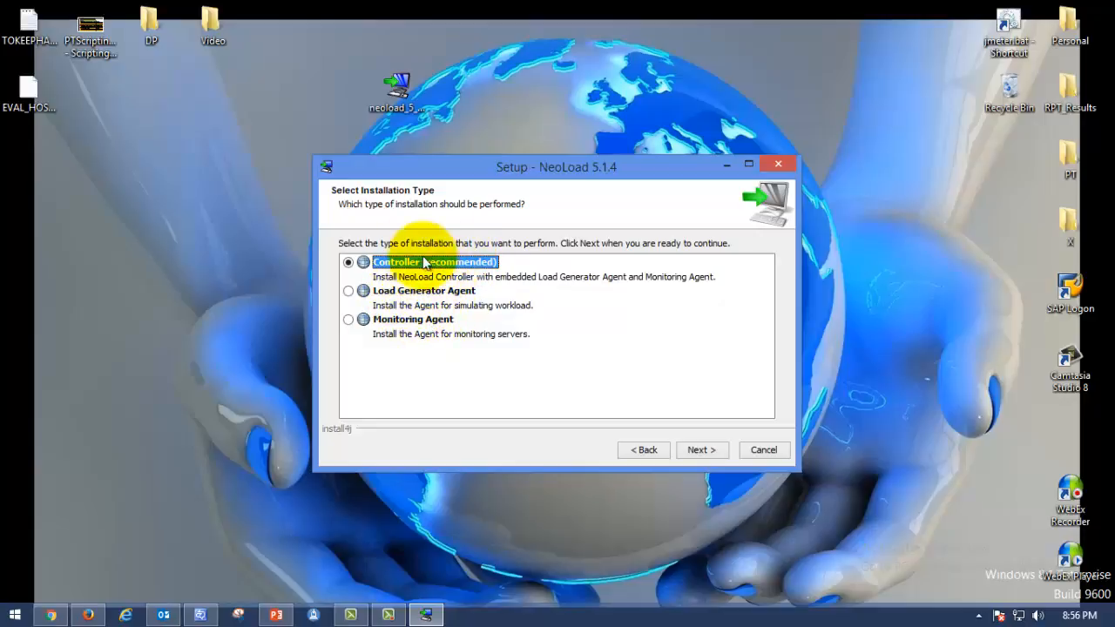
mouse_move(492, 275)
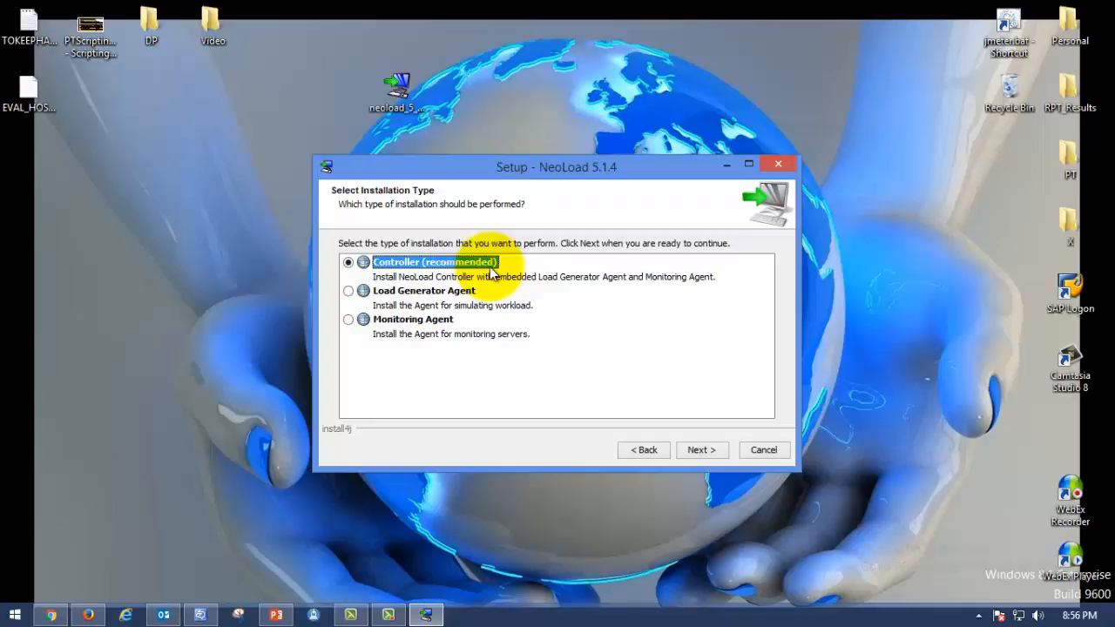
mouse_move(422, 321)
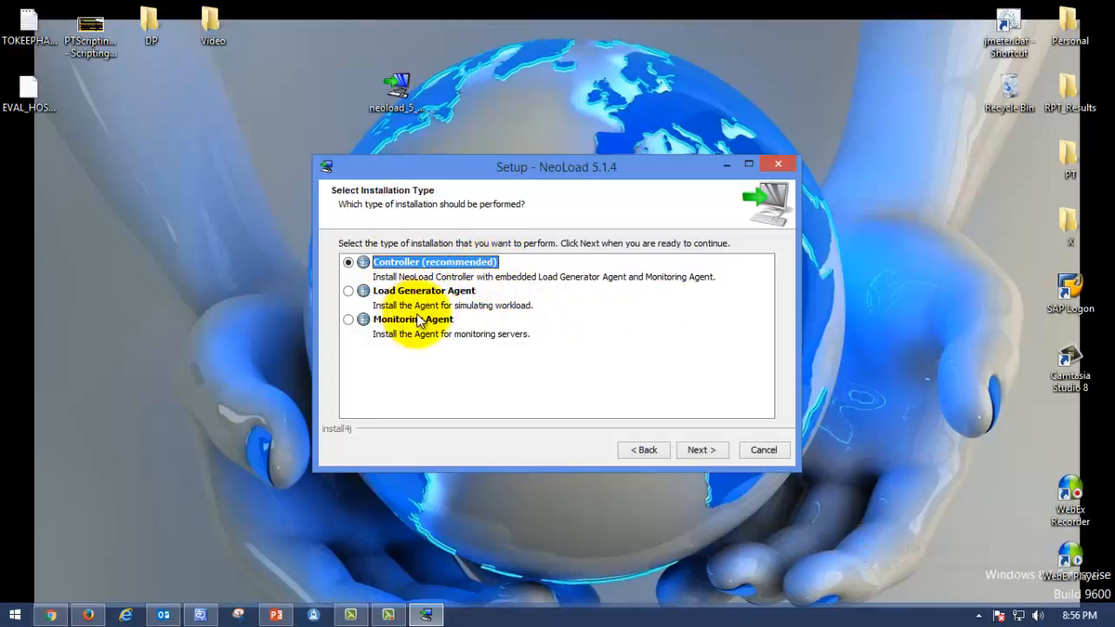
mouse_move(501, 324)
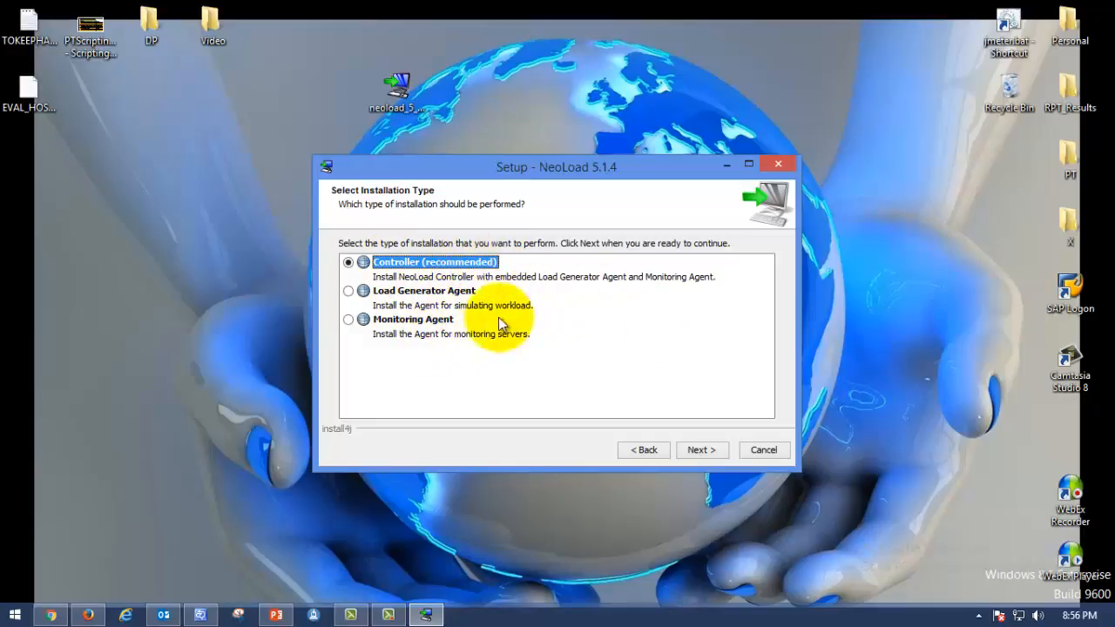
- Keep the destination C:\Program Files\NeoLoad 5.1 and dismiss the directory-already-exists warning
left_click(700, 450)
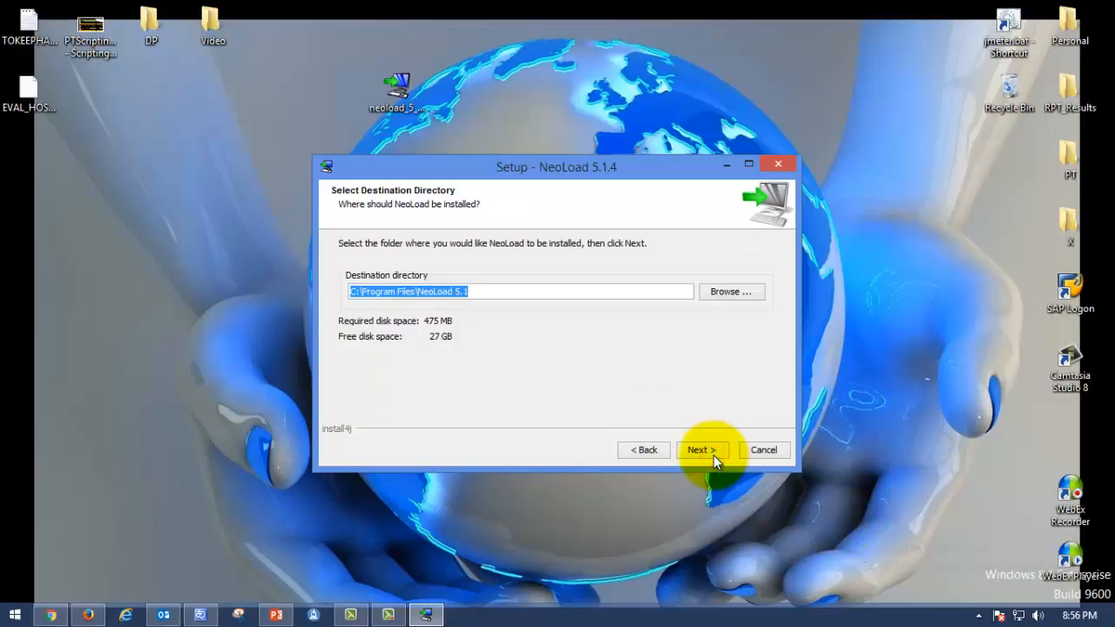
mouse_move(469, 348)
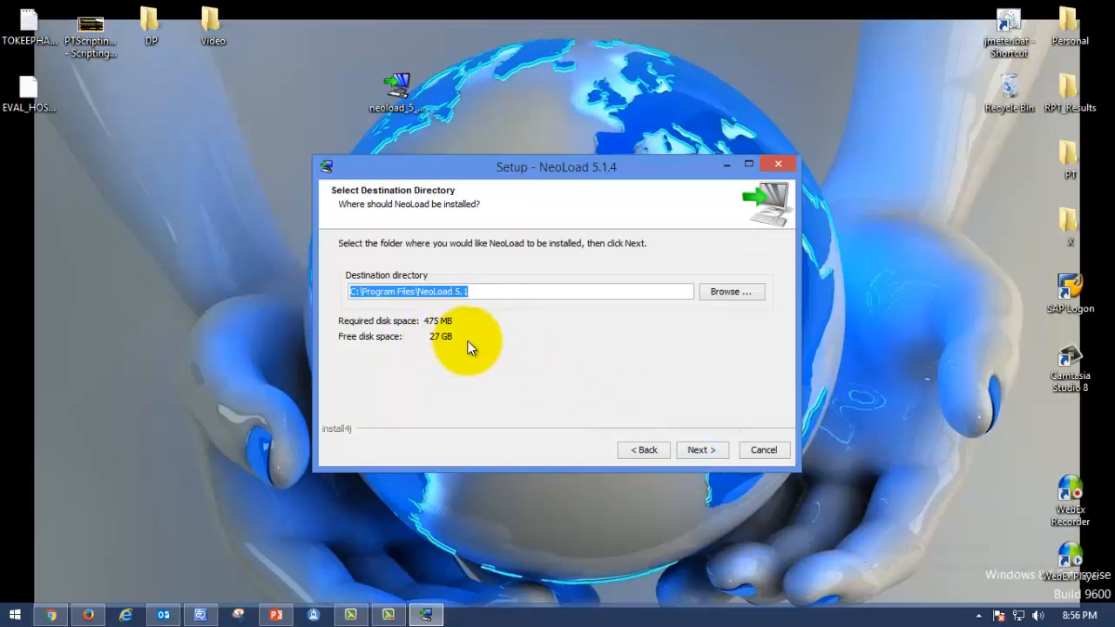
mouse_move(363, 345)
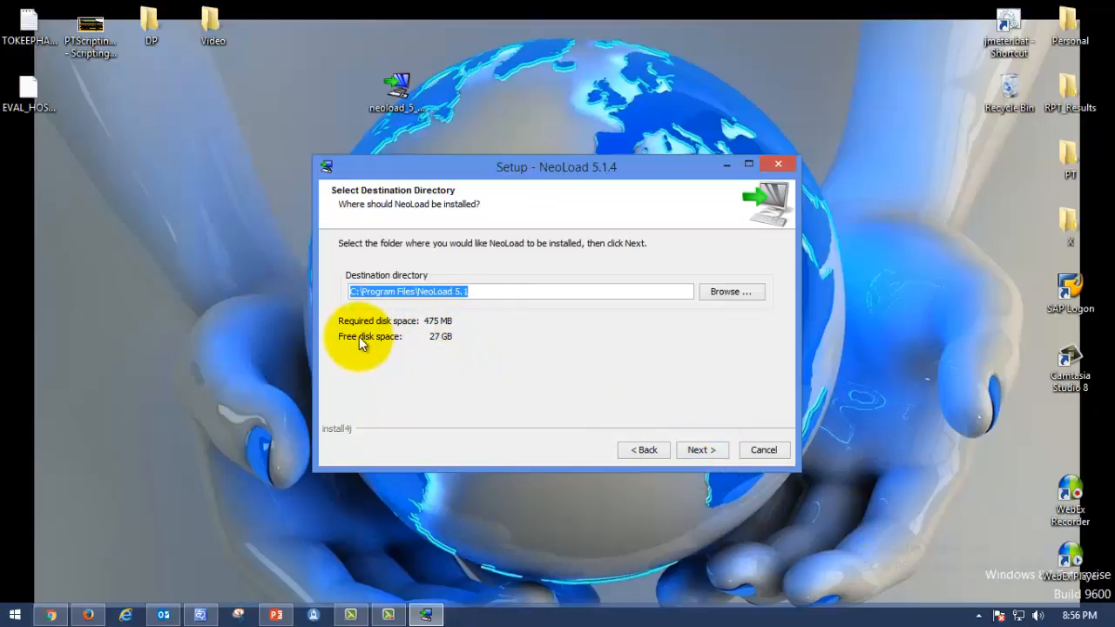
mouse_move(461, 355)
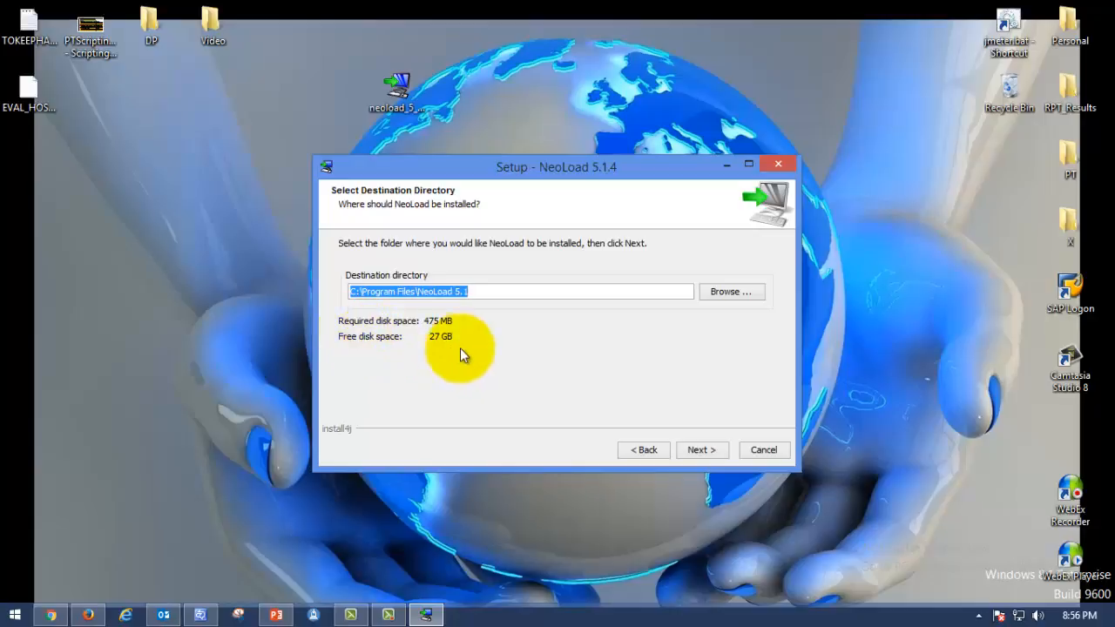
mouse_move(432, 331)
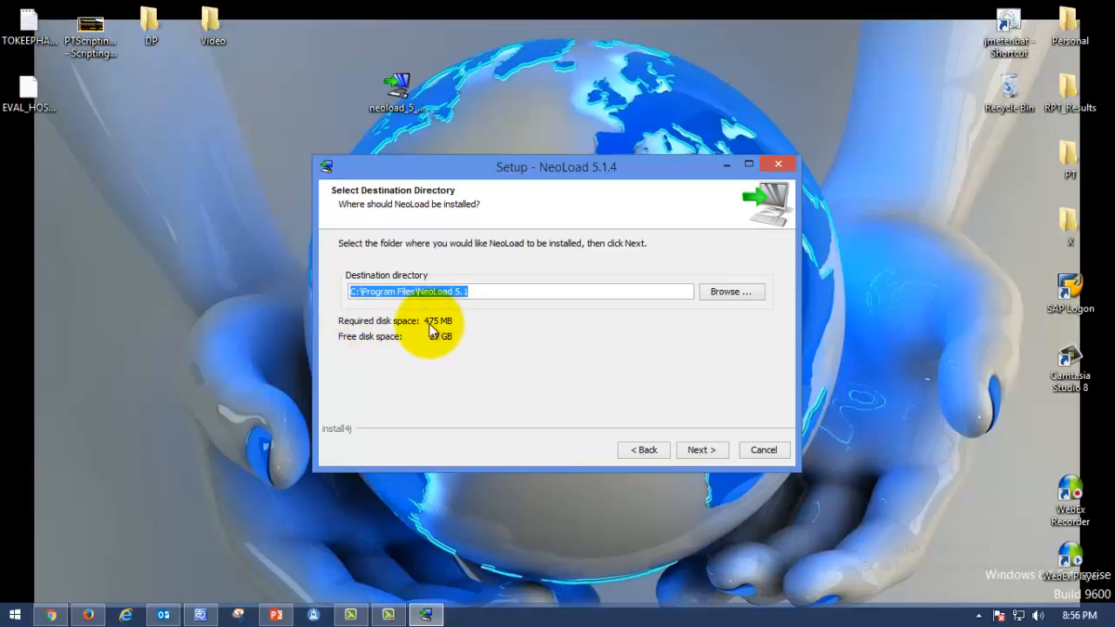
mouse_move(417, 359)
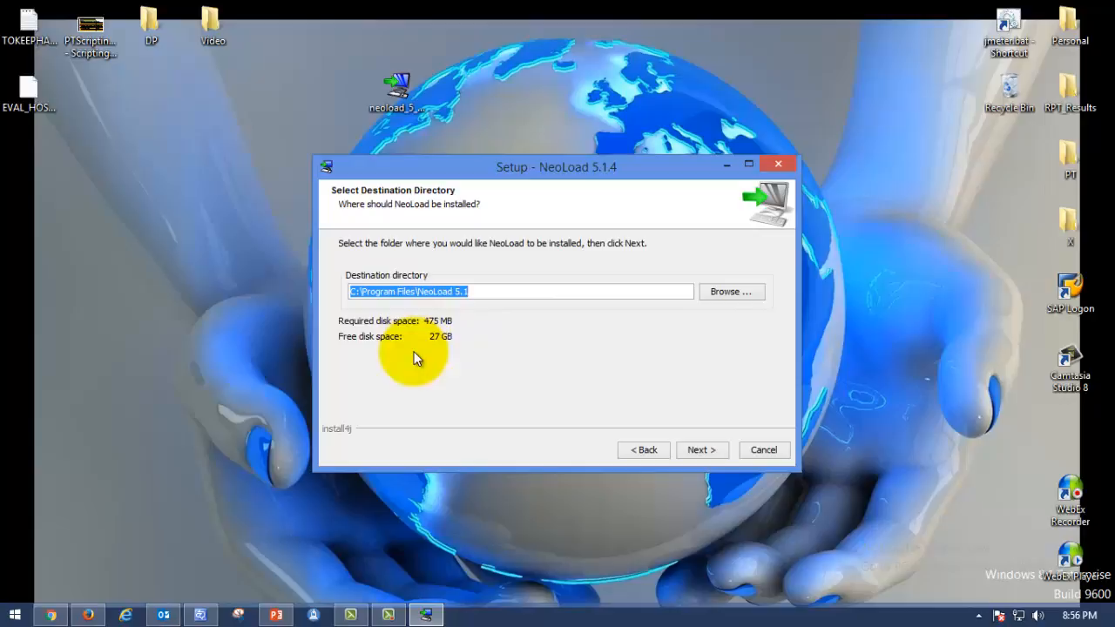
mouse_move(439, 334)
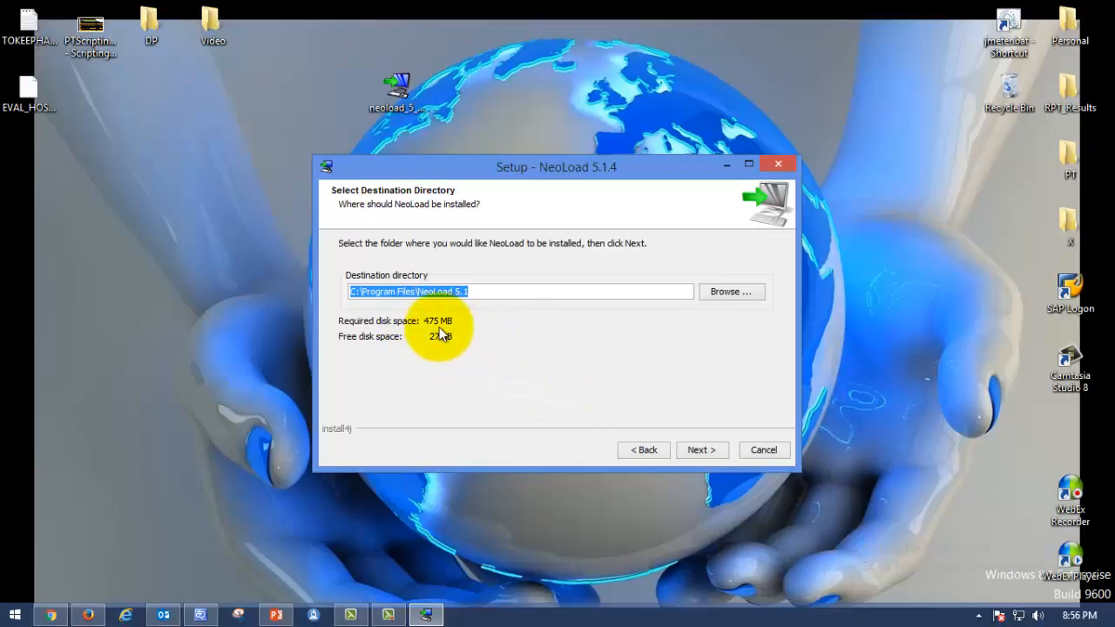
mouse_move(470, 340)
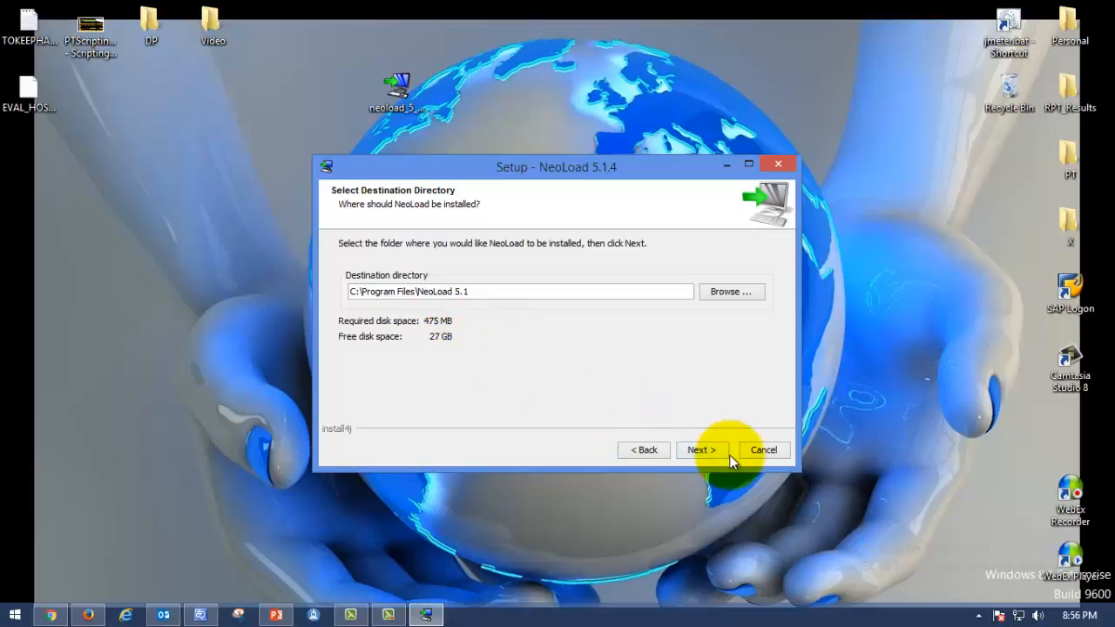
left_click(701, 449)
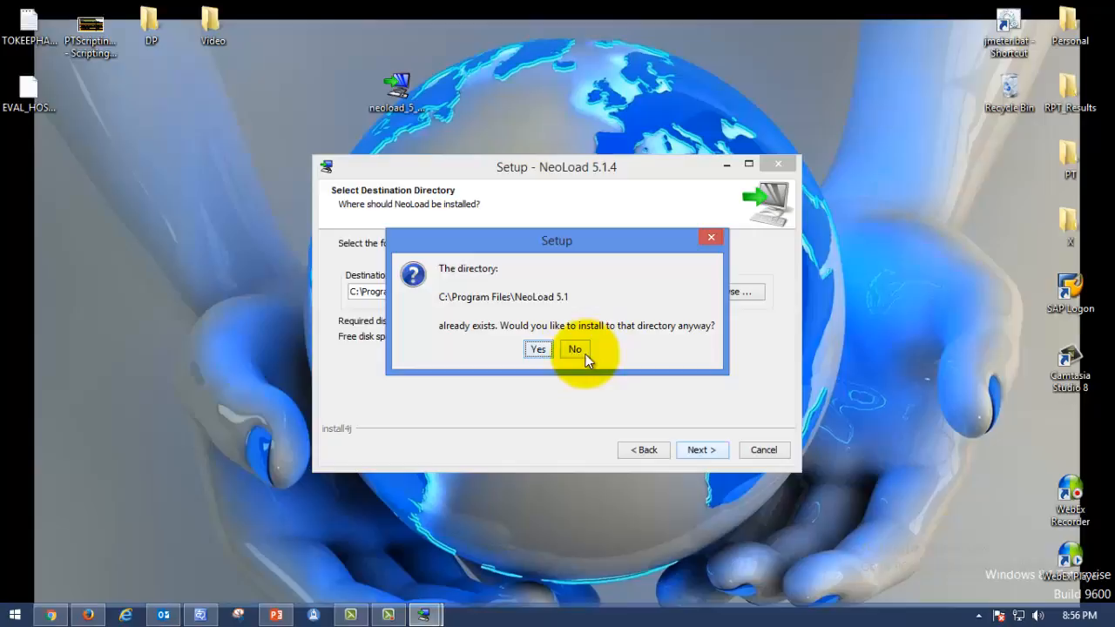
left_click(536, 348)
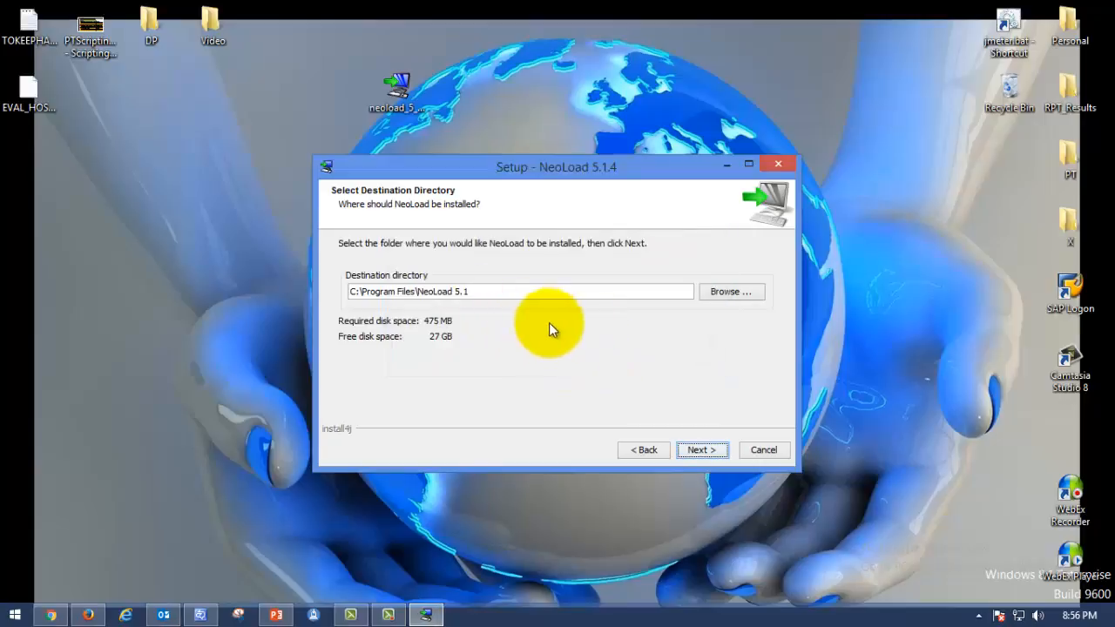
mouse_move(358, 293)
type("D")
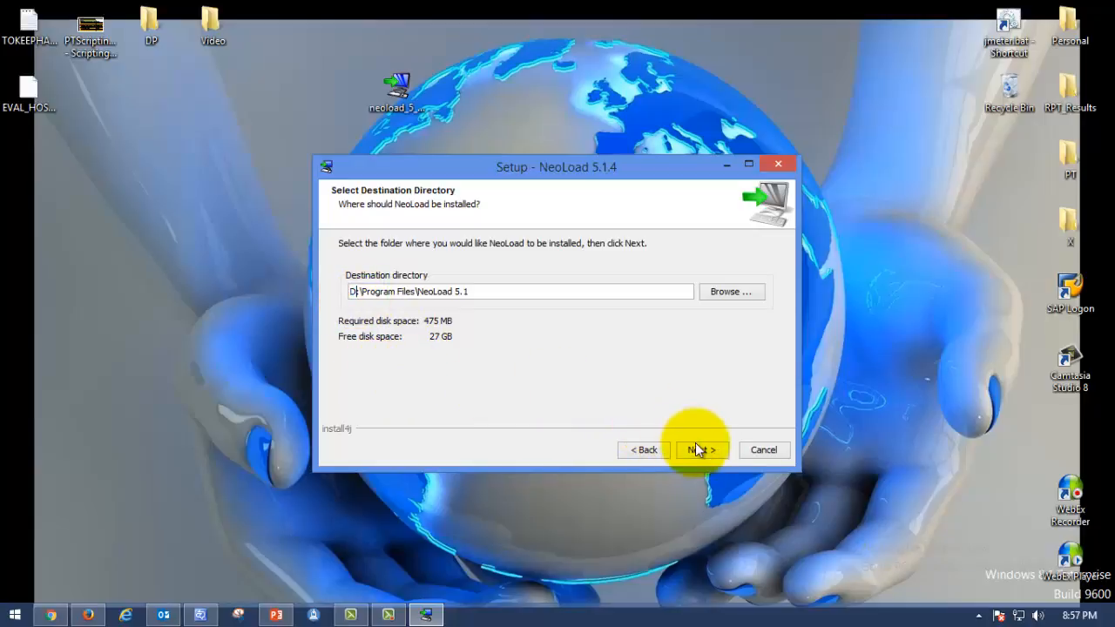
- Accept the default Start Menu folder, keep the WAN Emulation driver and weekly update checks, and begin installing
left_click(700, 450)
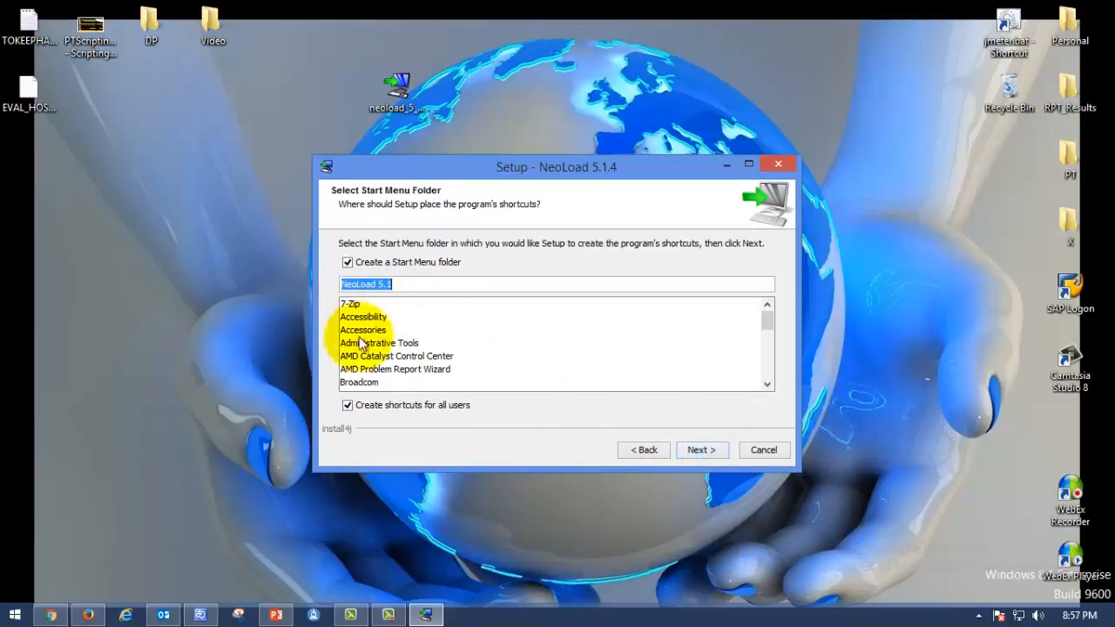
mouse_move(380, 418)
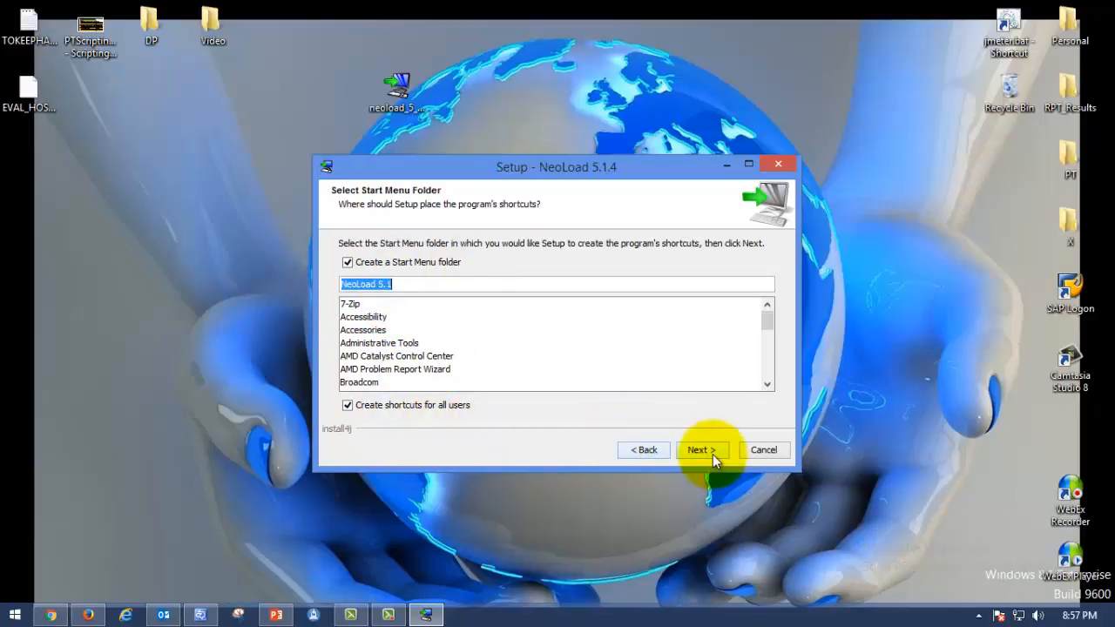
left_click(700, 450)
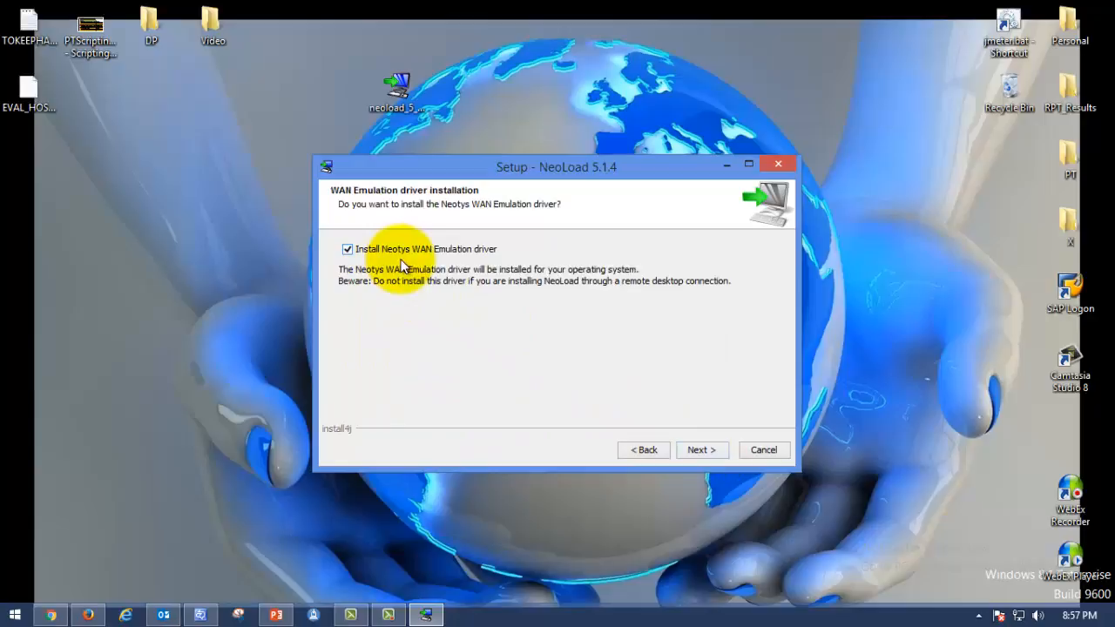
mouse_move(463, 268)
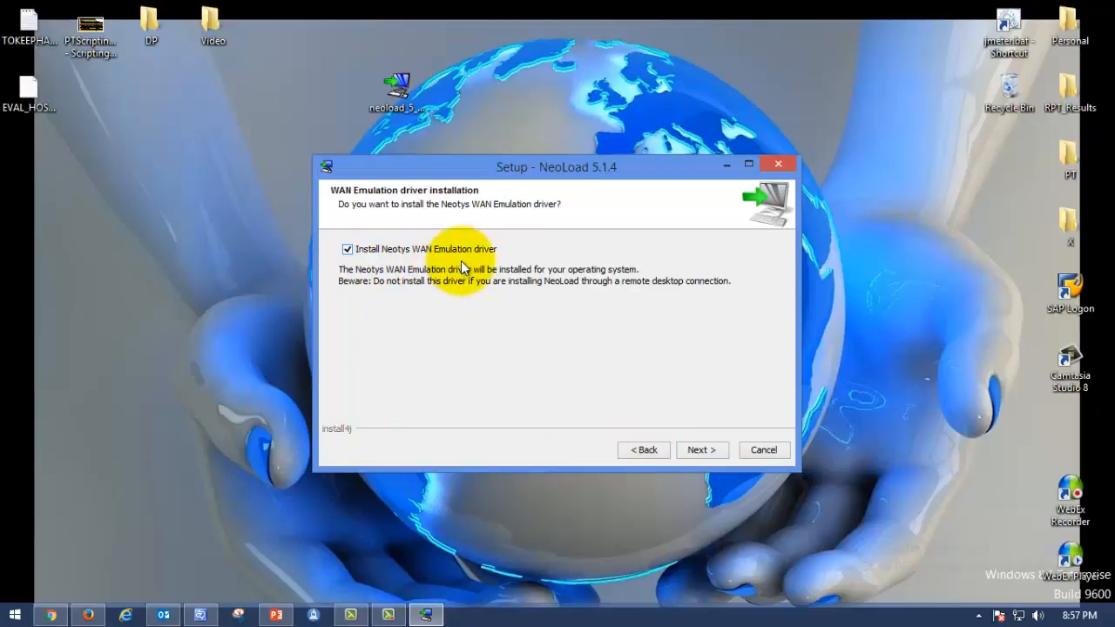
mouse_move(425, 301)
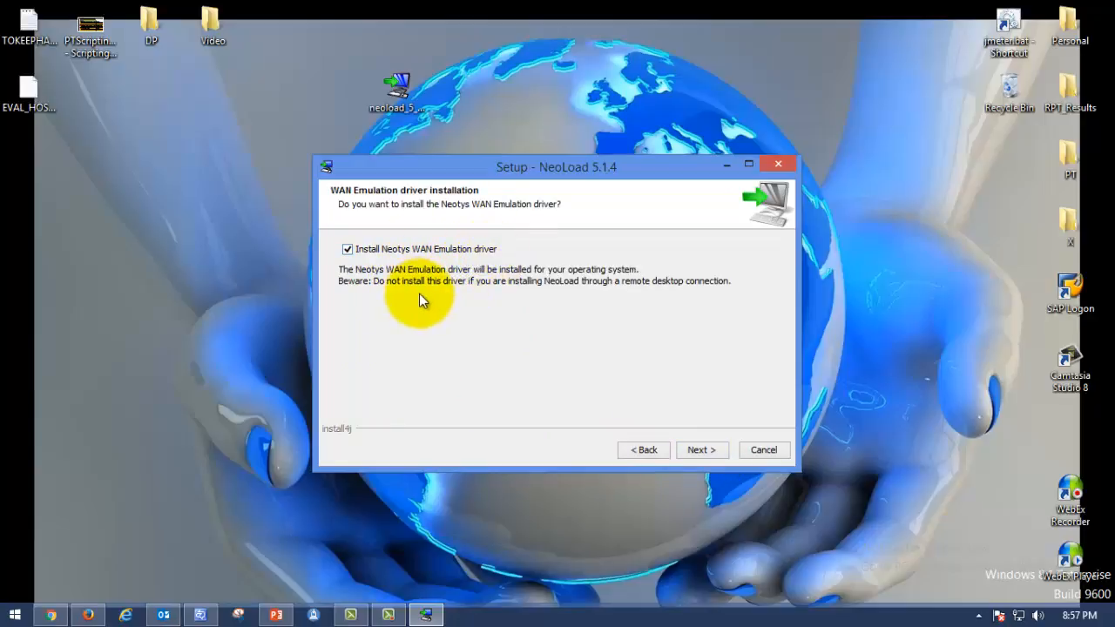
mouse_move(491, 303)
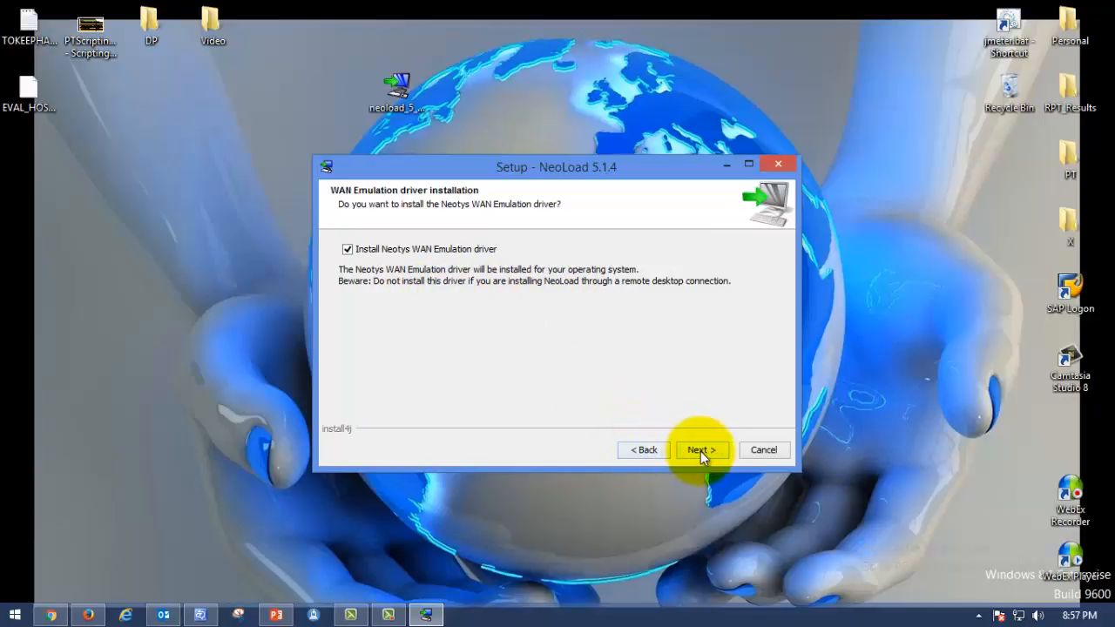
left_click(700, 449)
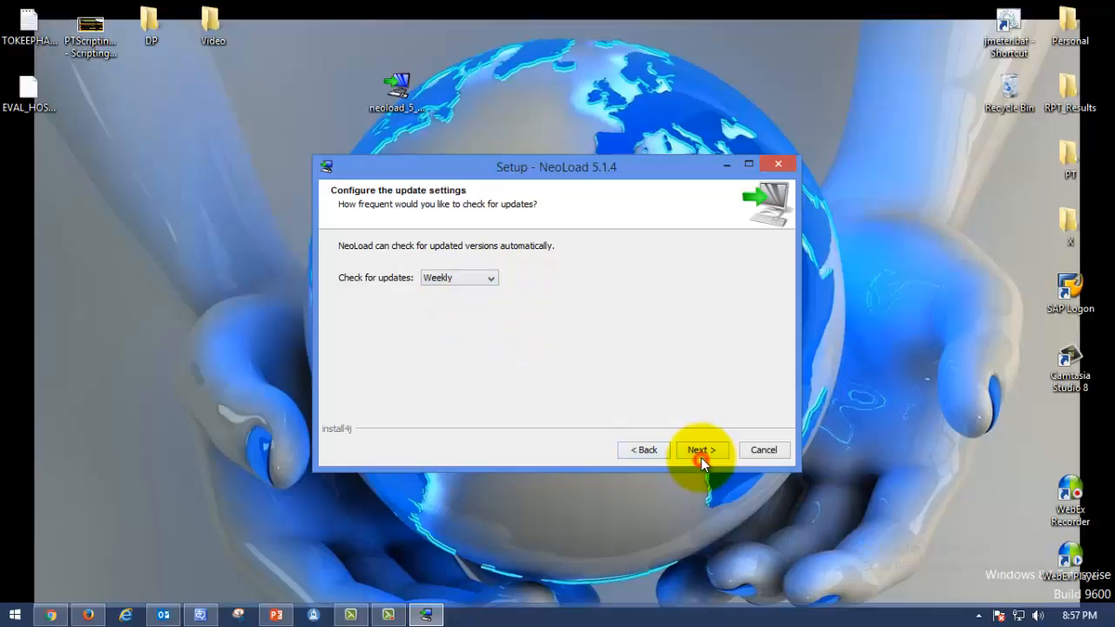
left_click(700, 449)
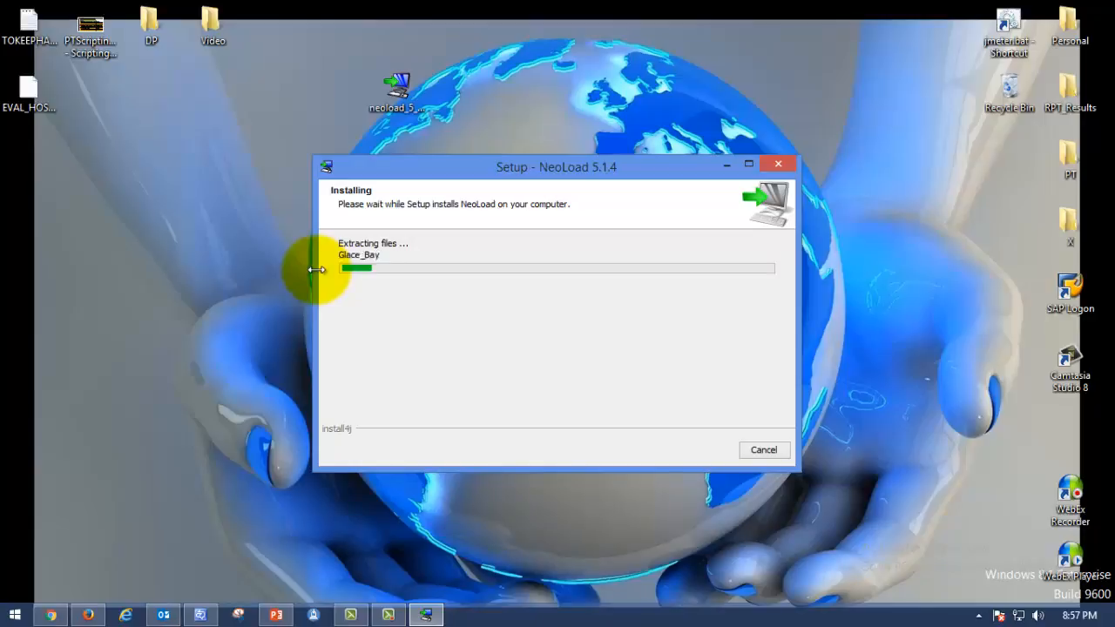
- Wait while setup extracts files until the Completing the NeoLoad Setup Wizard page appears
right_click(397, 88)
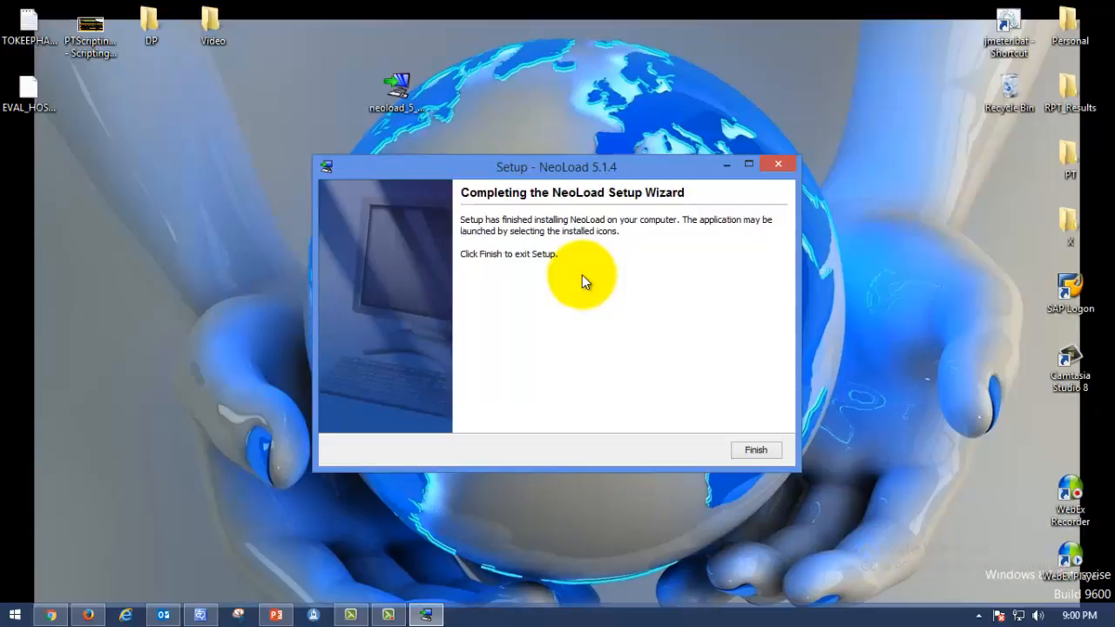
mouse_move(480, 199)
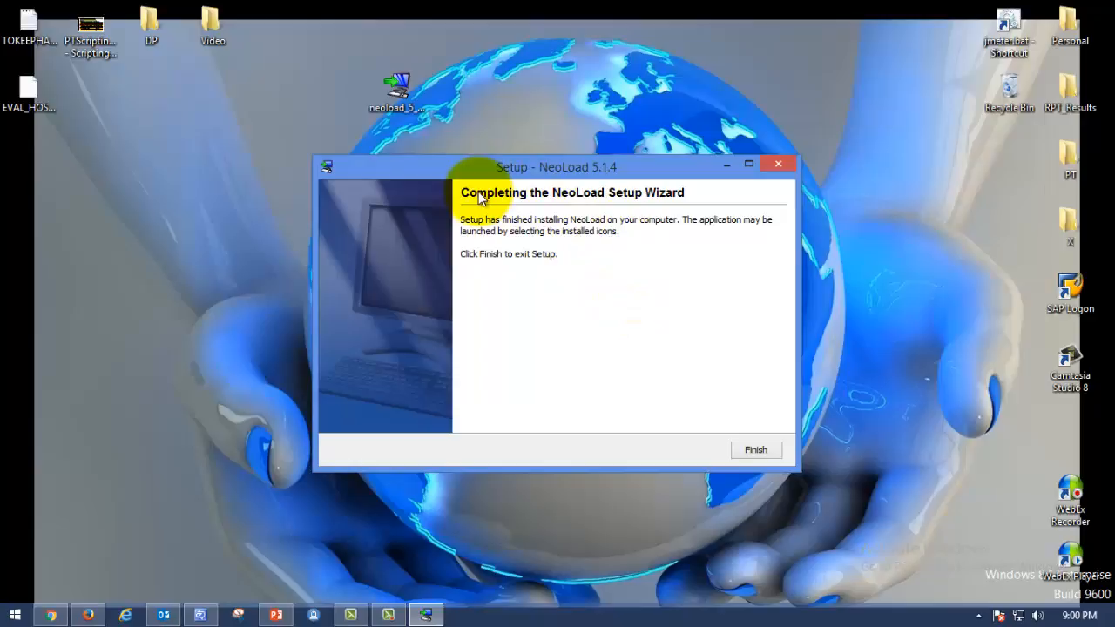
mouse_move(561, 288)
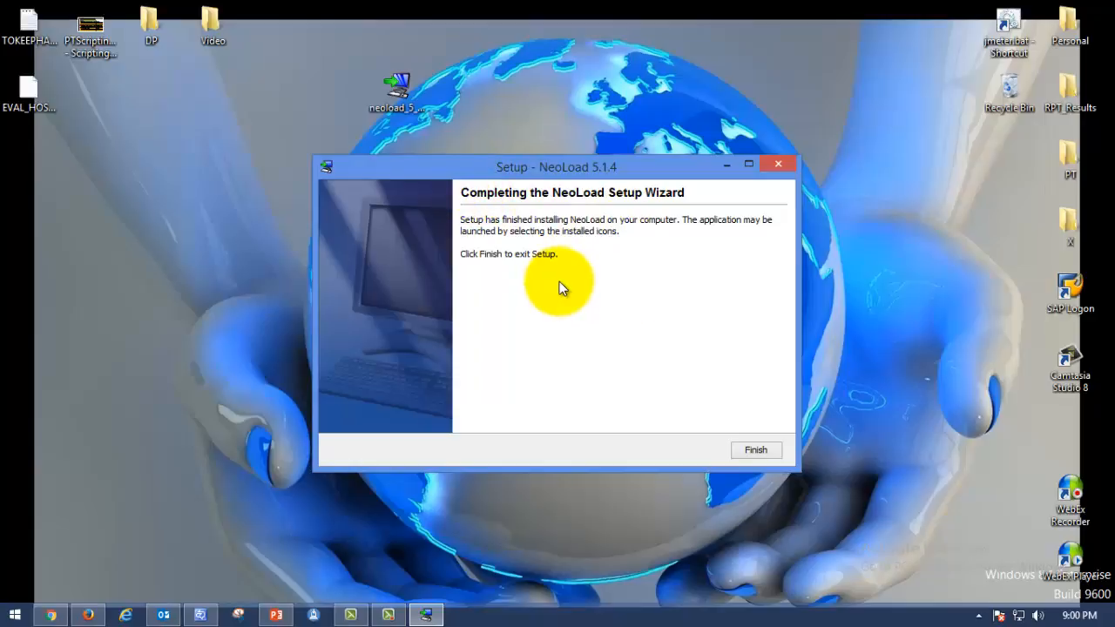
mouse_move(613, 248)
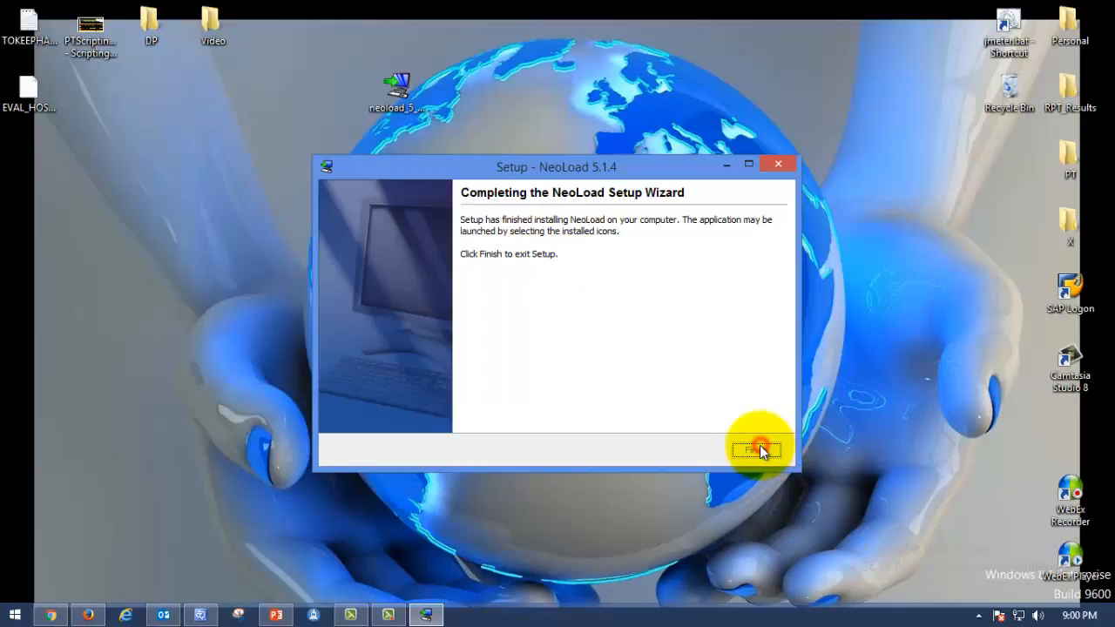
- Finish the setup wizard, leaving a NeoLoad 5.1 shortcut on the desktop
left_click(756, 449)
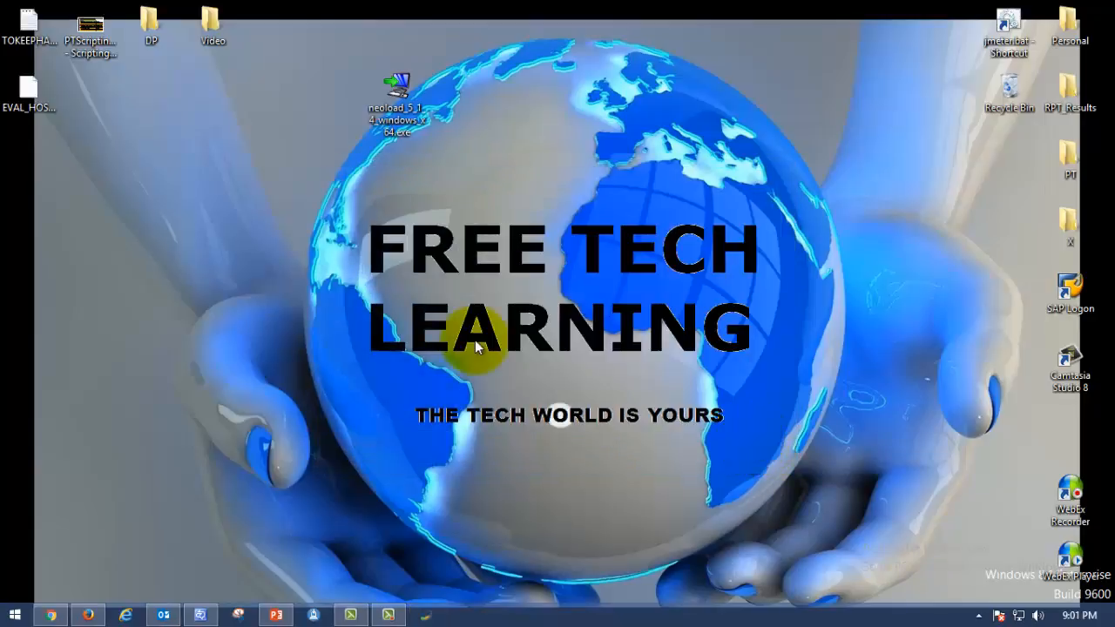
mouse_move(522, 392)
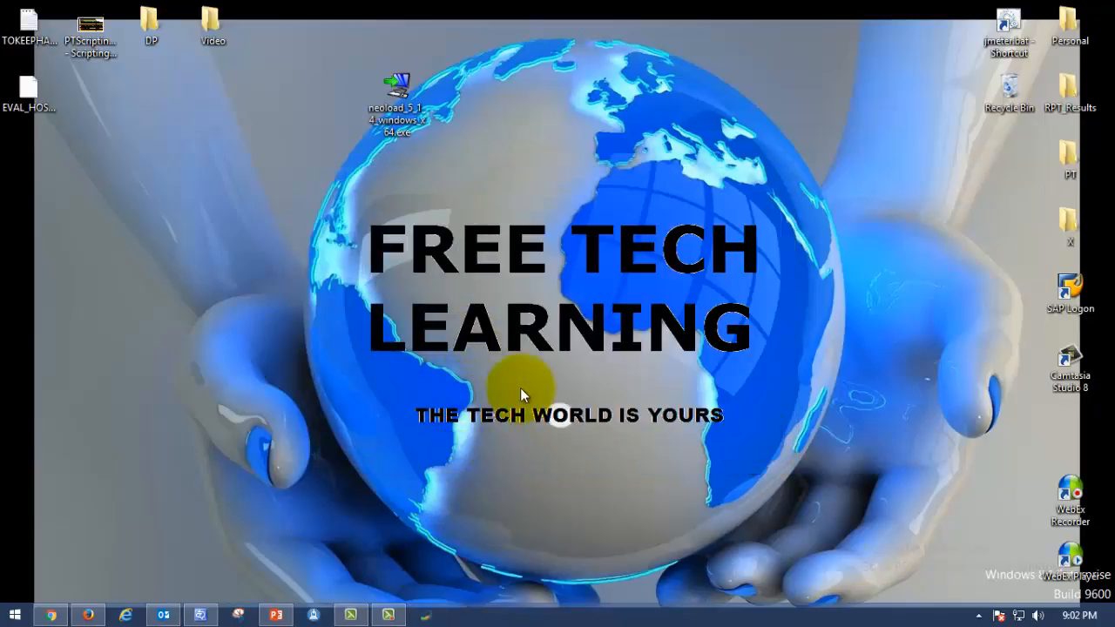
mouse_move(446, 529)
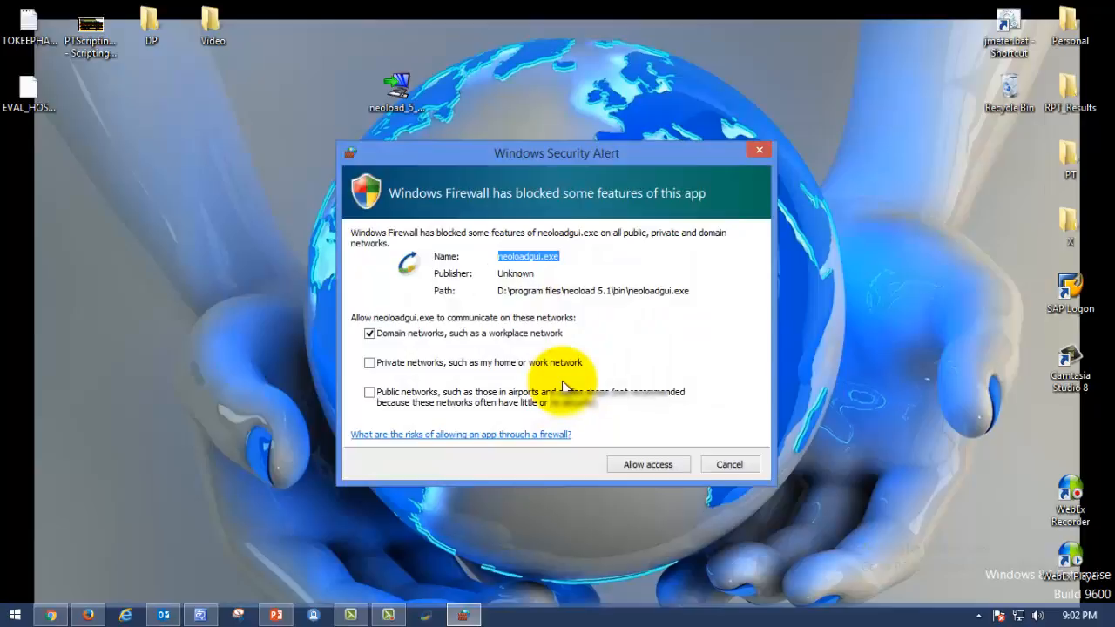
- Allow NeoLoad through Windows Firewall on private and public networks as well as domain
left_click(370, 362)
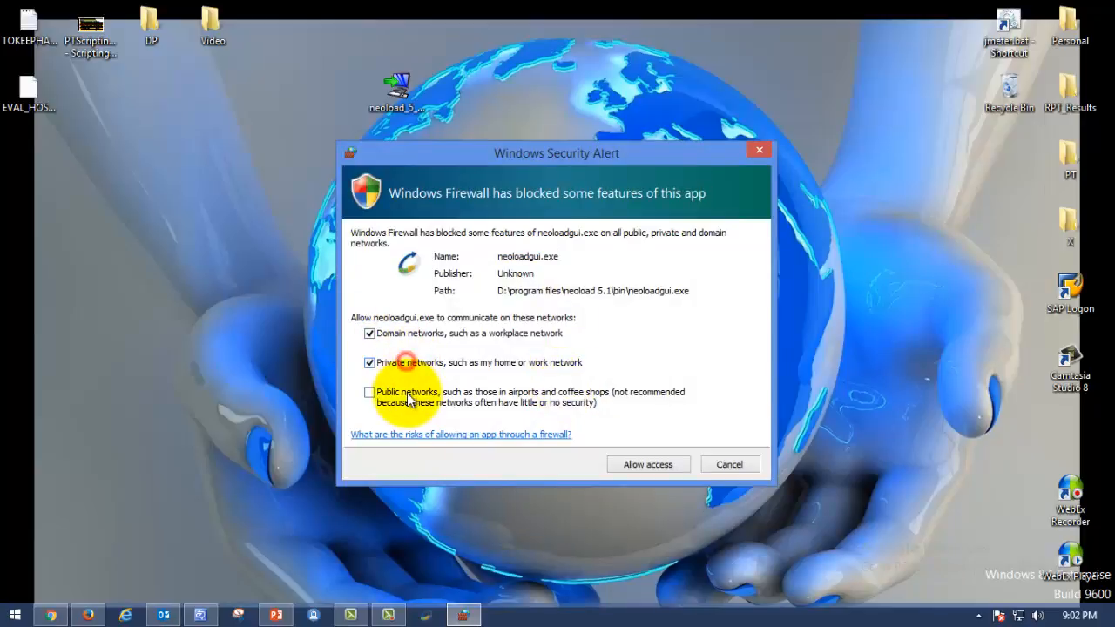
left_click(369, 392)
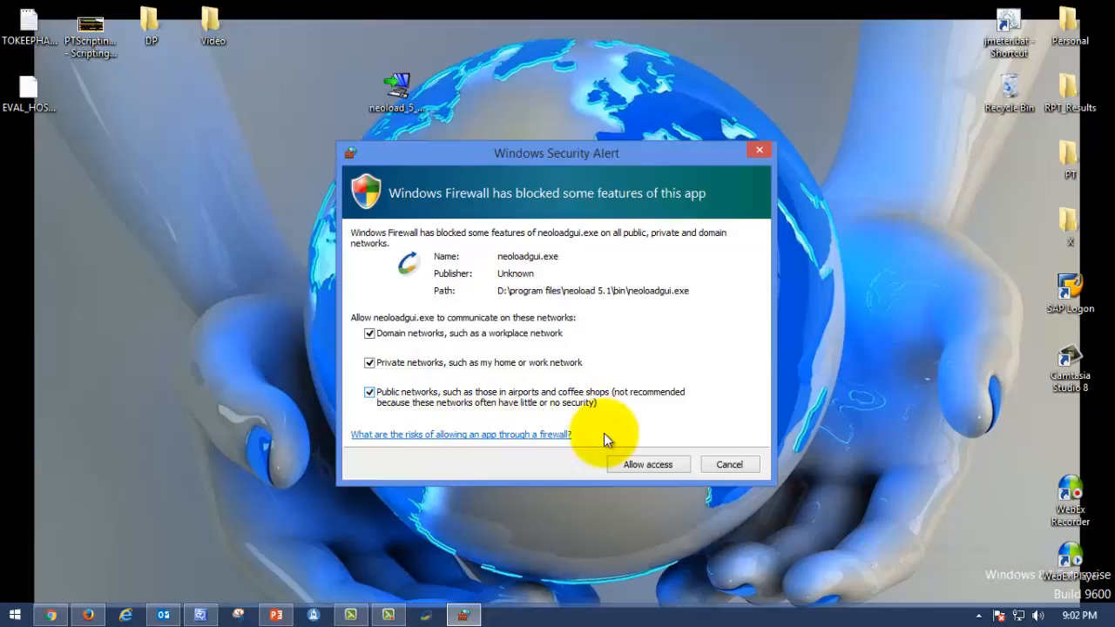
mouse_move(451, 345)
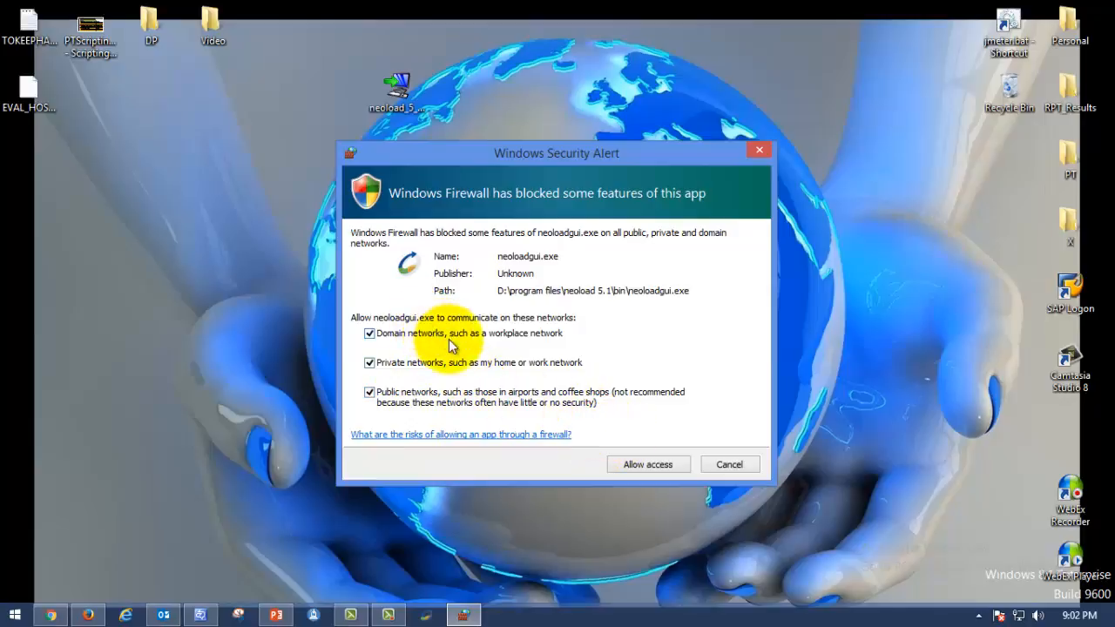
mouse_move(471, 252)
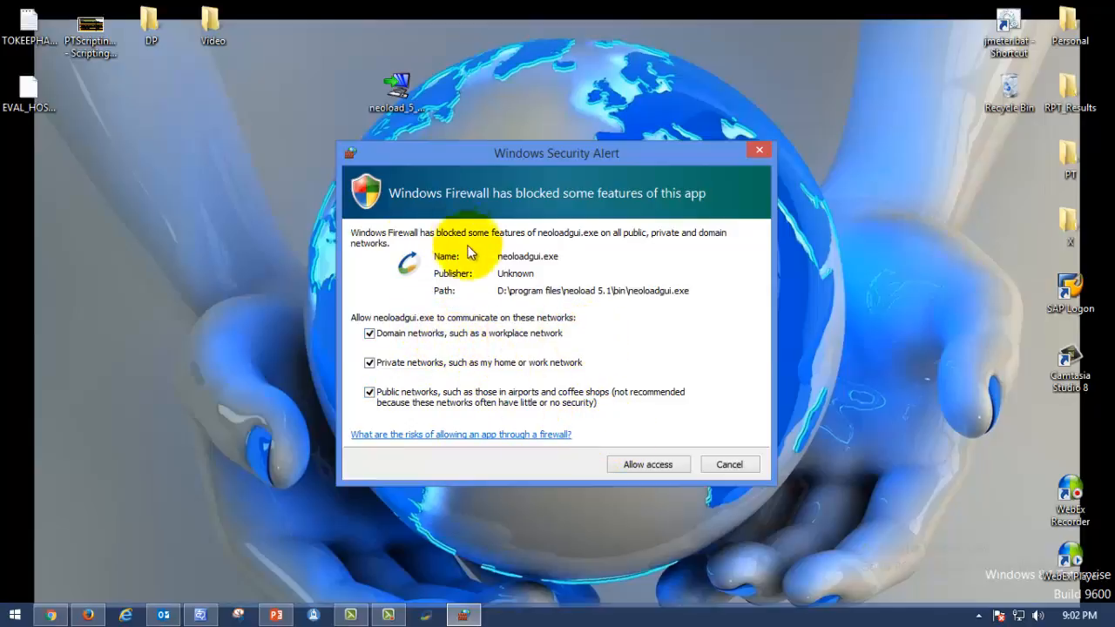
mouse_move(421, 373)
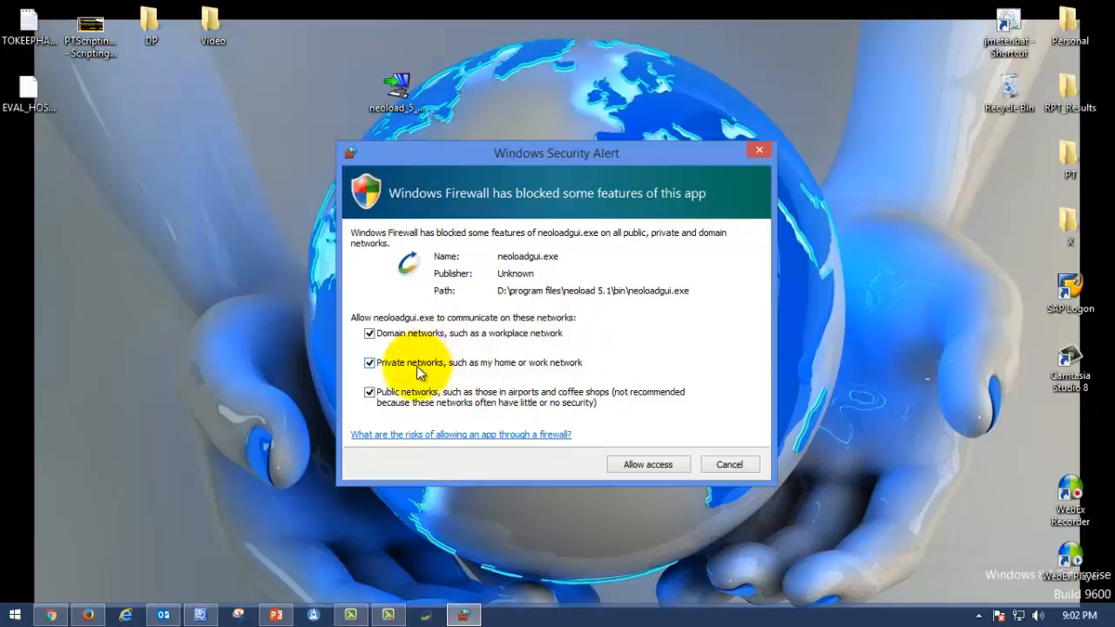
mouse_move(513, 352)
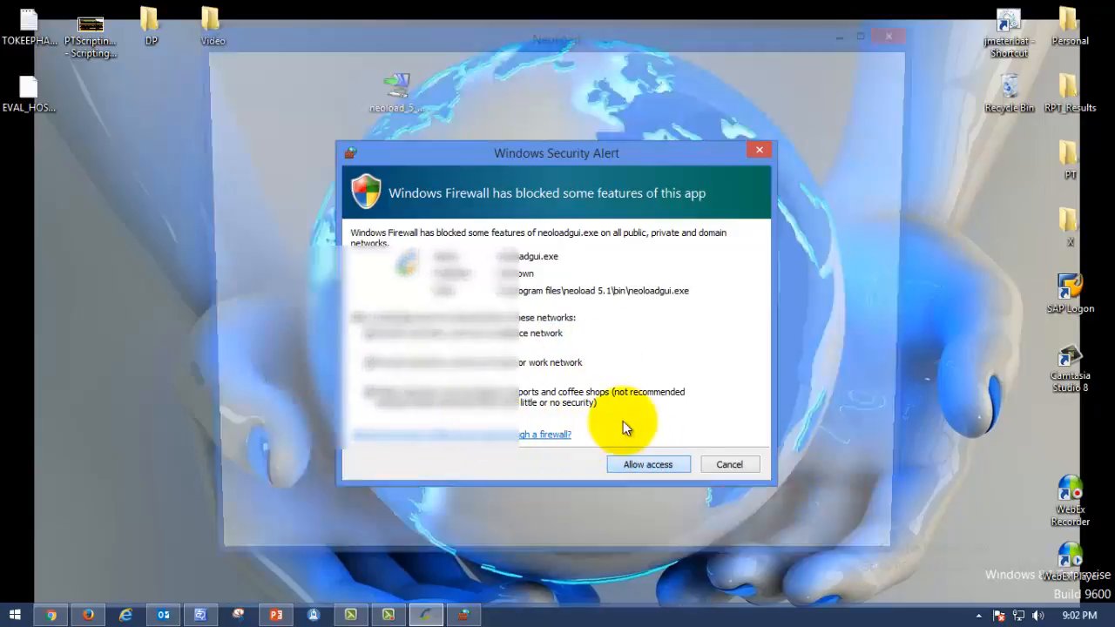
left_click(648, 463)
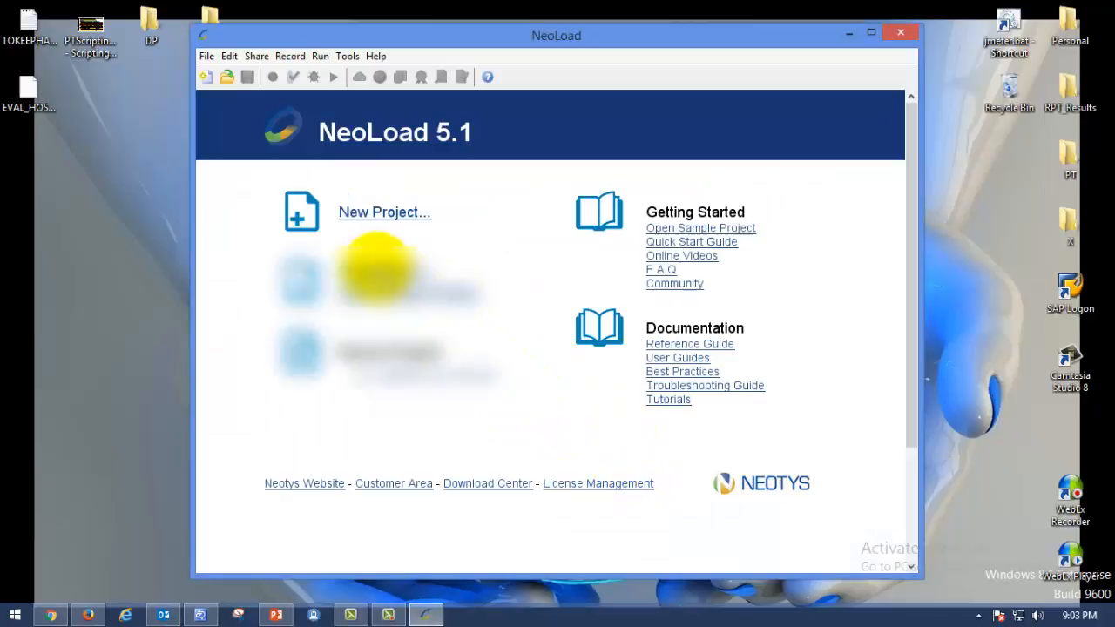
mouse_move(668, 42)
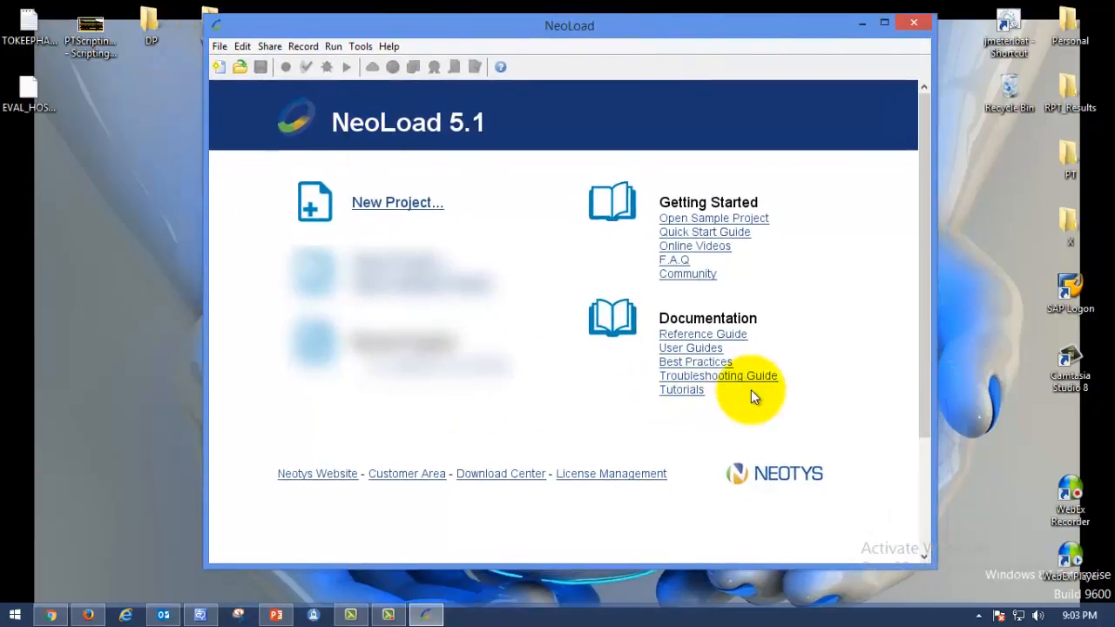
mouse_move(397, 202)
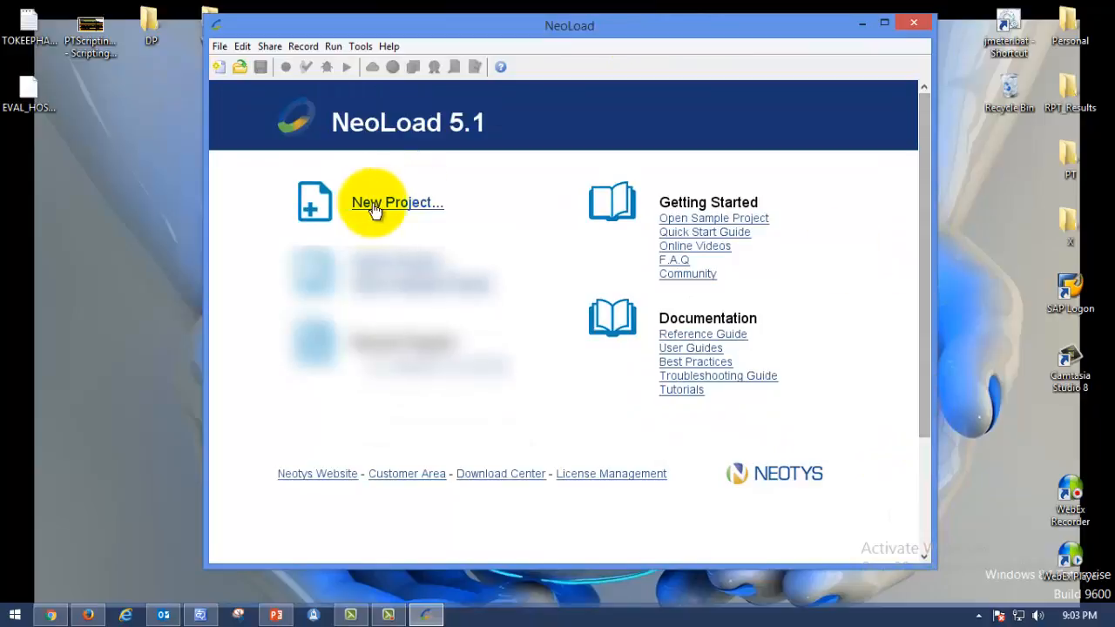
- Glance at NeoLoad's File menu, then return to the 'How To Install Neoload' PowerPoint slide
left_click(220, 45)
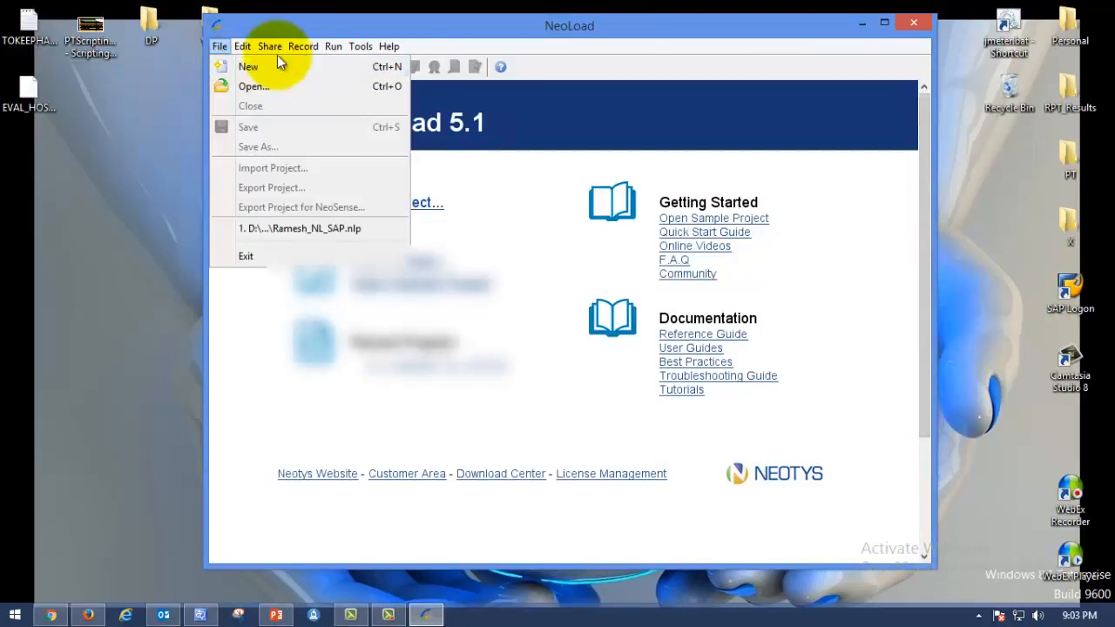
left_click(303, 45)
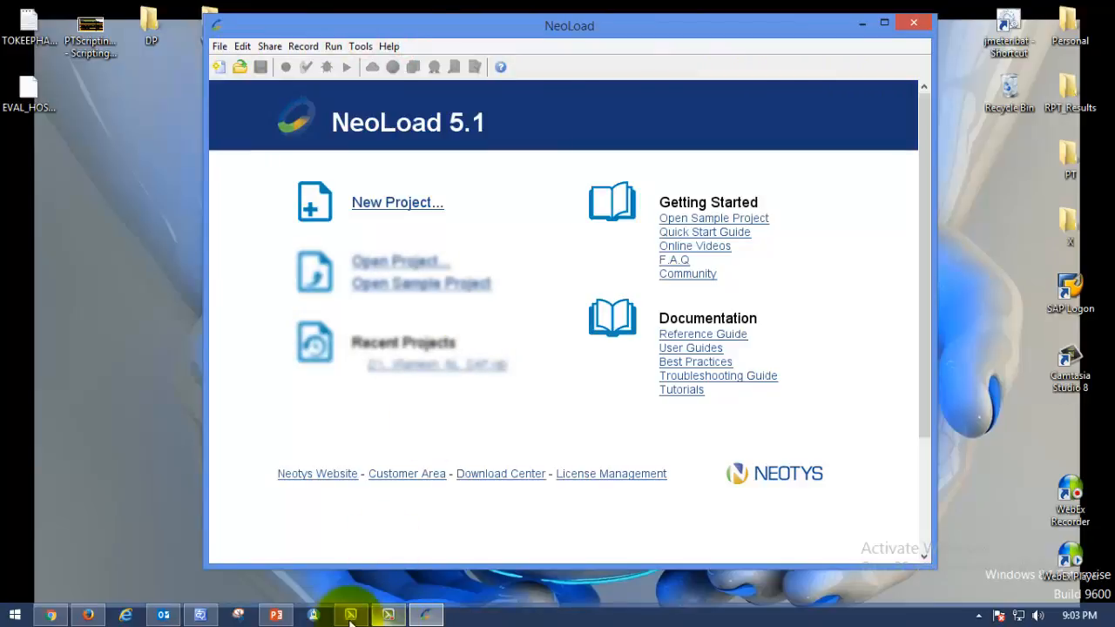
left_click(275, 615)
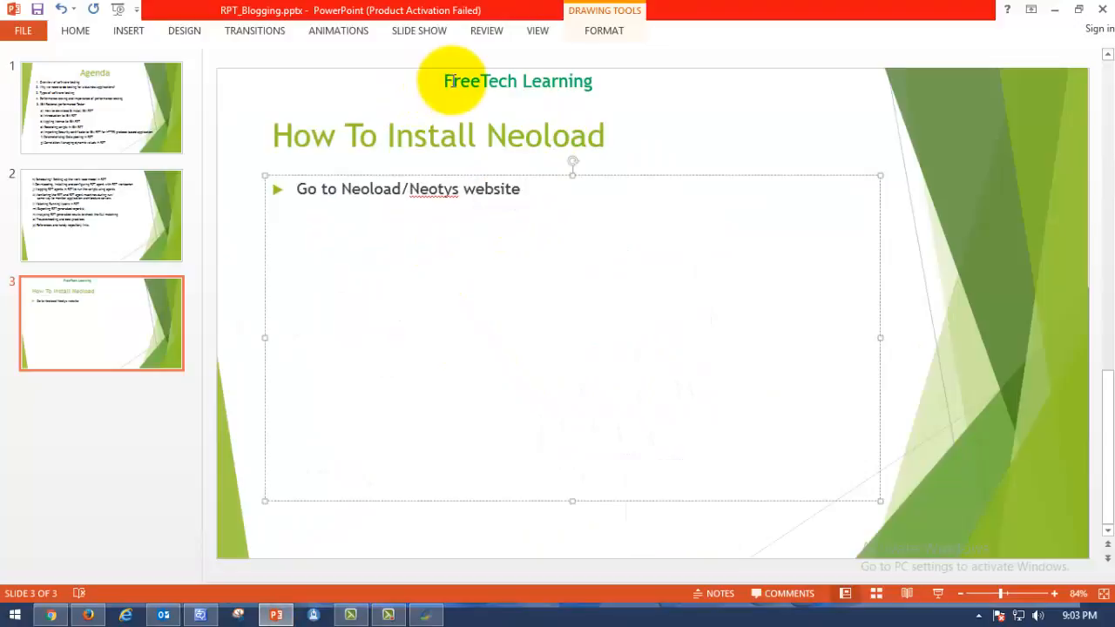
left_click(517, 82)
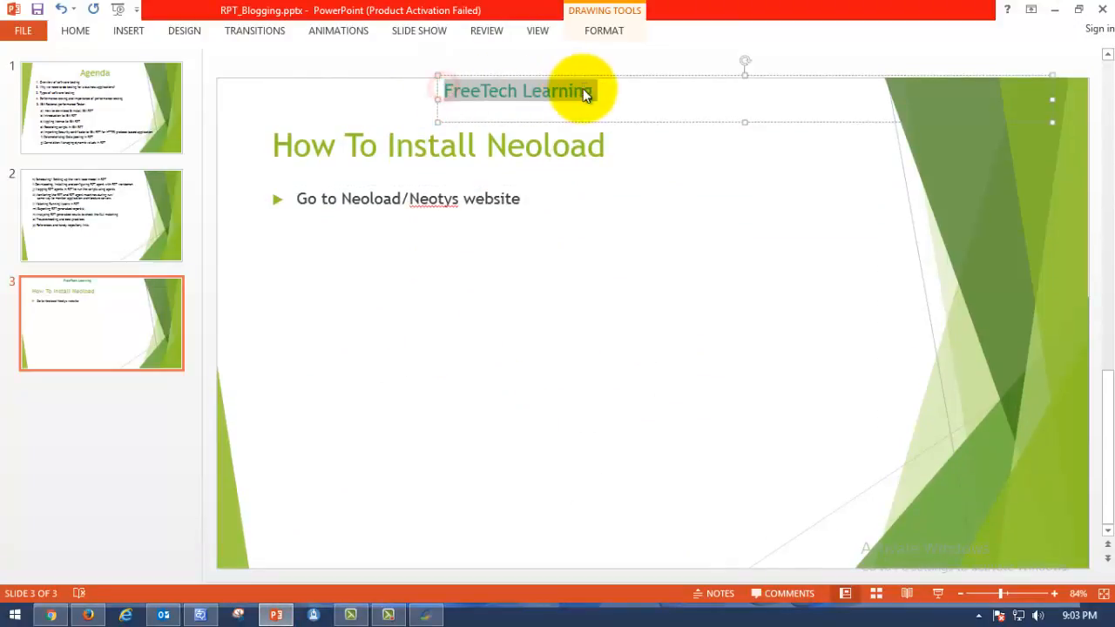
mouse_move(568, 180)
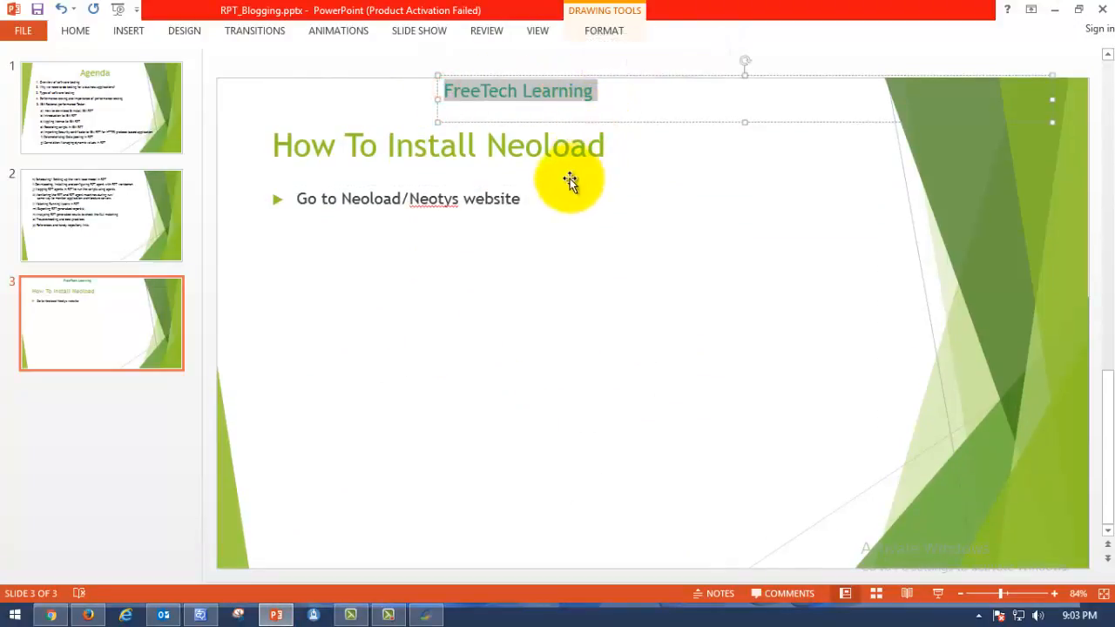
mouse_move(503, 347)
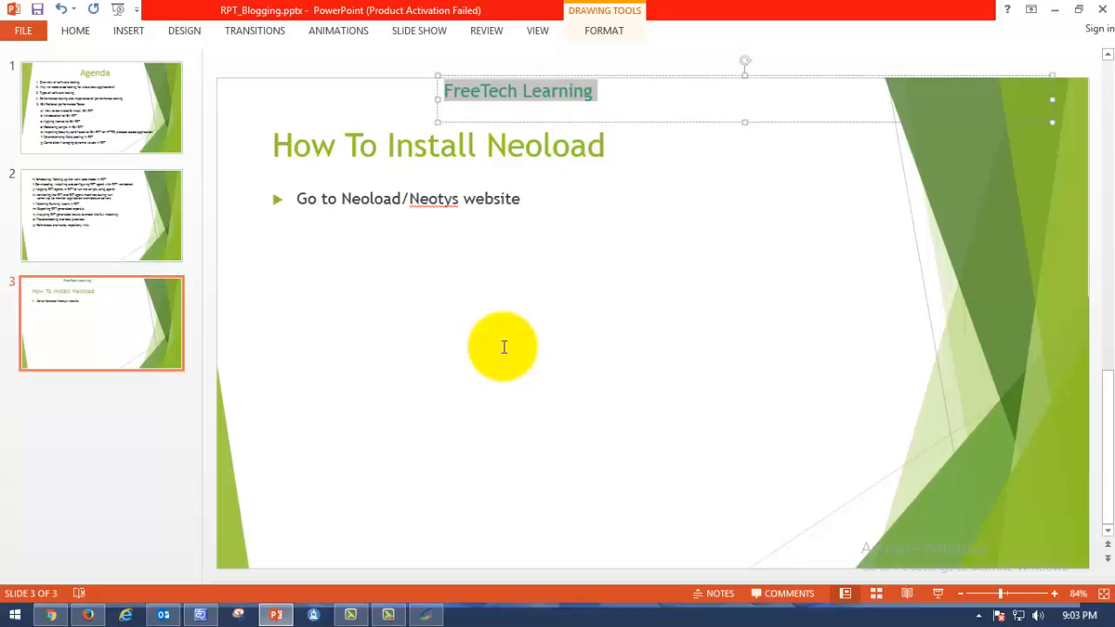
mouse_move(517, 369)
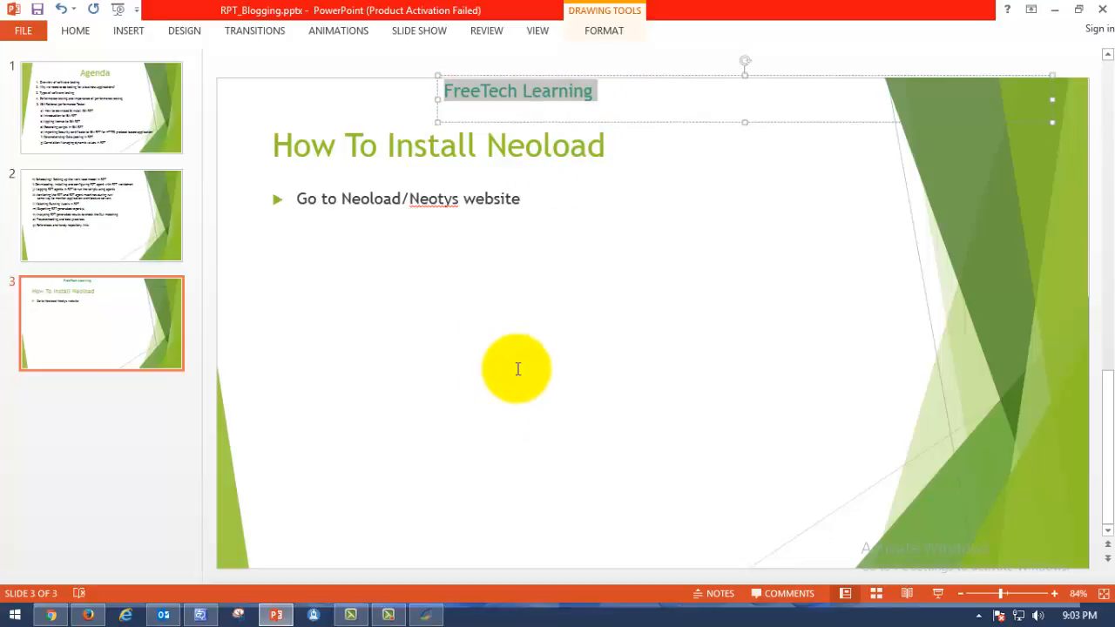
mouse_move(456, 575)
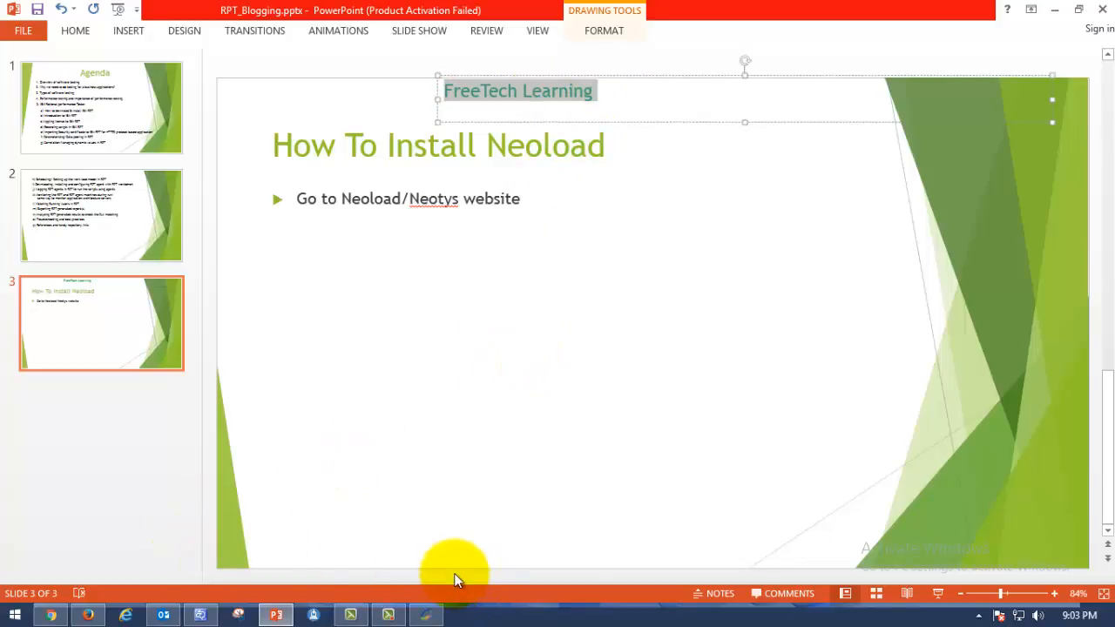